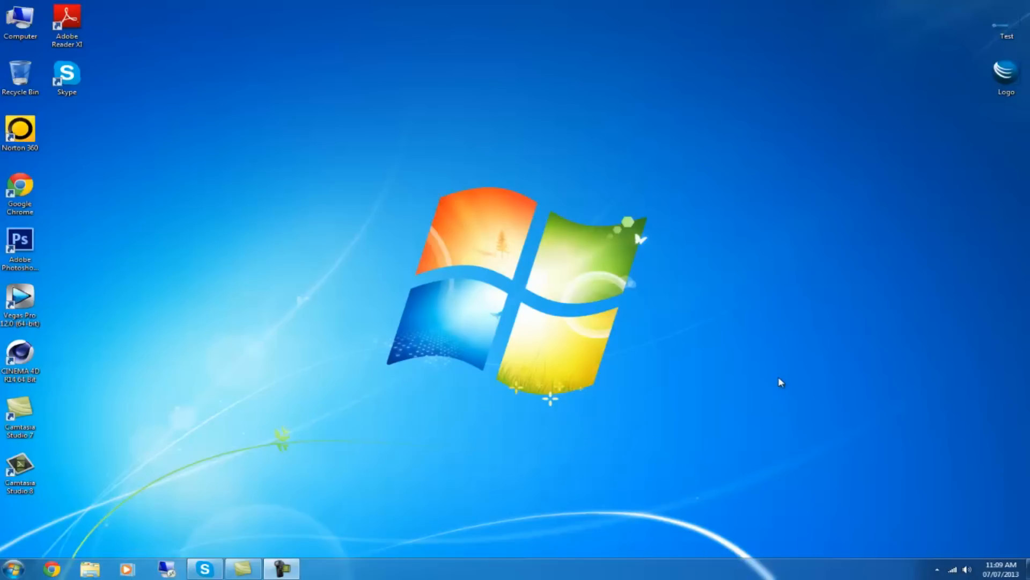
mouse_move(498, 340)
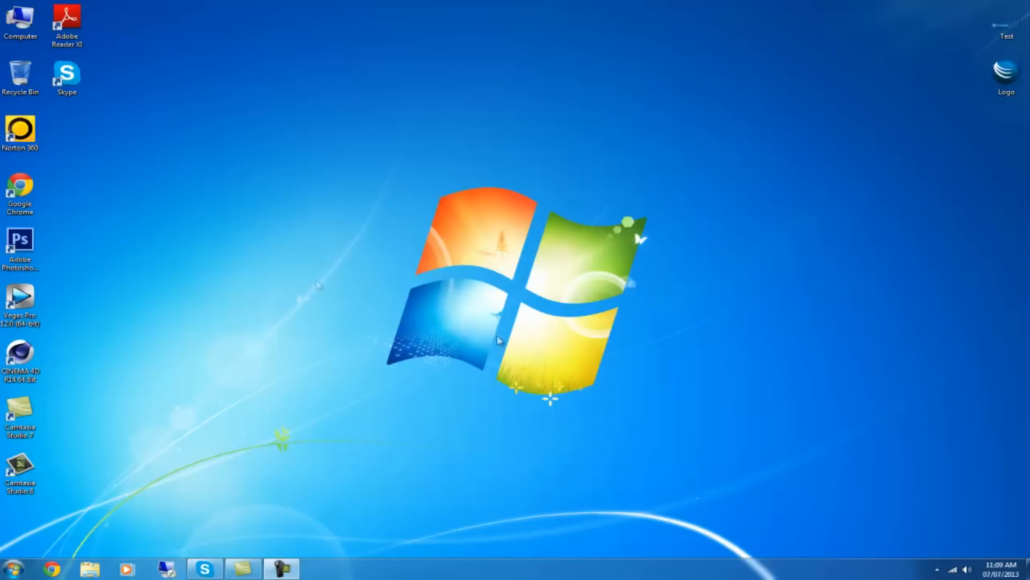
Launch Adobe Photoshop CS6 from its desktop shortcut.
left_click(20, 247)
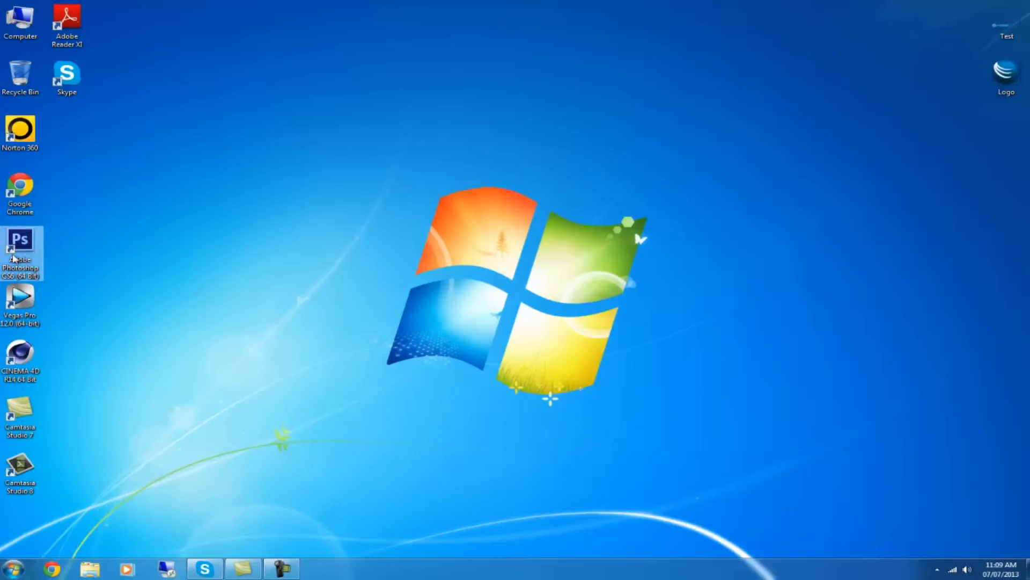
double_click(21, 247)
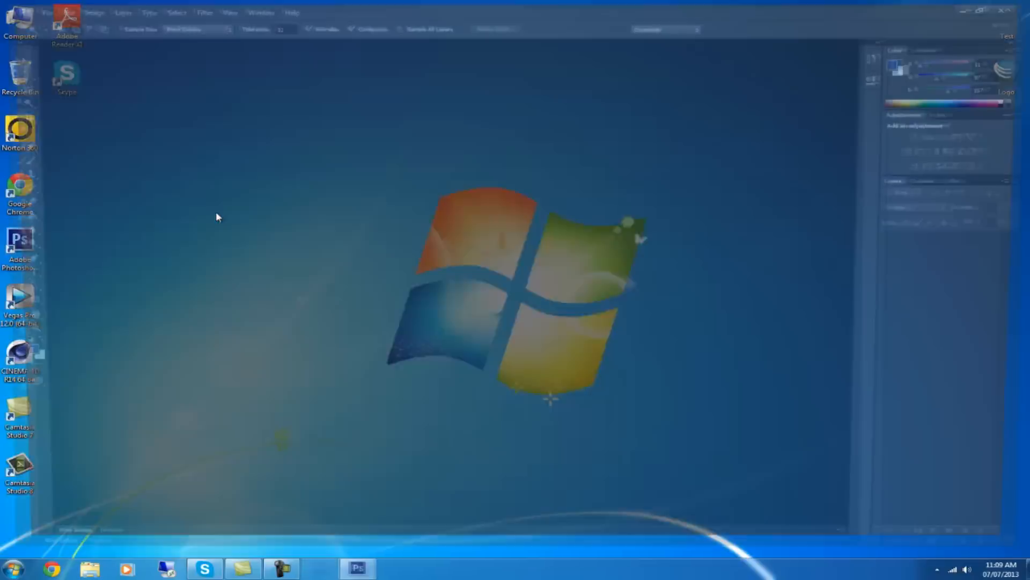
Create a new Custom 1920×1080 px document with transparent background contents.
left_click(30, 8)
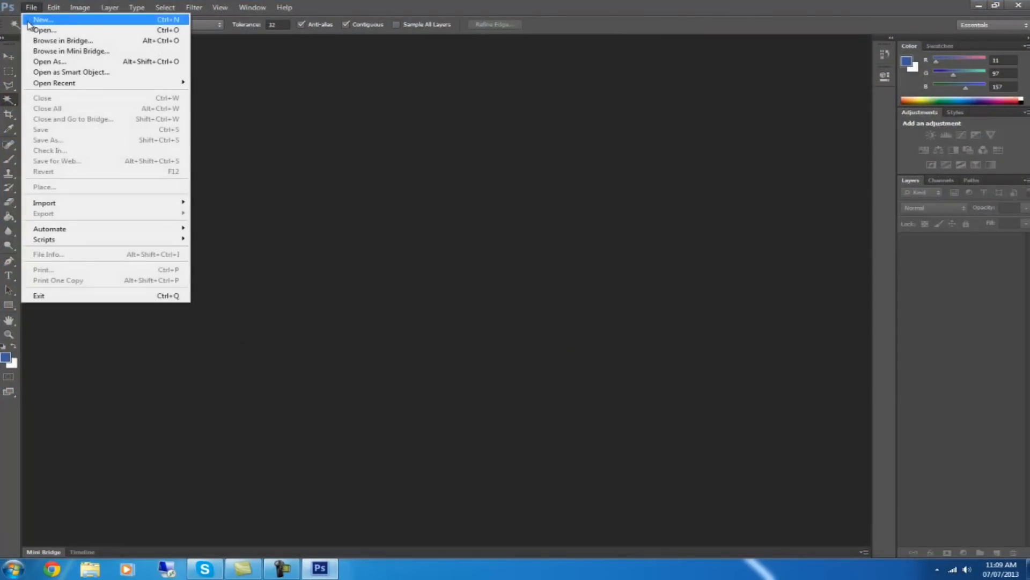
left_click(41, 19)
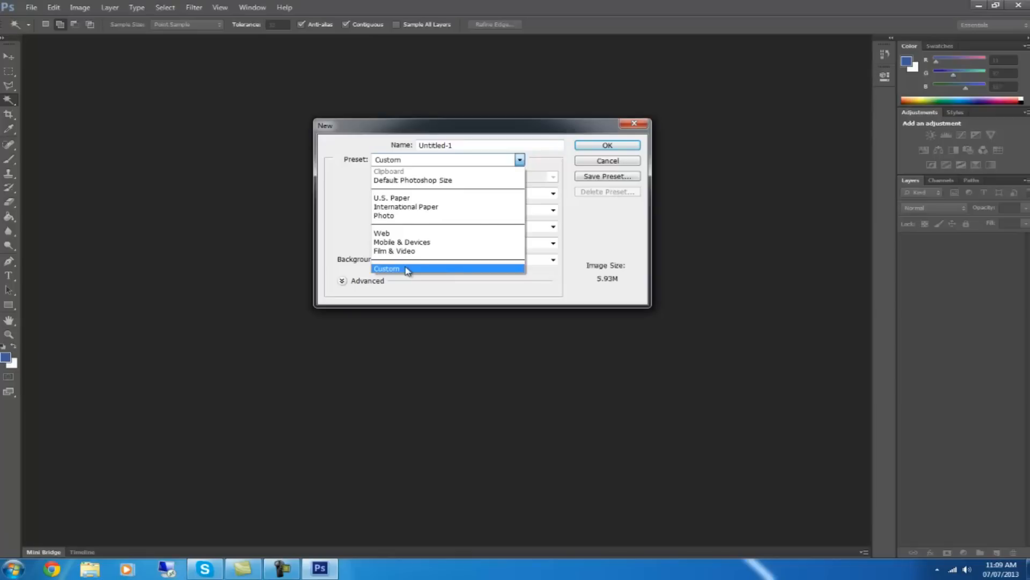
left_click(387, 268)
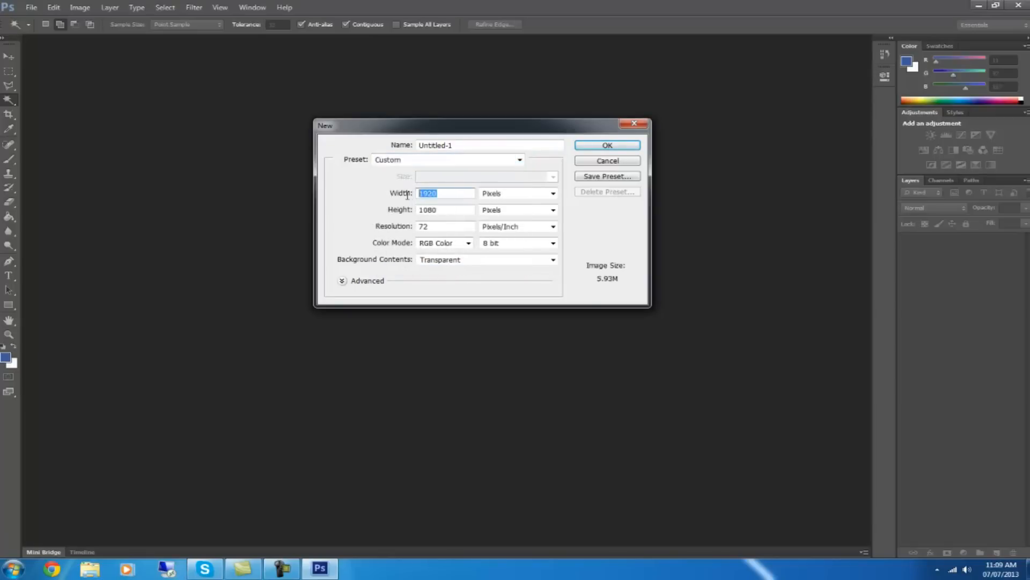
mouse_move(377, 198)
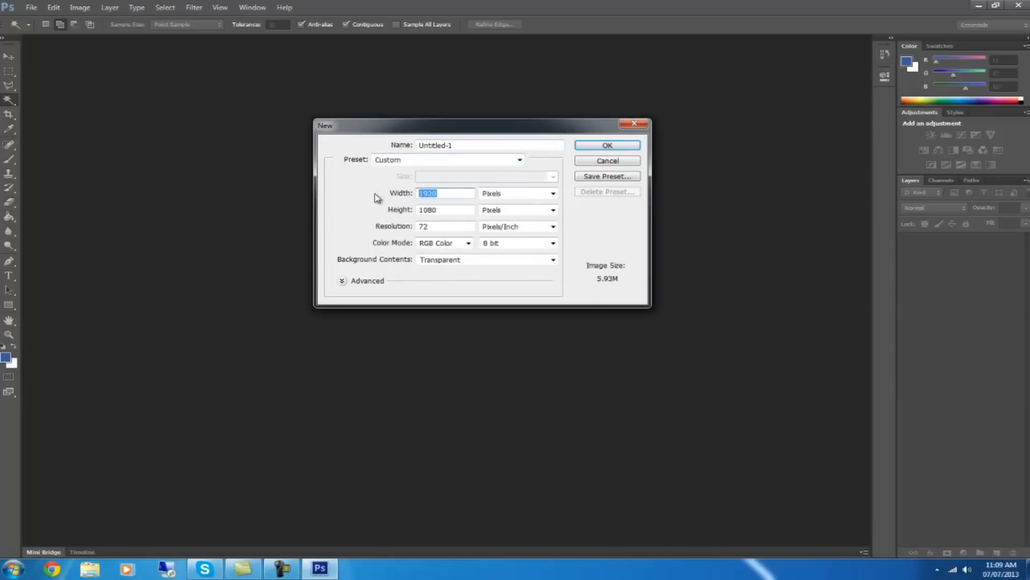
left_click(445, 209)
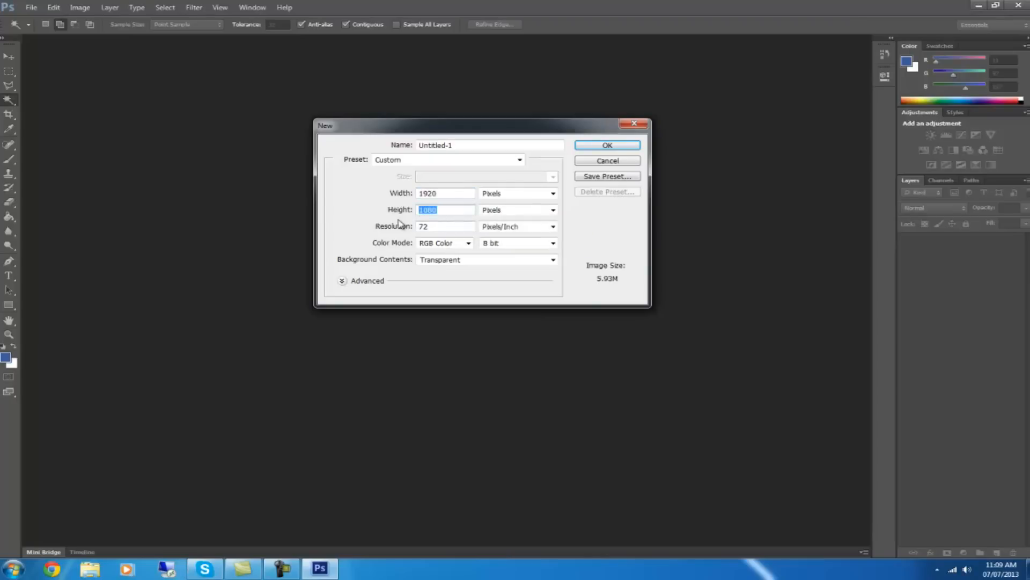
mouse_move(353, 266)
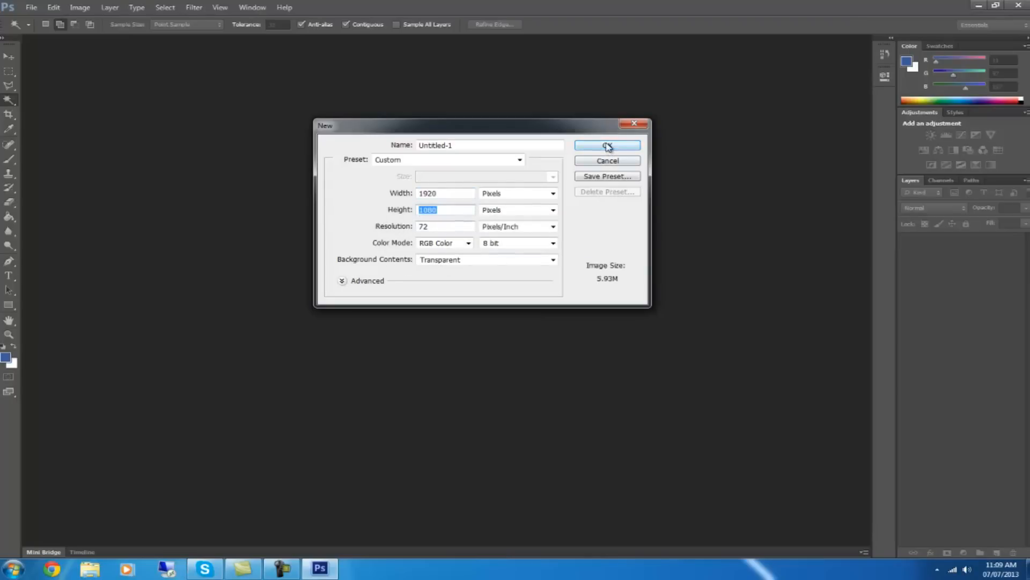
left_click(606, 145)
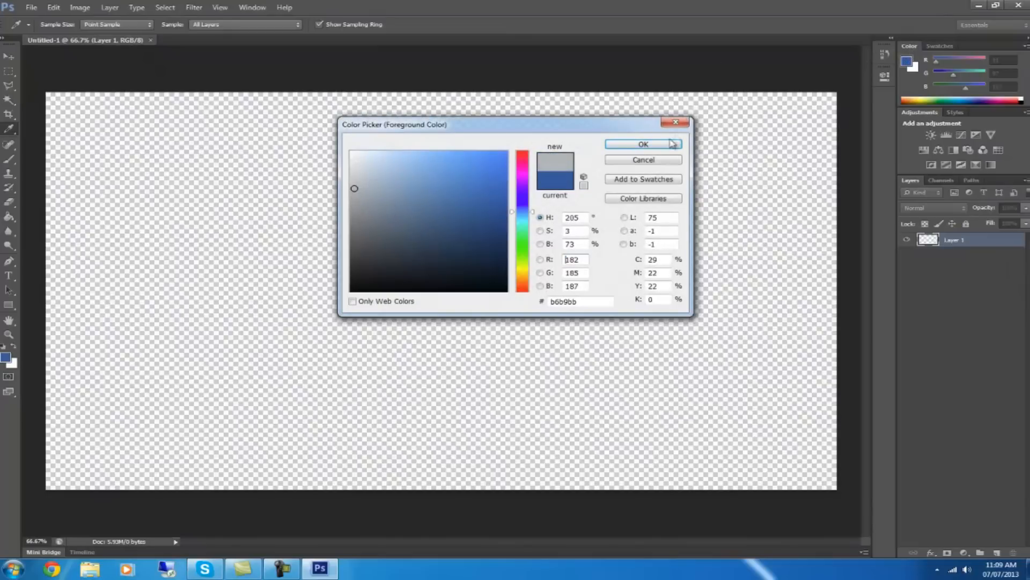
Paint-bucket the canvas light grey (b6b9bb) and add an empty layer above it.
left_click(643, 143)
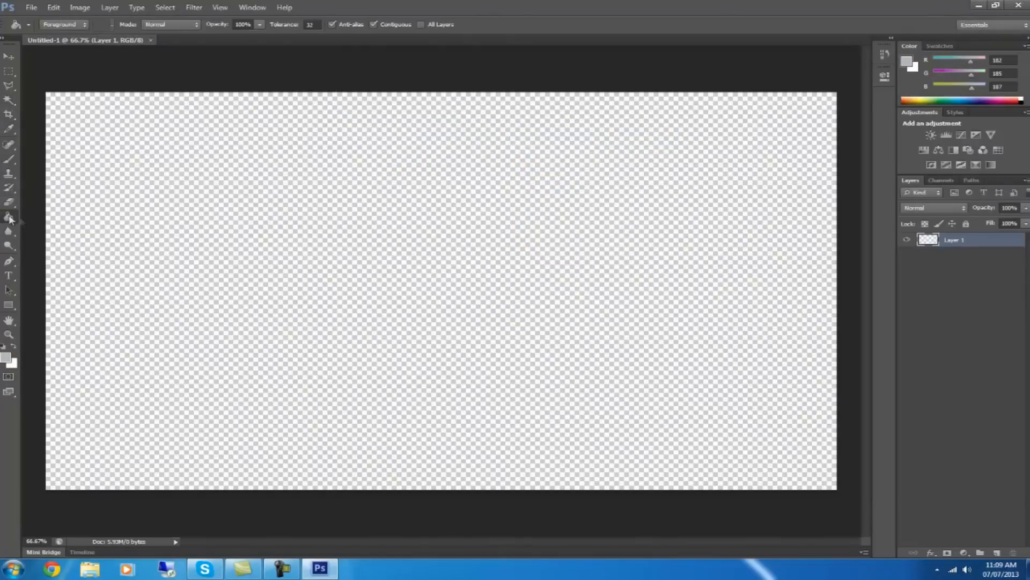
left_click(195, 238)
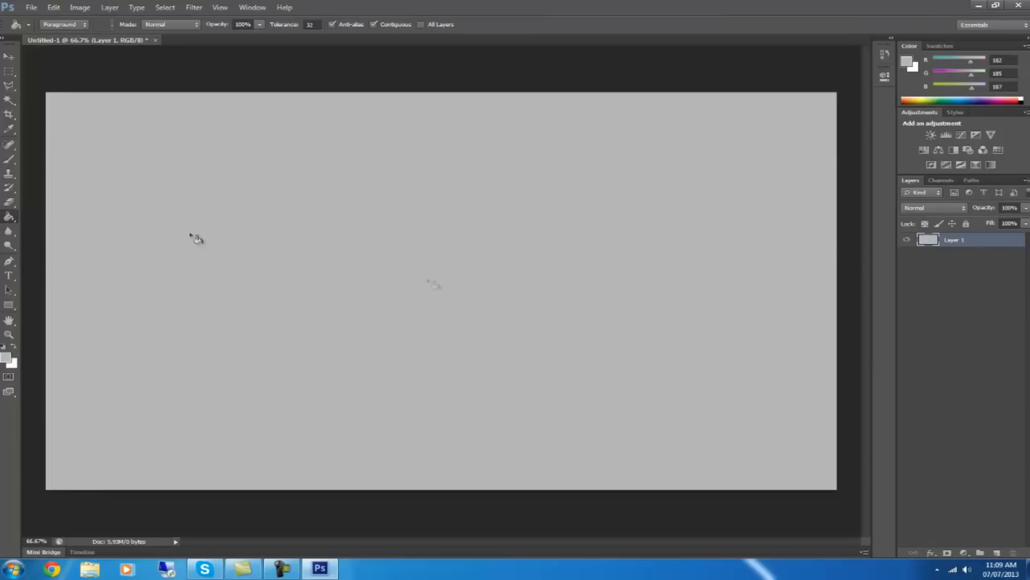
left_click(997, 552)
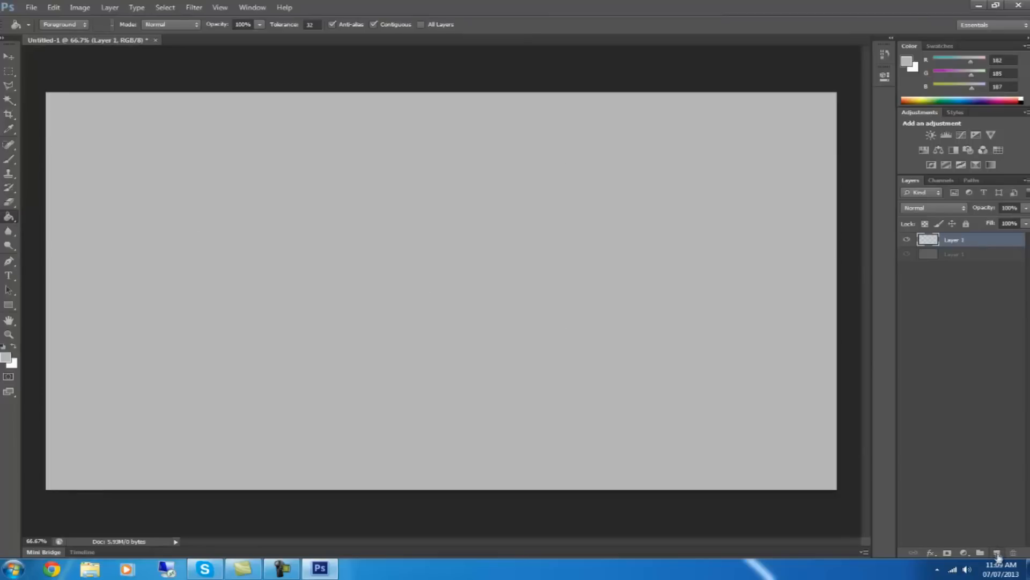
left_click(997, 553)
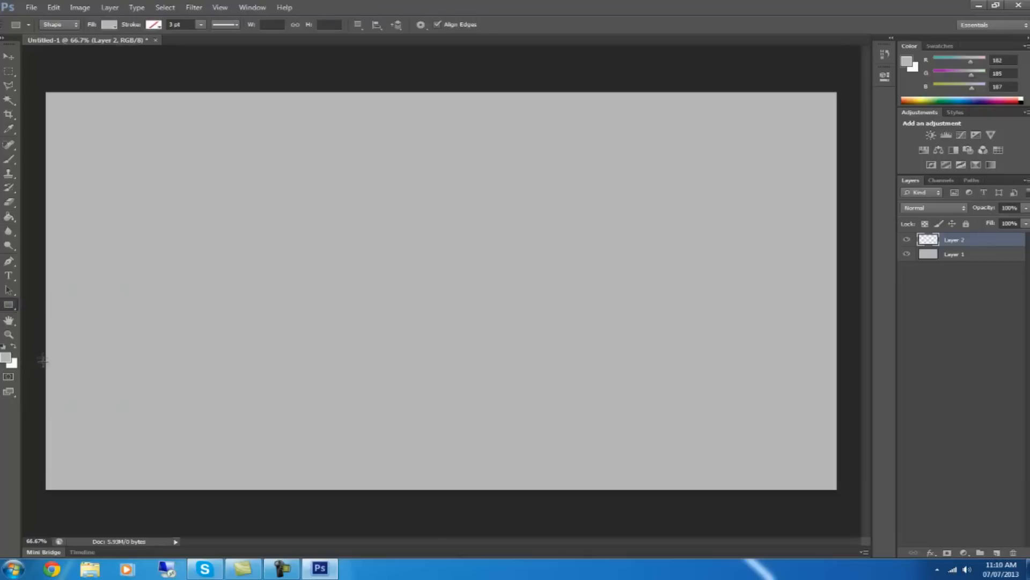
mouse_move(36, 372)
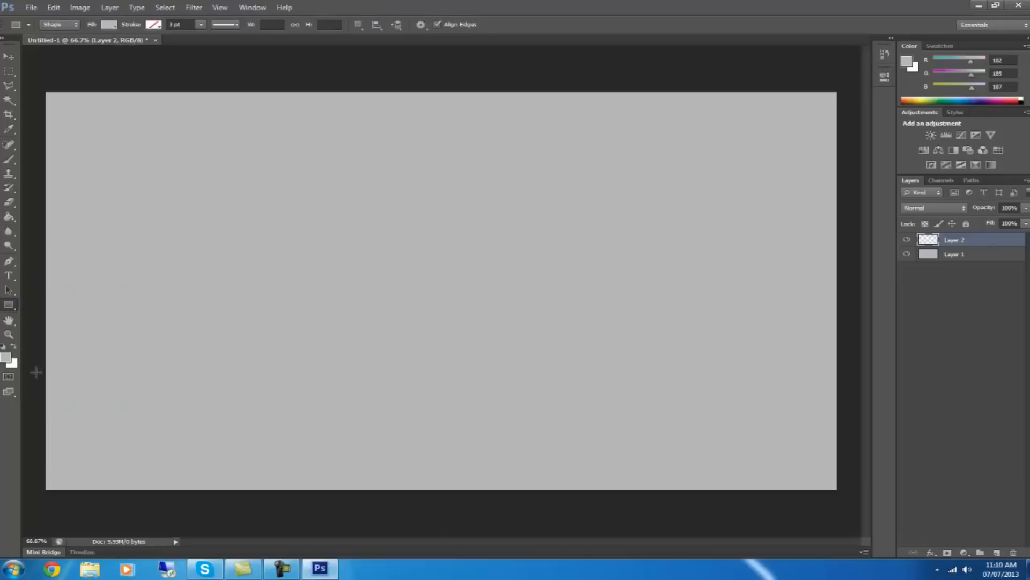
mouse_move(37, 366)
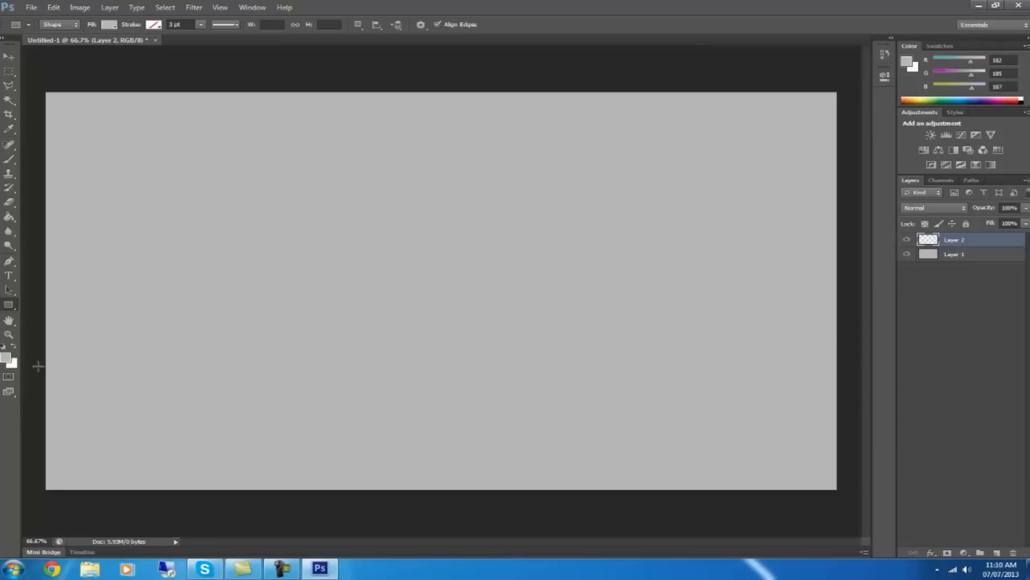
Draw a wide rectangle across the lower left and fill it bright blue (009cff), rasterizing it.
left_click_drag(40, 365, 531, 442)
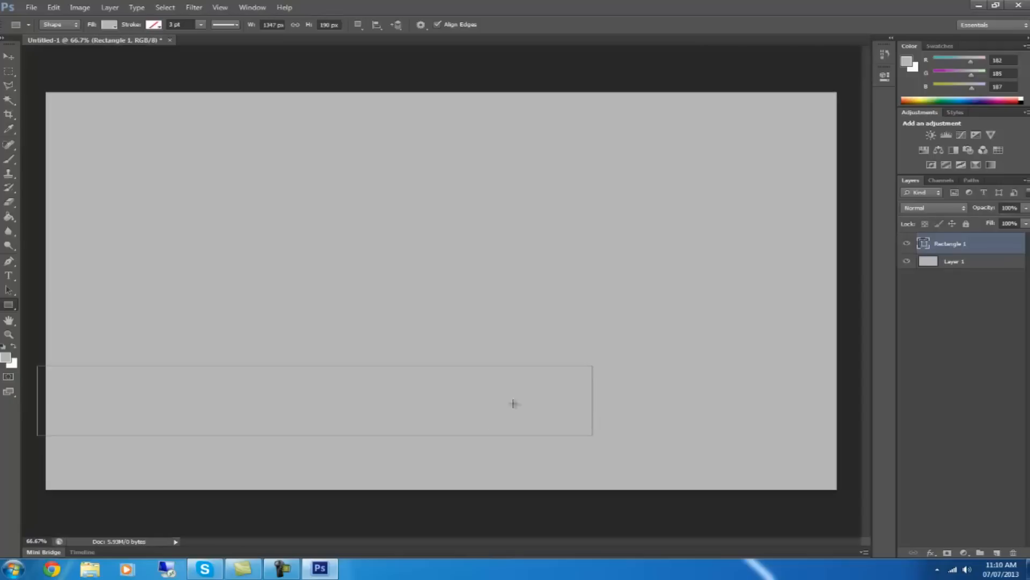
mouse_move(906, 84)
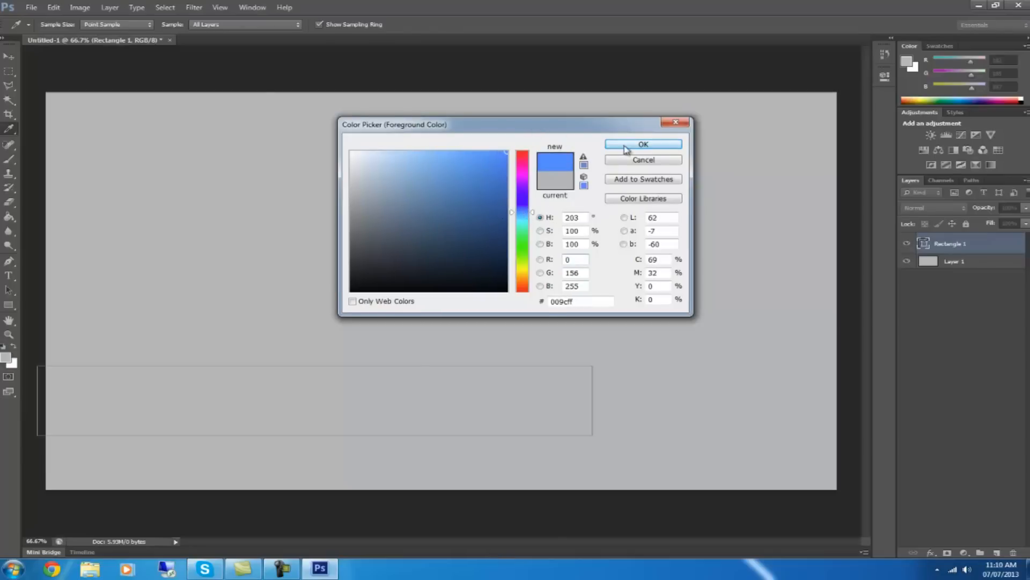
left_click(643, 143)
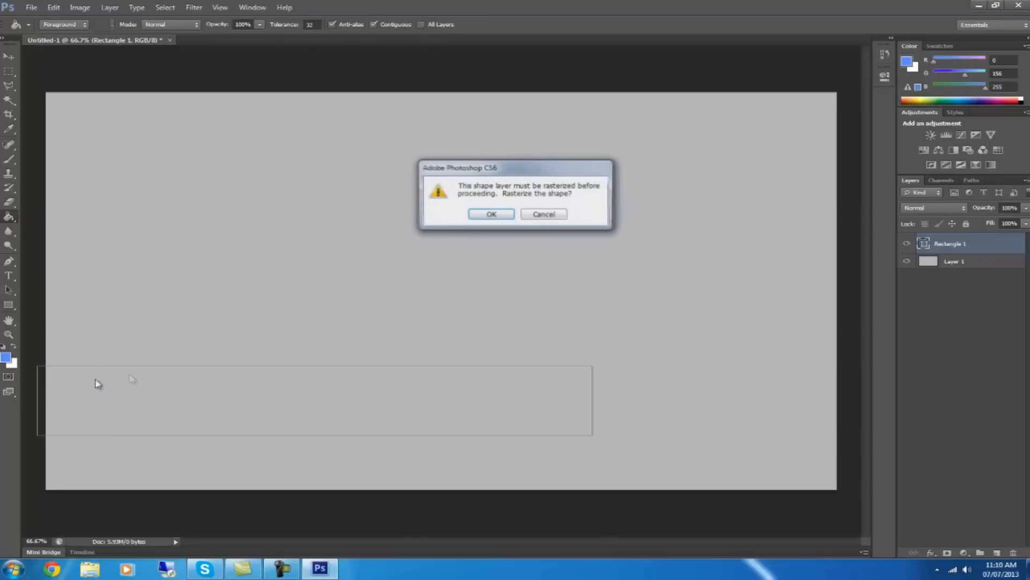
left_click(490, 213)
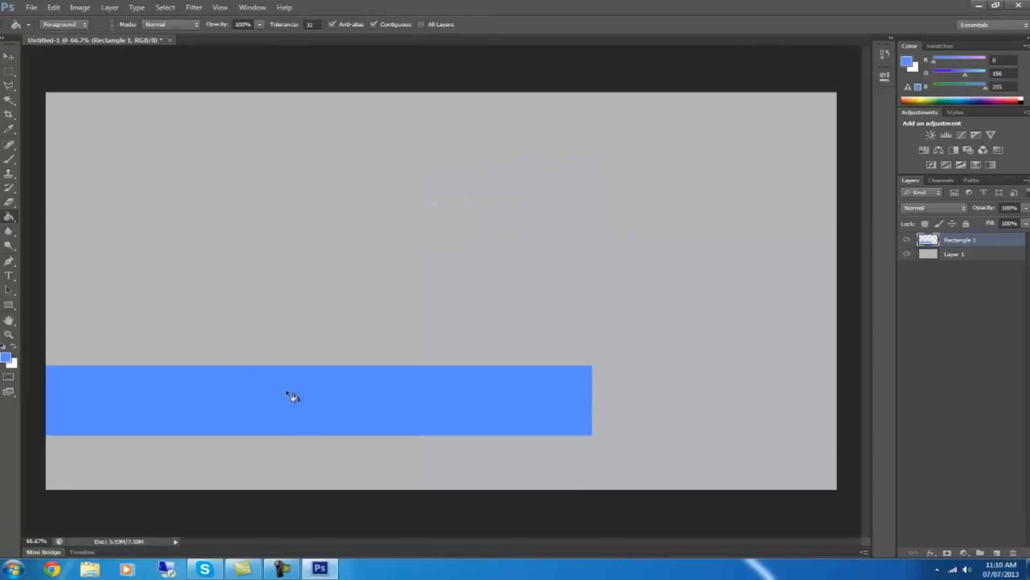
mouse_move(394, 405)
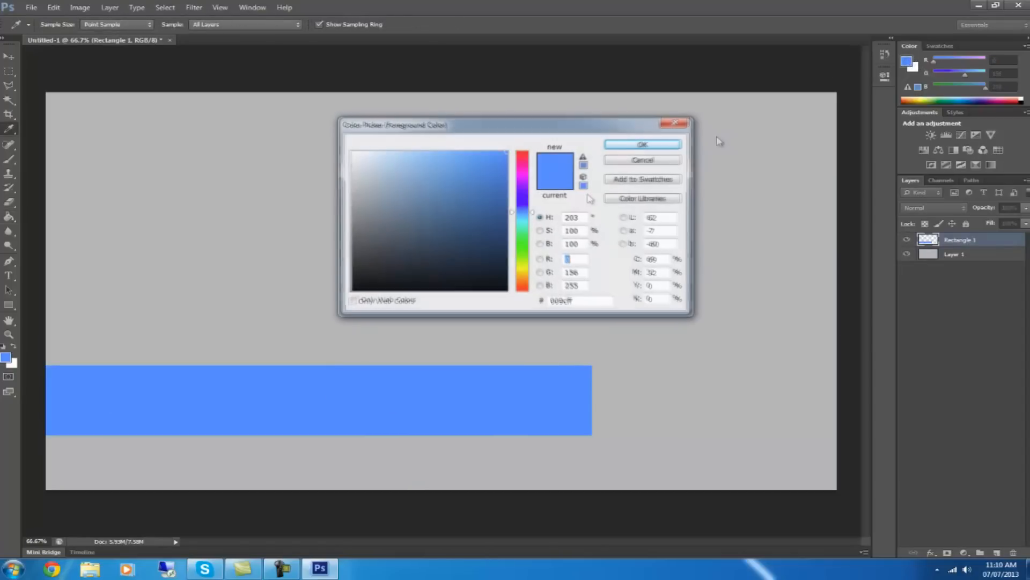
Set a dark navy foreground and bring up layer styles for Rectangle 1.
left_click(490, 218)
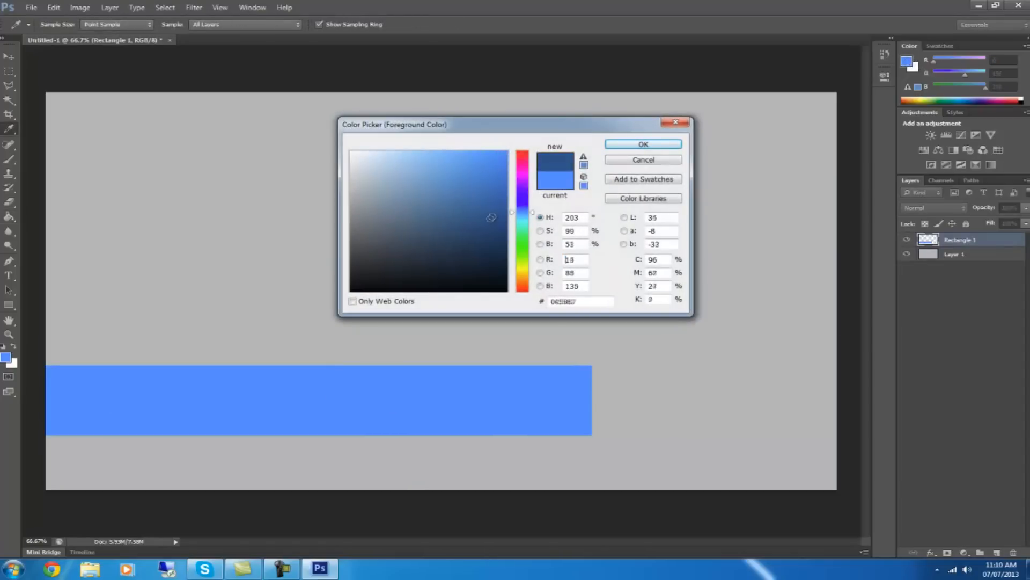
left_click(643, 144)
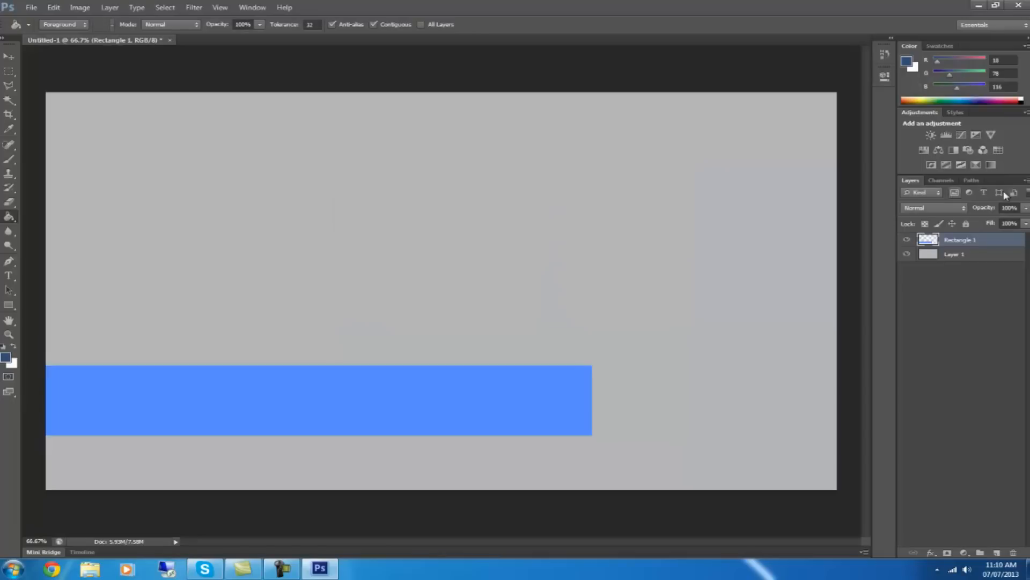
right_click(959, 239)
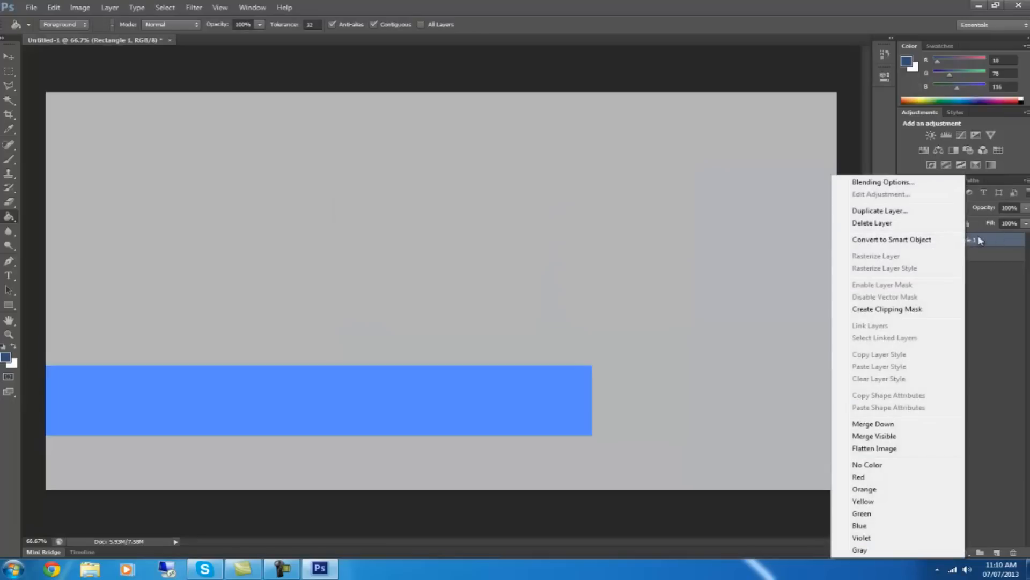
left_click(882, 182)
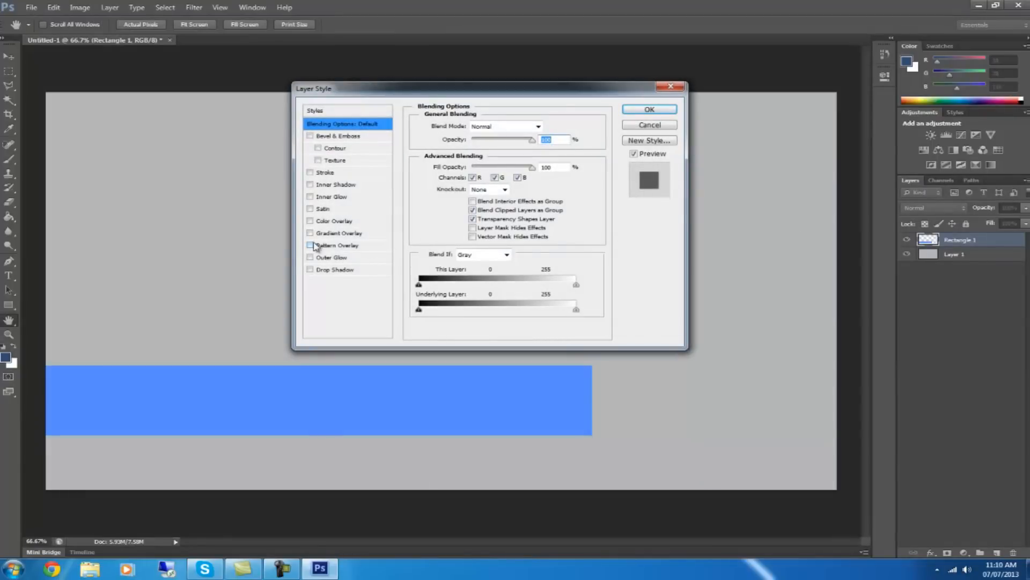
Apply a Gradient Overlay using Foreground to Transparent at angle 0, dark blue left to bright right.
left_click(338, 233)
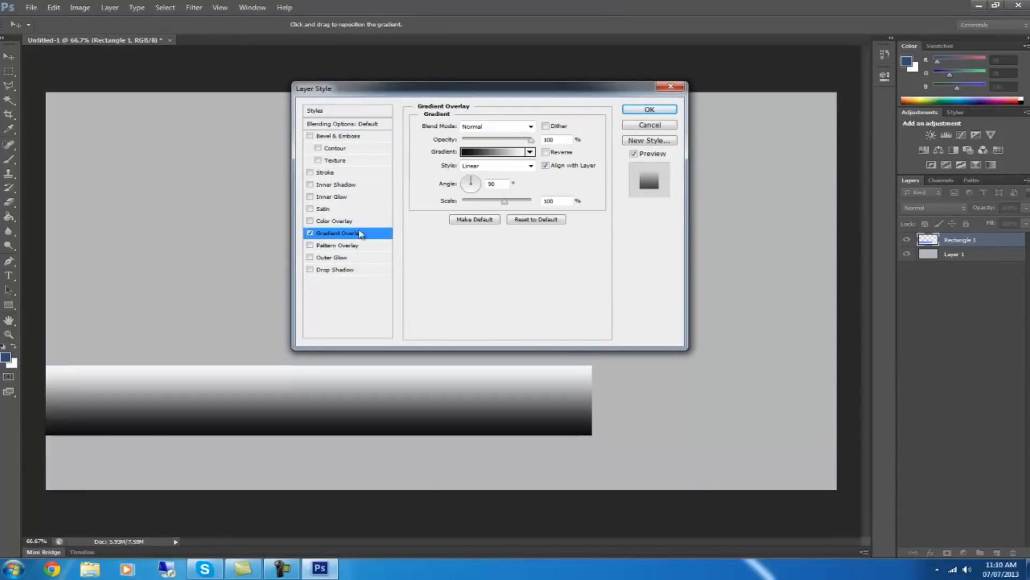
left_click(493, 151)
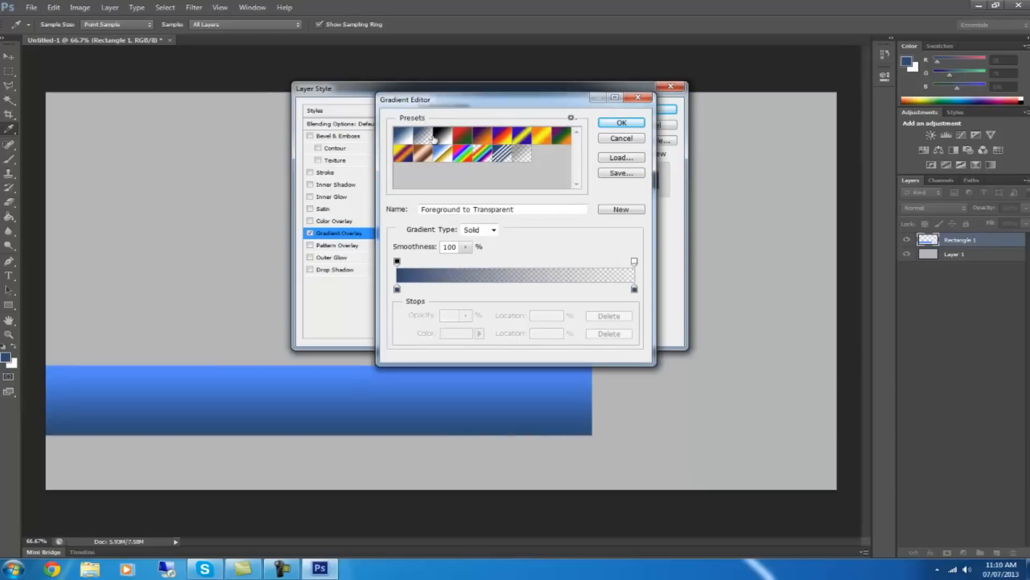
left_click(620, 122)
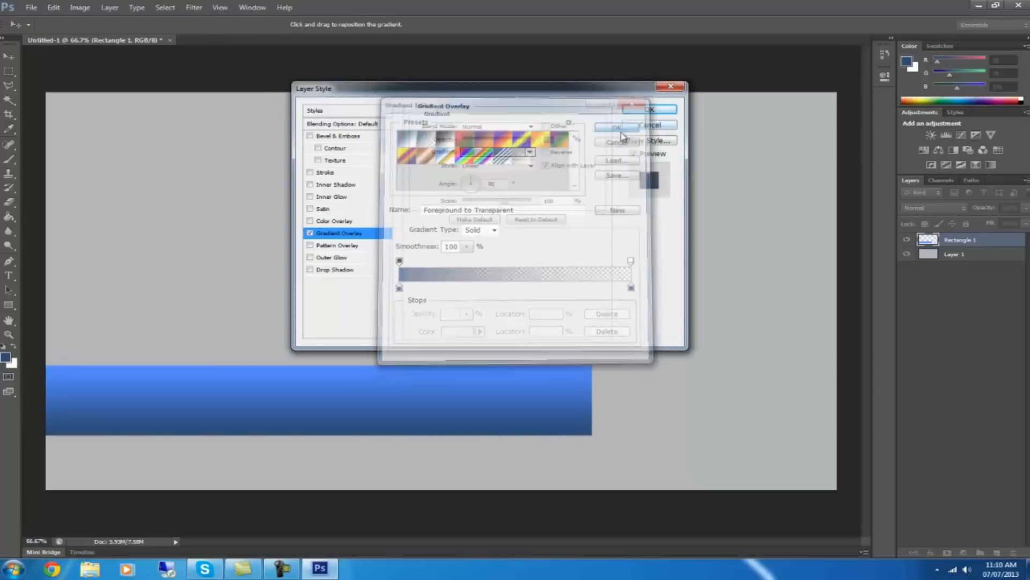
left_click(649, 108)
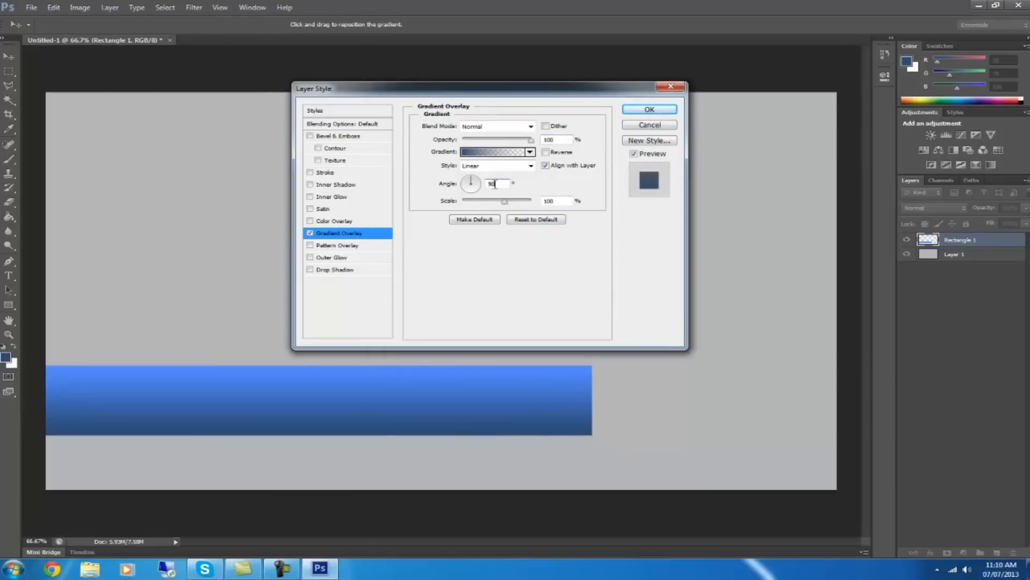
type("0")
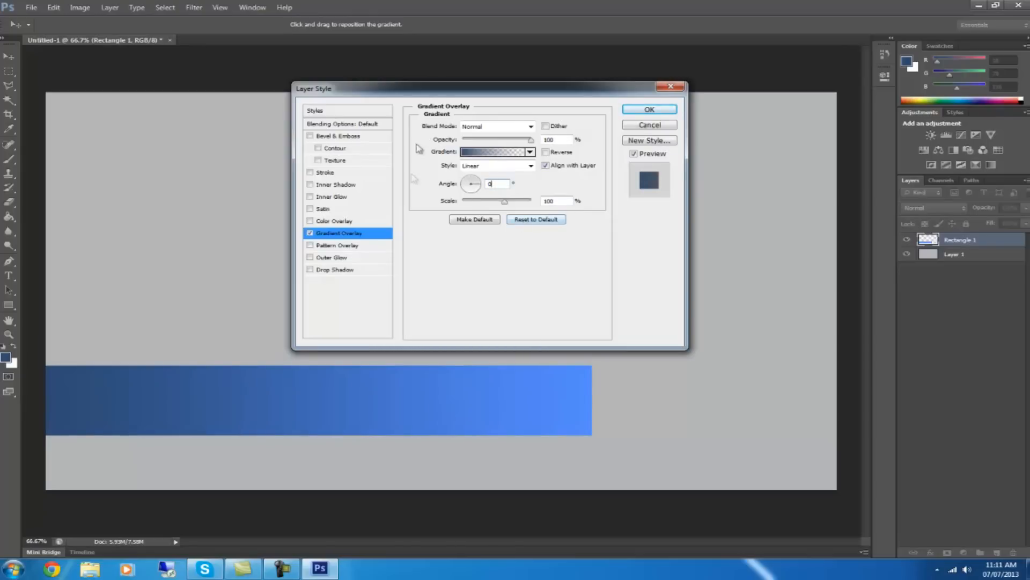
left_click(649, 110)
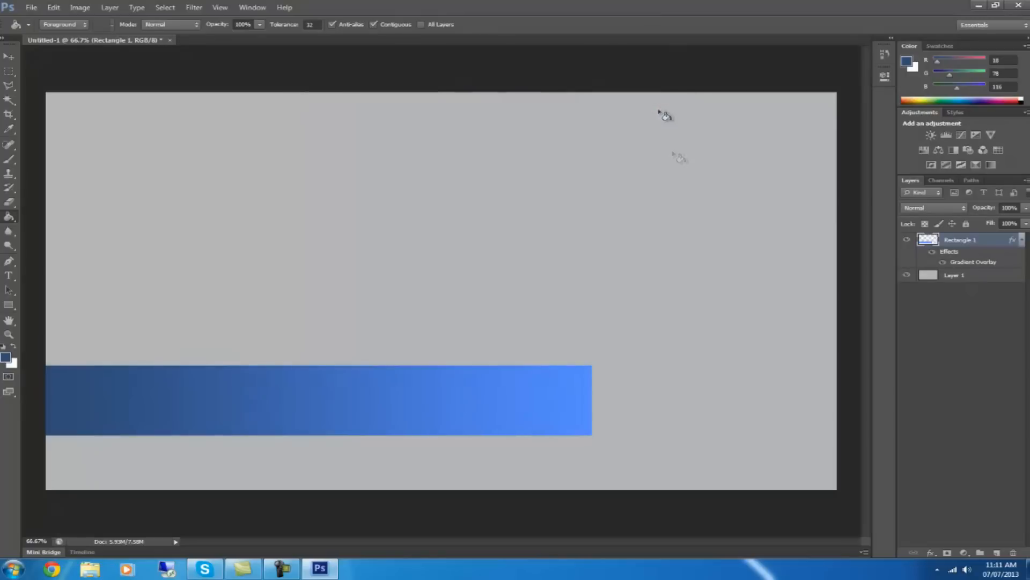
mouse_move(332, 294)
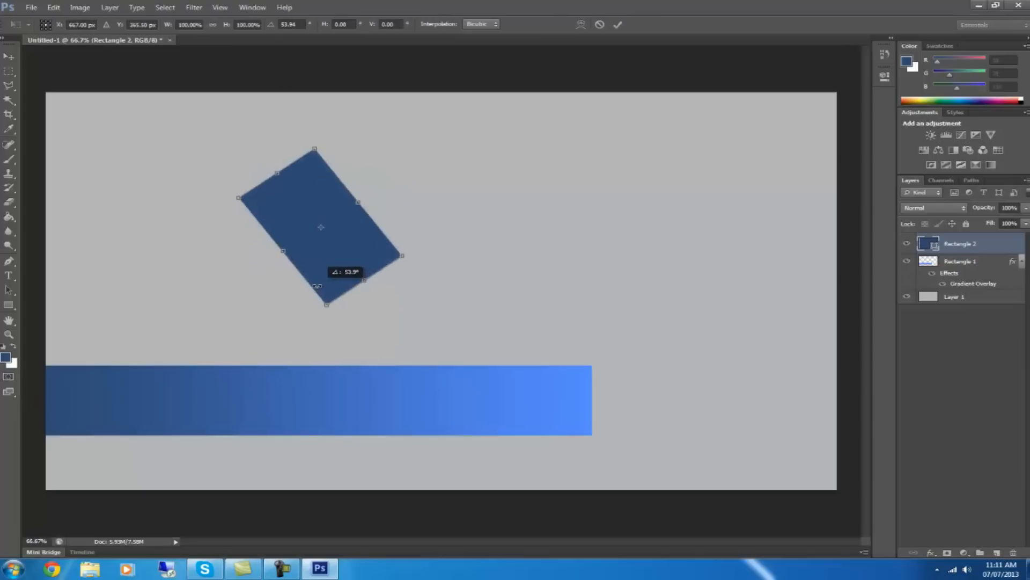
Rotate the dark blue square about 45° into a diamond over the bar's right end.
left_click_drag(320, 226, 601, 372)
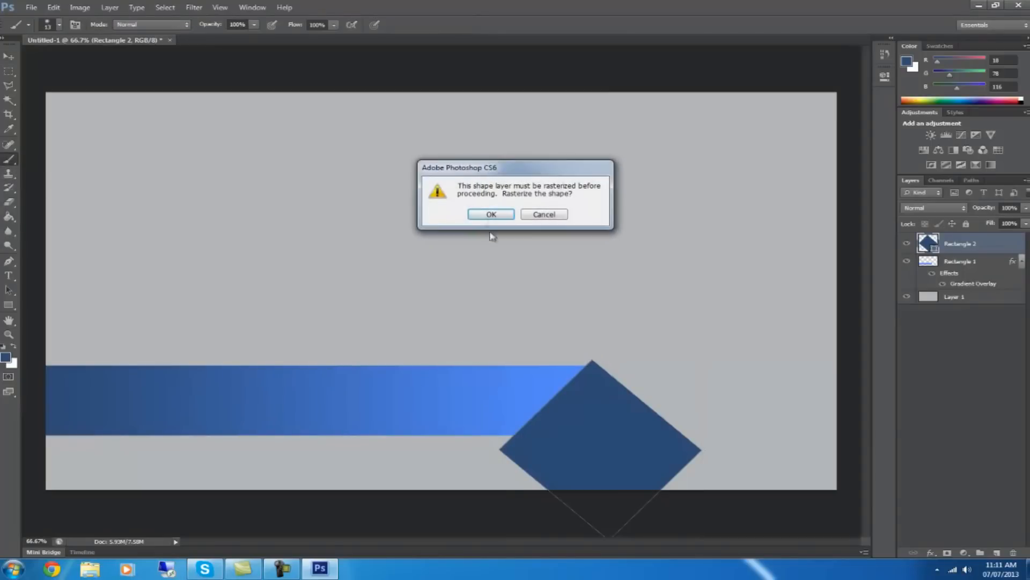
Rasterize the diamond, Magic-Wand select its area and make Rectangle 1 active for the cut.
left_click(491, 214)
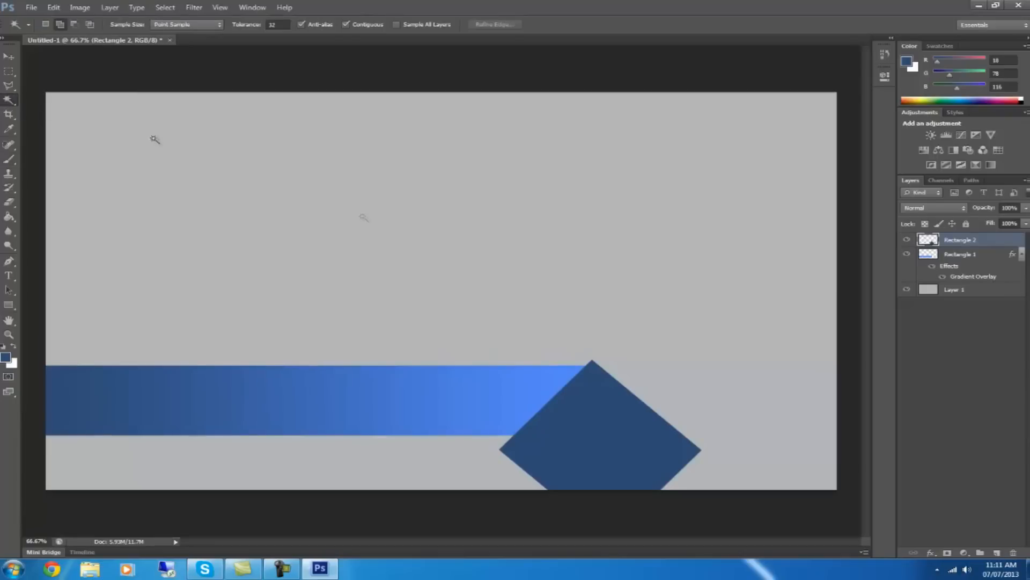
left_click(601, 443)
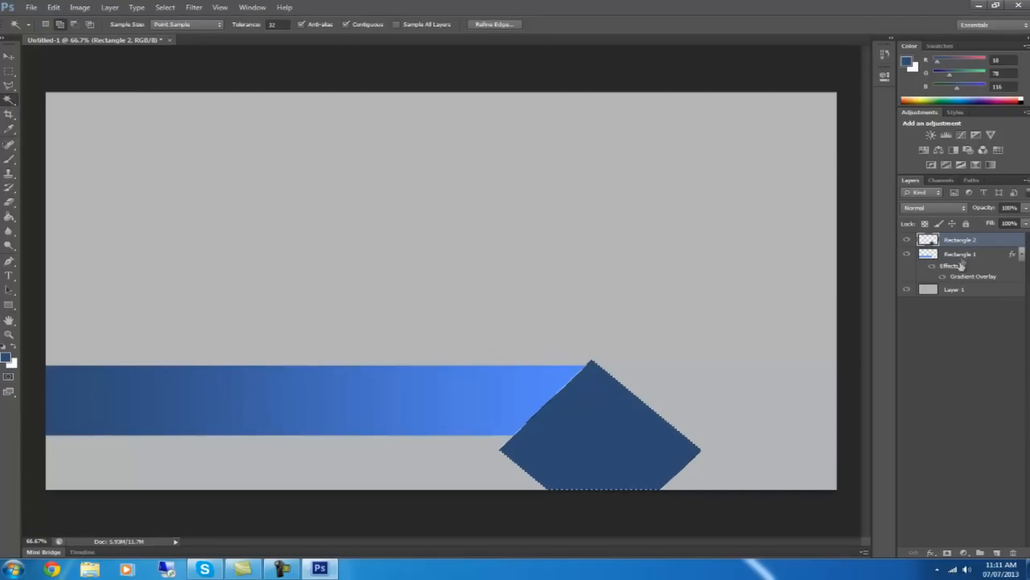
left_click(959, 253)
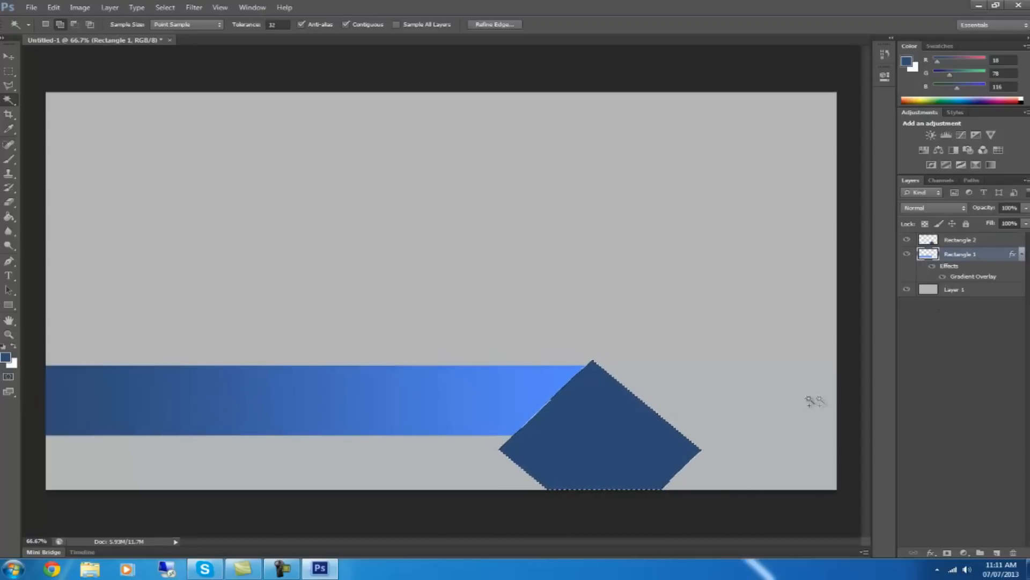
mouse_move(312, 55)
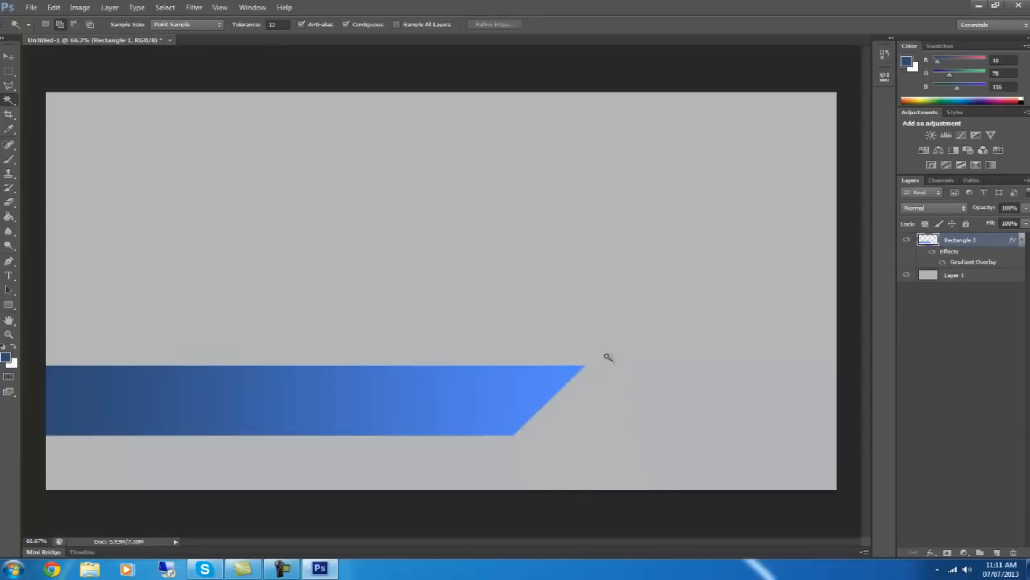
mouse_move(634, 330)
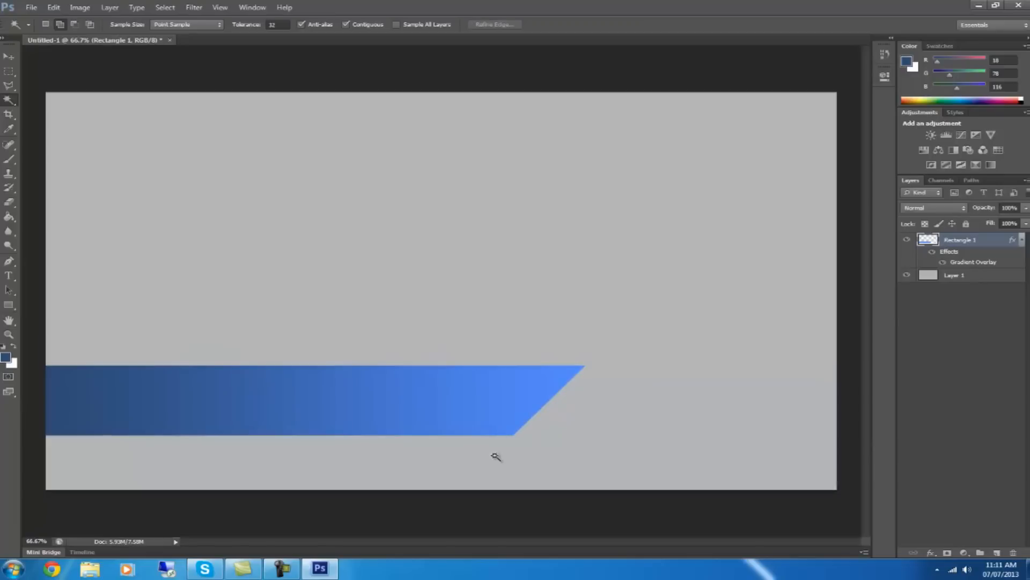
mouse_move(590, 413)
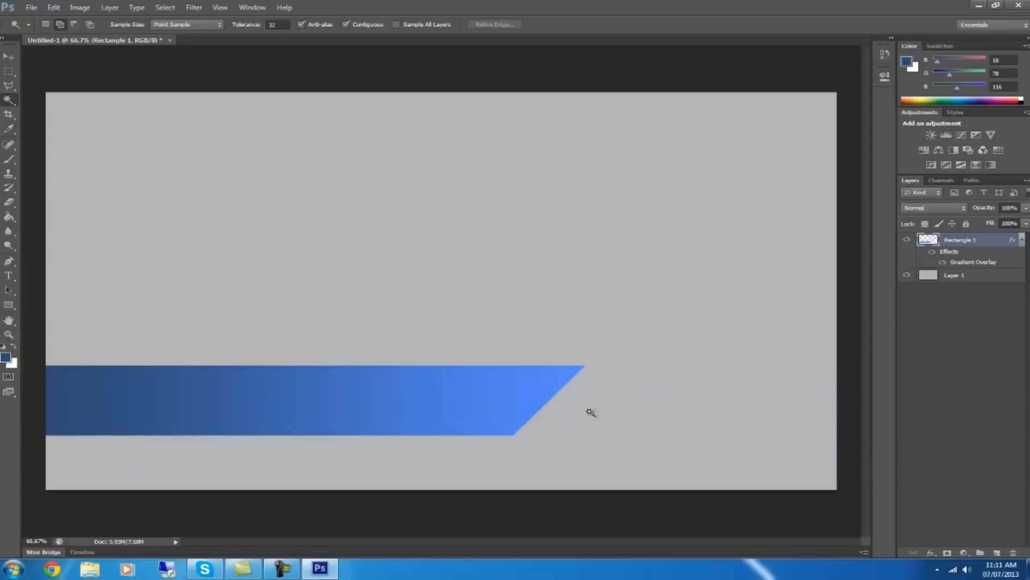
mouse_move(592, 394)
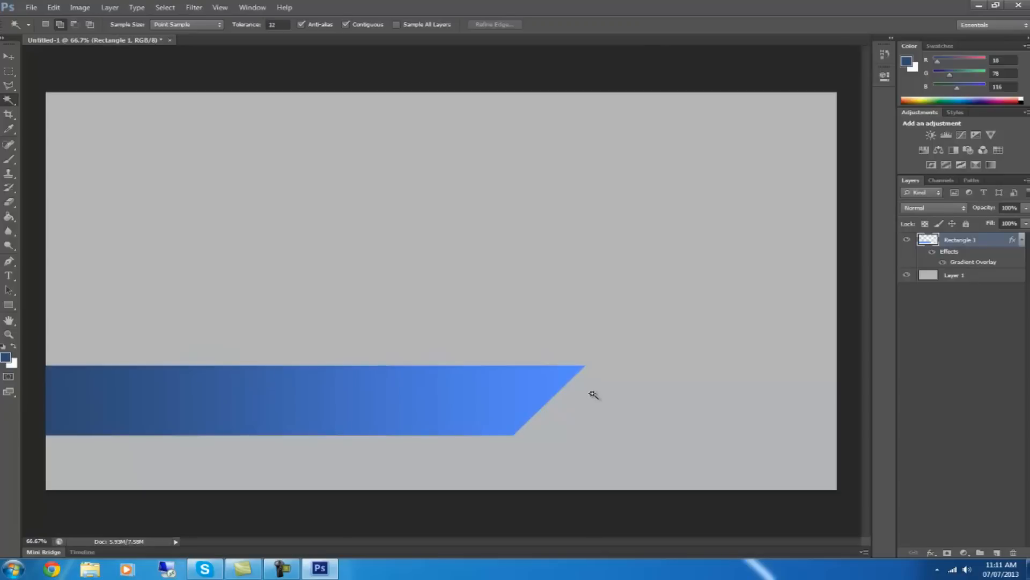
Give Rectangle 1 a Drop Shadow with Distance 10 px.
right_click(963, 239)
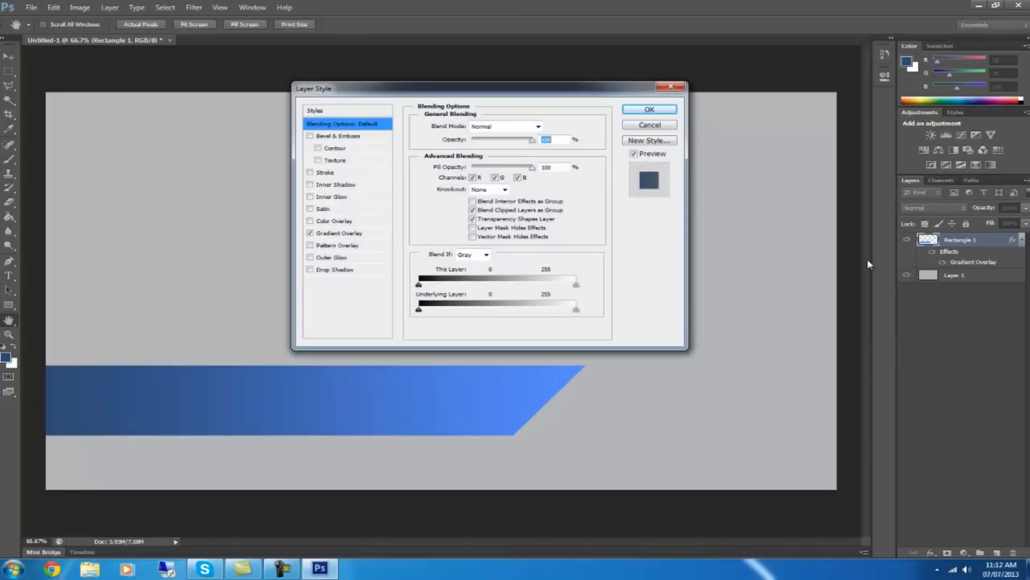
left_click(309, 269)
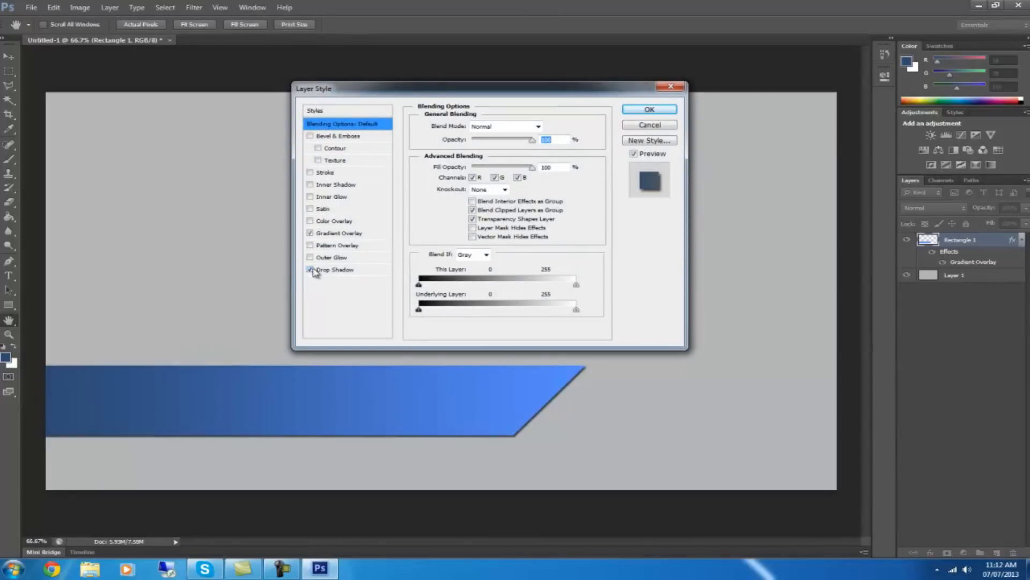
left_click(334, 269)
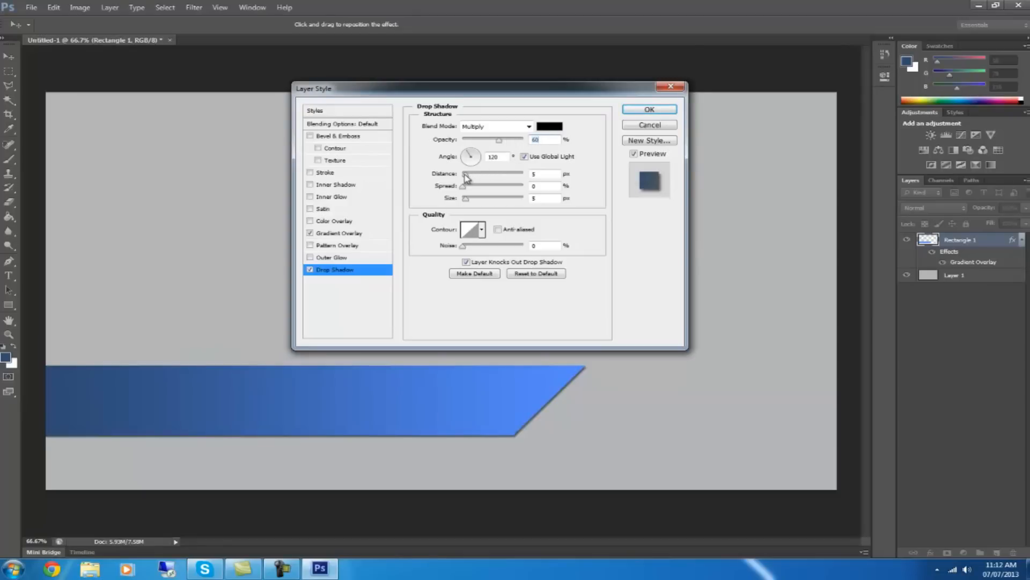
left_click_drag(465, 179, 473, 180)
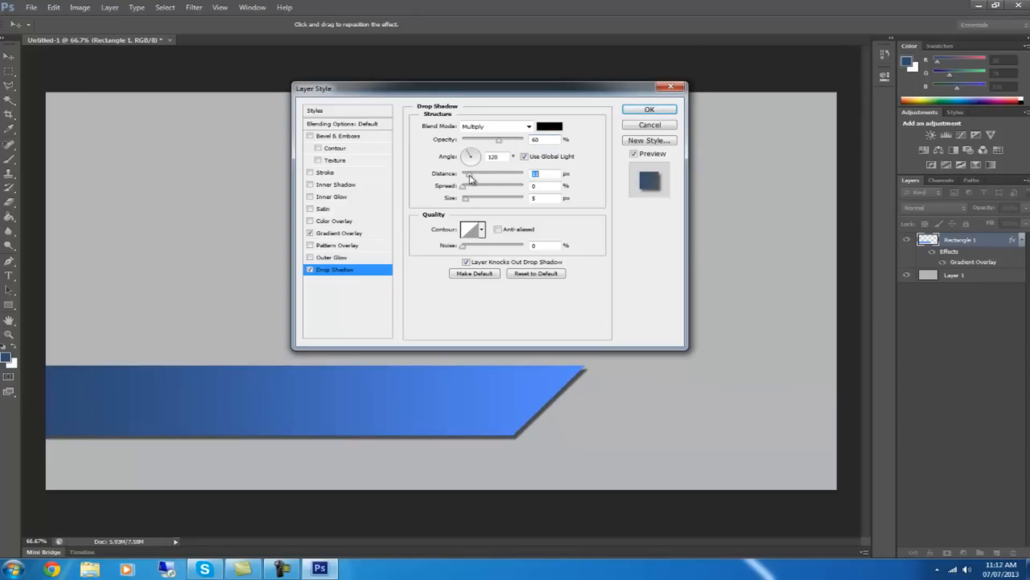
left_click_drag(498, 173, 463, 174)
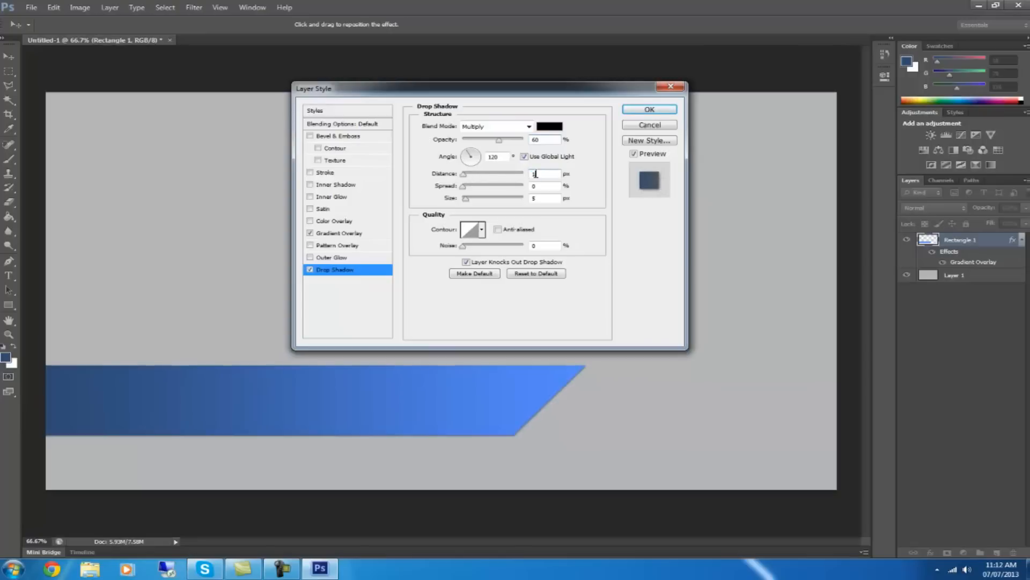
type("10")
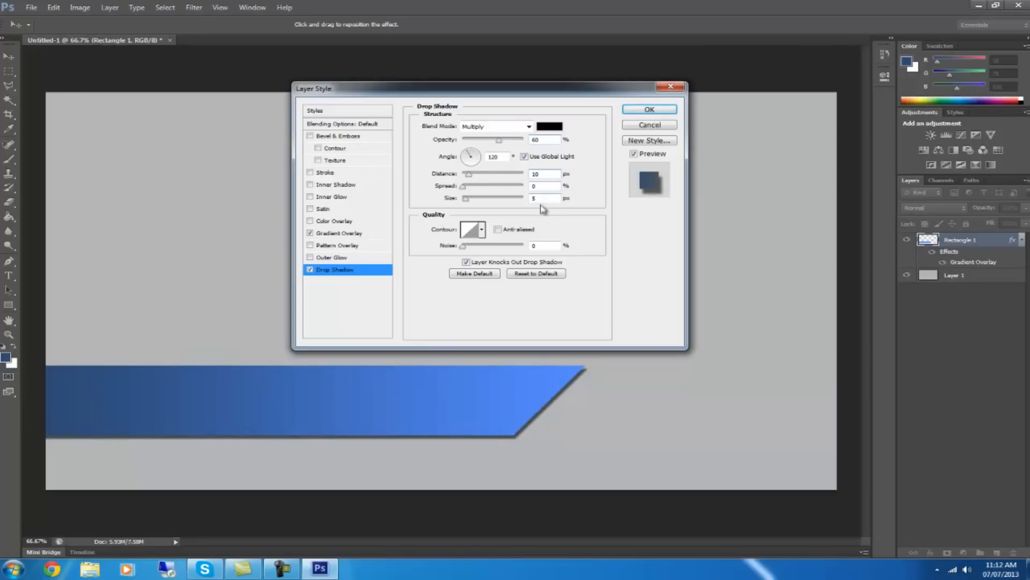
mouse_move(639, 126)
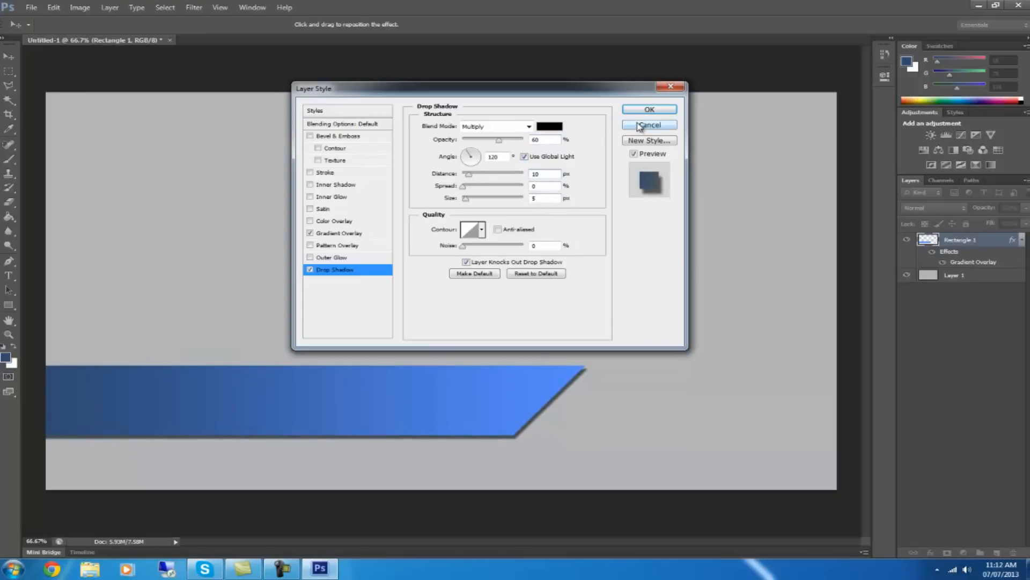
left_click(648, 109)
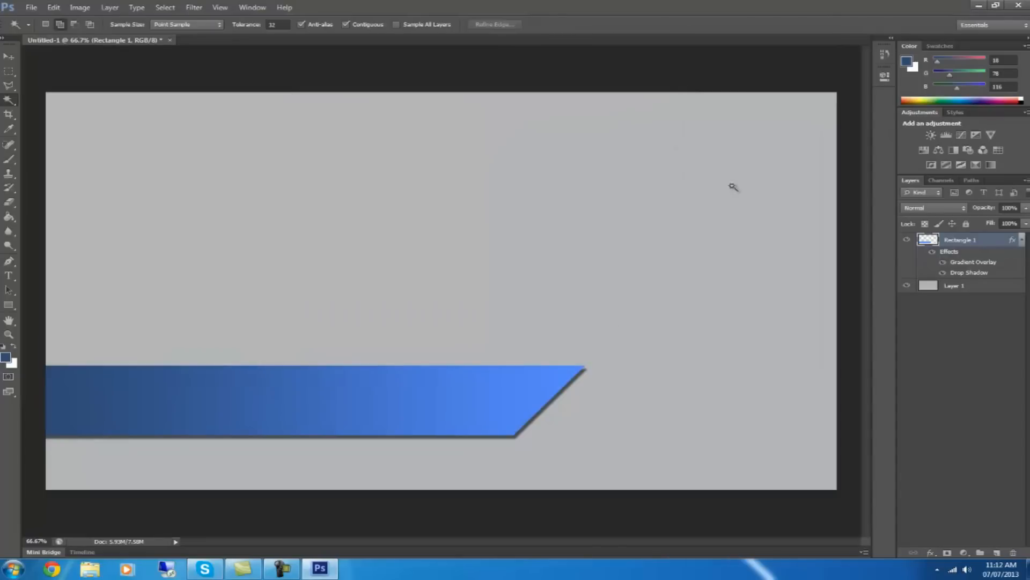
mouse_move(946, 382)
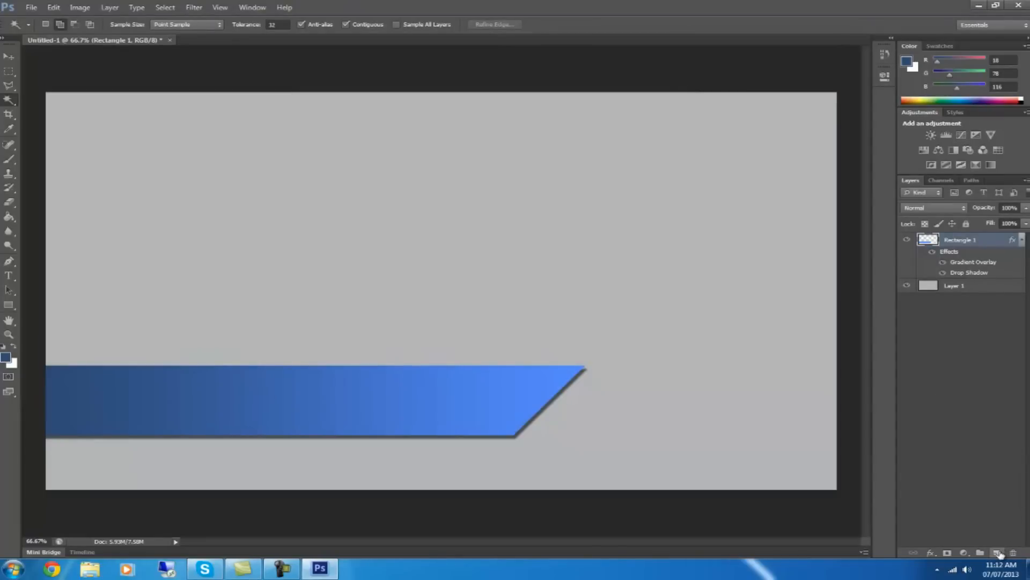
On a new layer, draw a roughly equal-sided square near the top-left and rasterize it for a white fill.
left_click(997, 552)
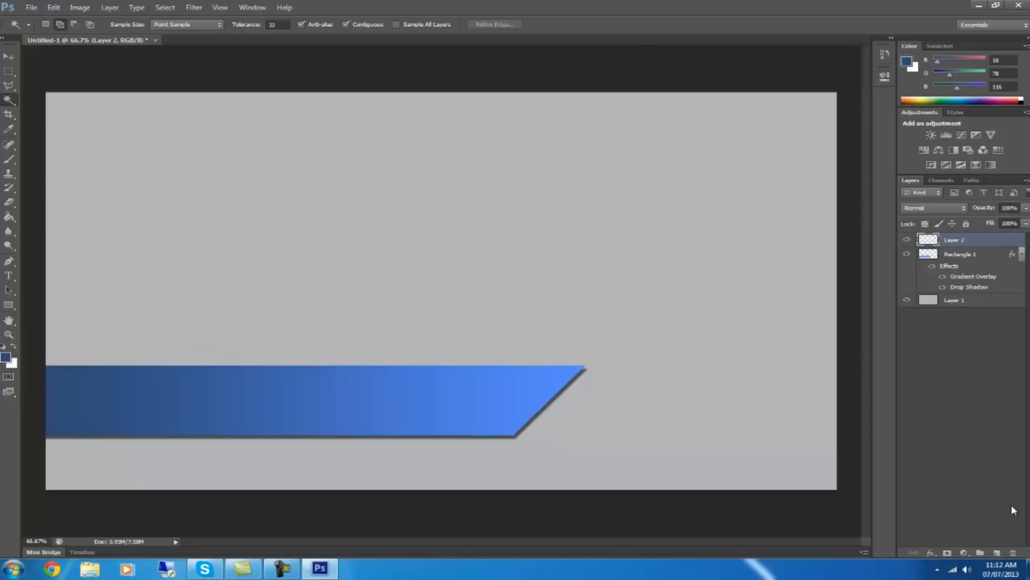
mouse_move(82, 301)
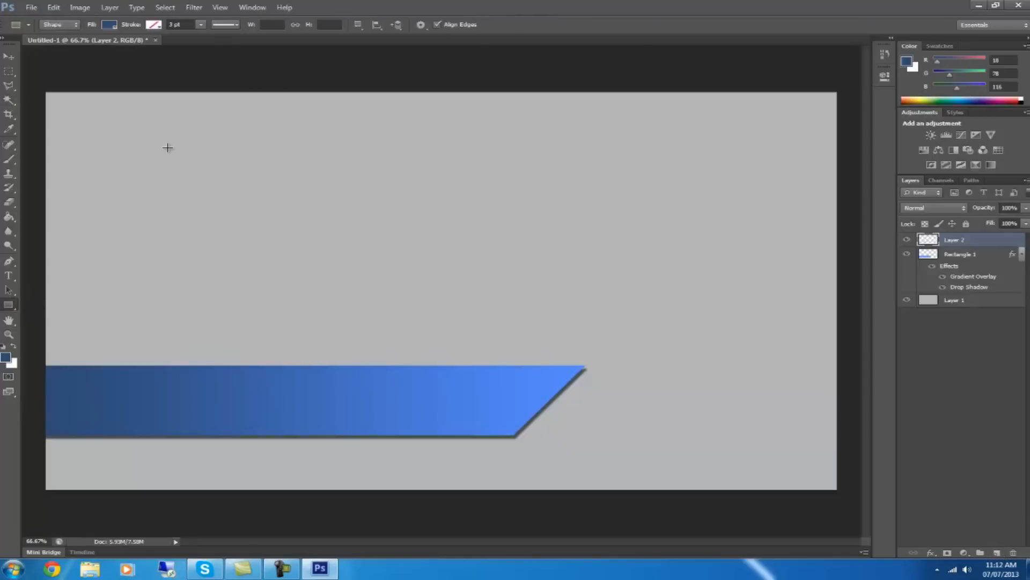
left_click_drag(167, 147, 235, 206)
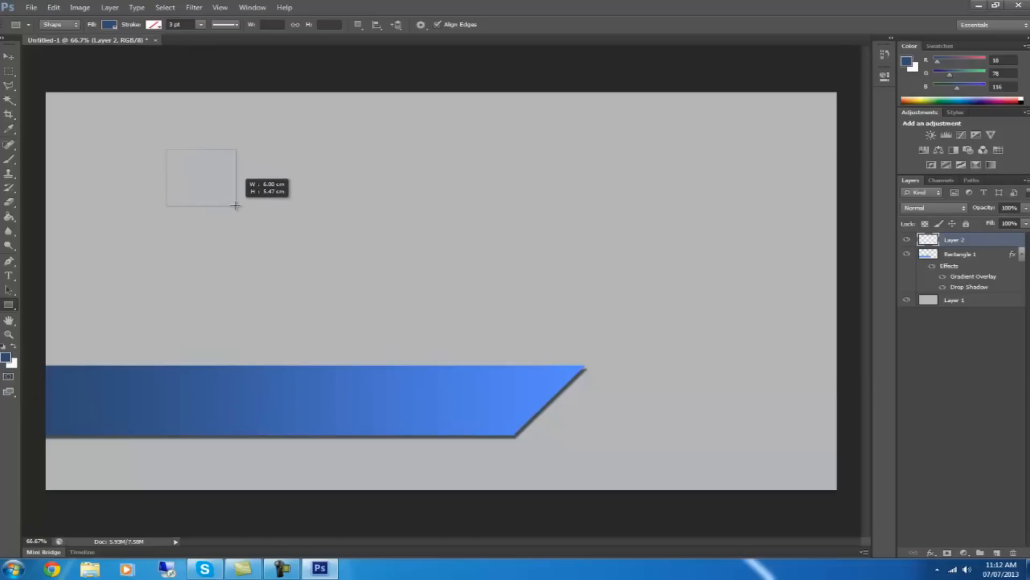
left_click_drag(236, 207, 232, 206)
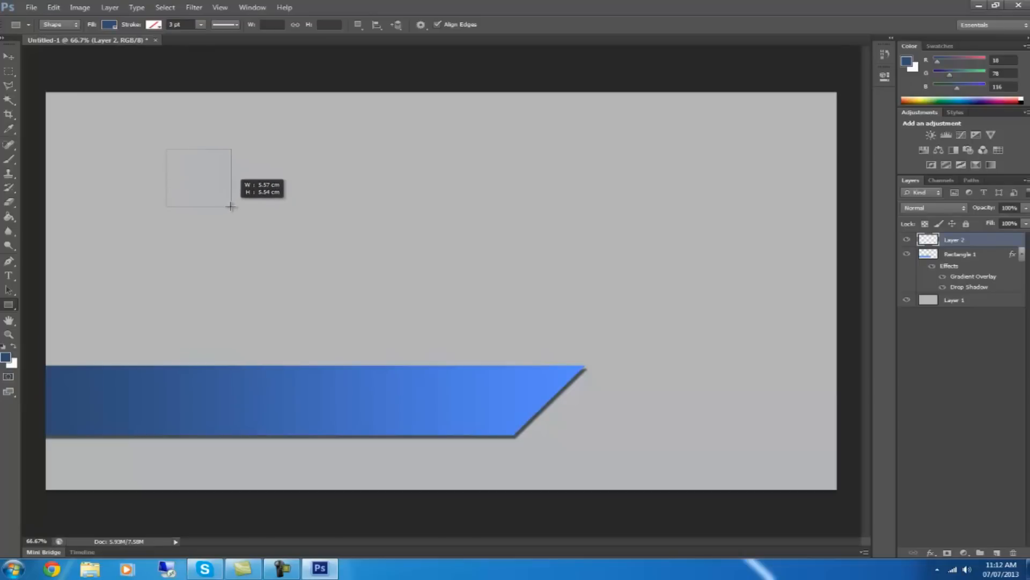
left_click_drag(168, 151, 232, 208)
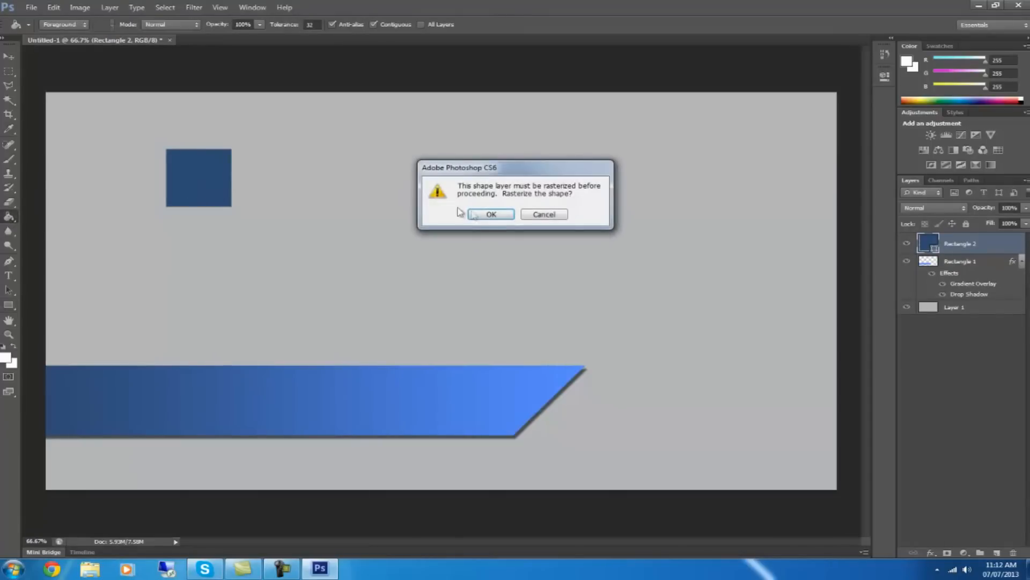
left_click(490, 214)
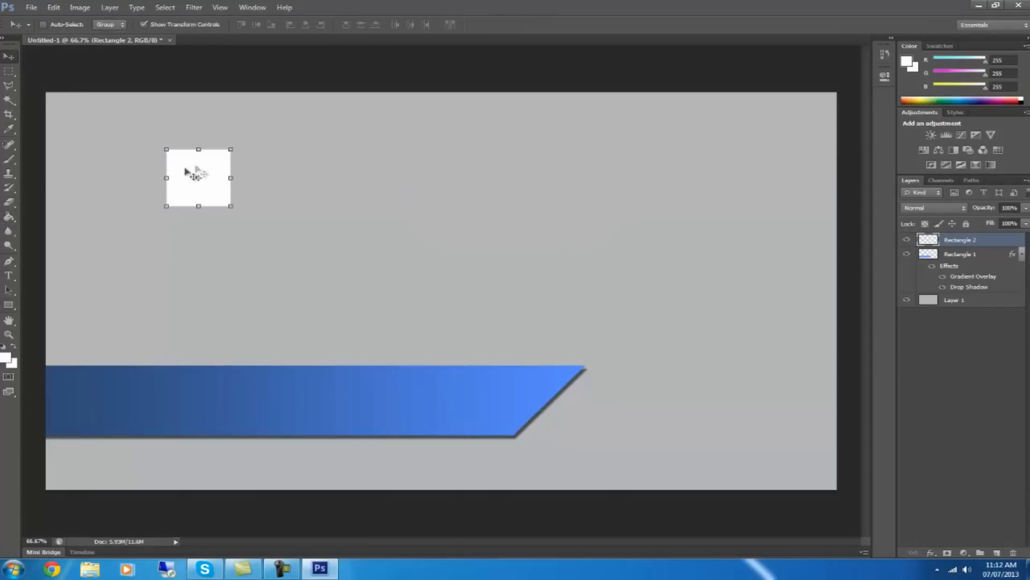
Move the white square onto the bar's left end, enlarge it beyond the bar's height and tilt it.
left_click_drag(198, 177, 121, 394)
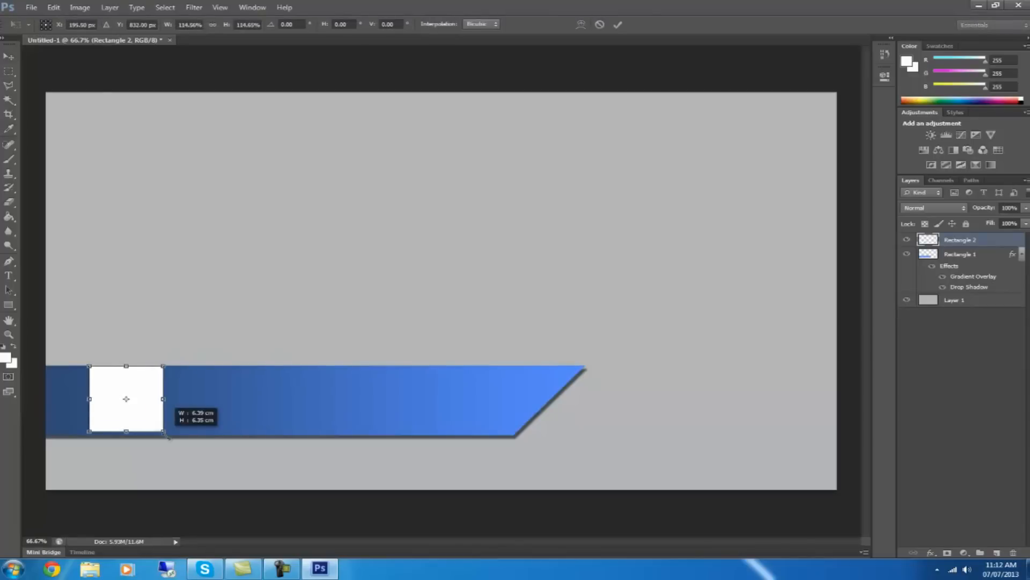
left_click_drag(164, 431, 183, 449)
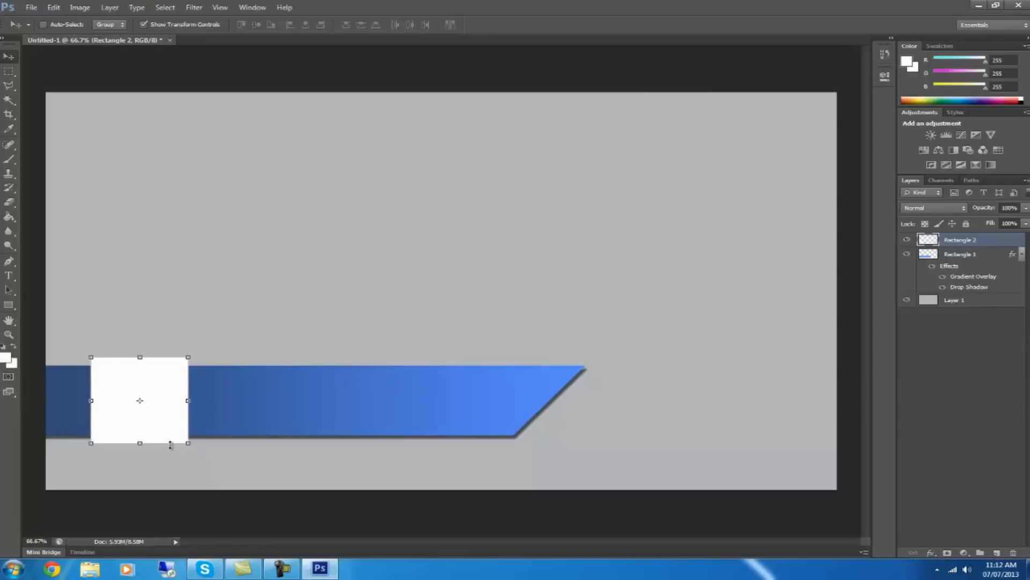
left_click_drag(188, 443, 230, 446)
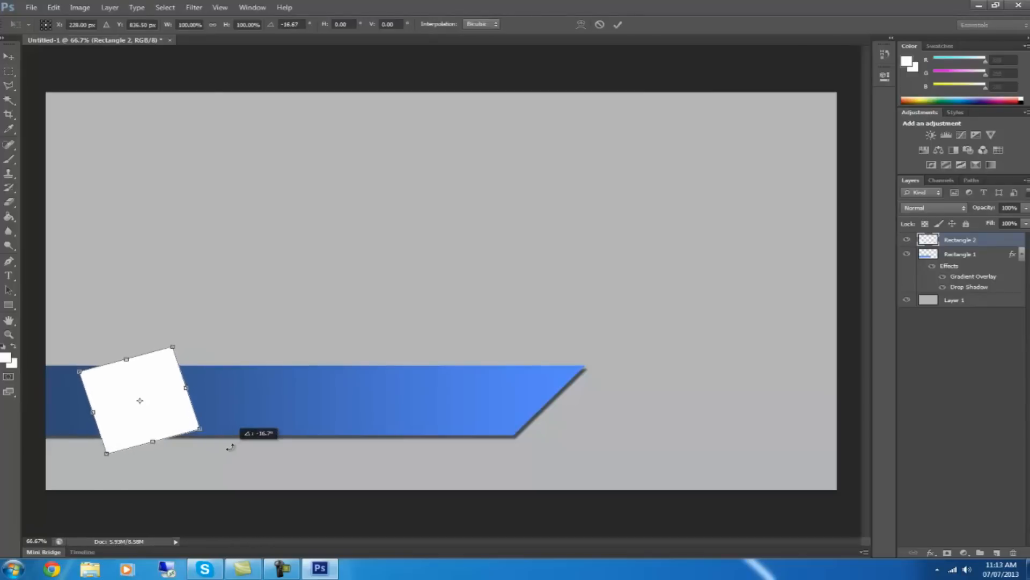
left_click_drag(229, 447, 255, 423)
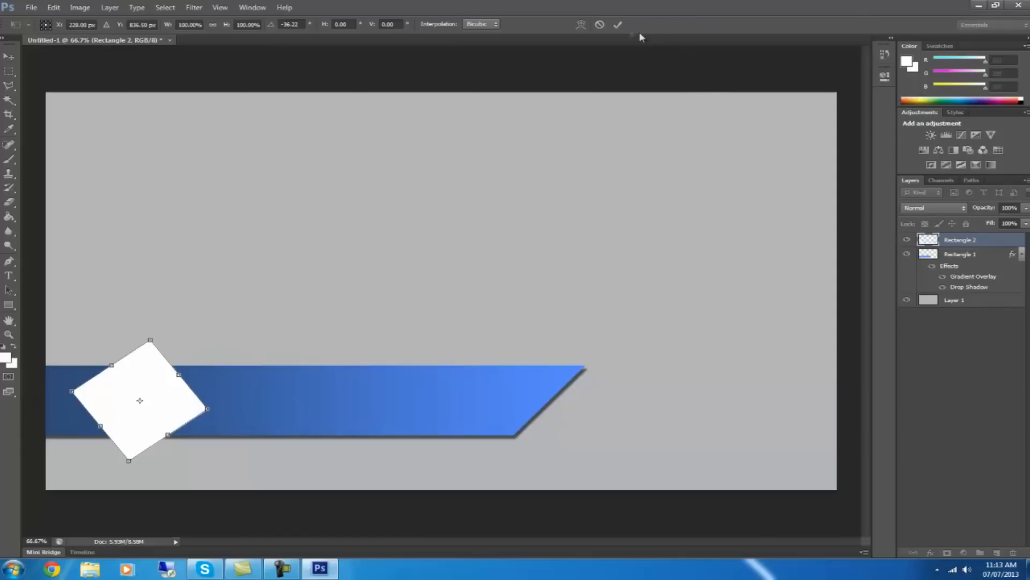
left_click(617, 25)
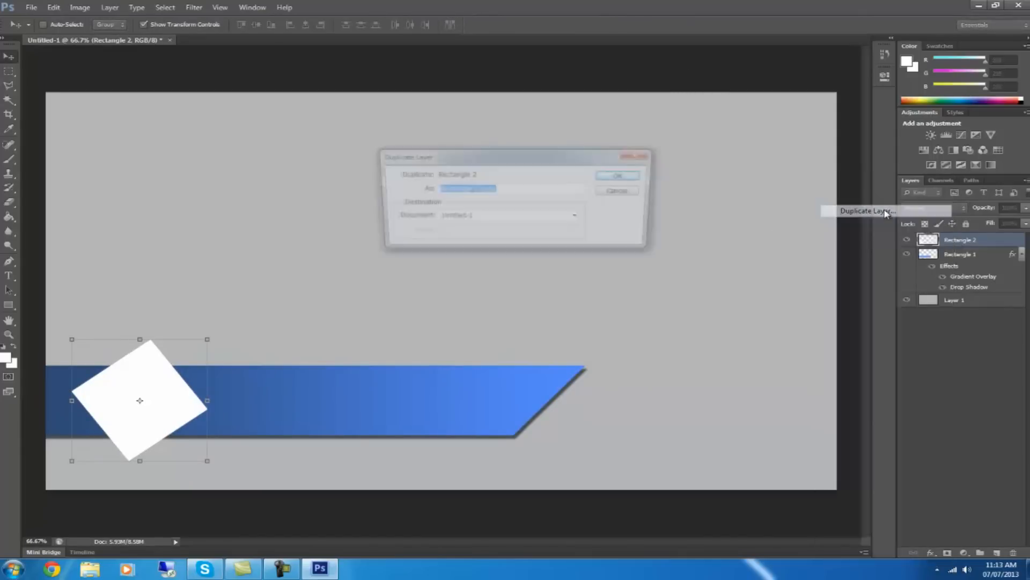
Duplicate Rectangle 2, flip the copy horizontally and rotate it about -22° into an eight-pointed star.
left_click(616, 175)
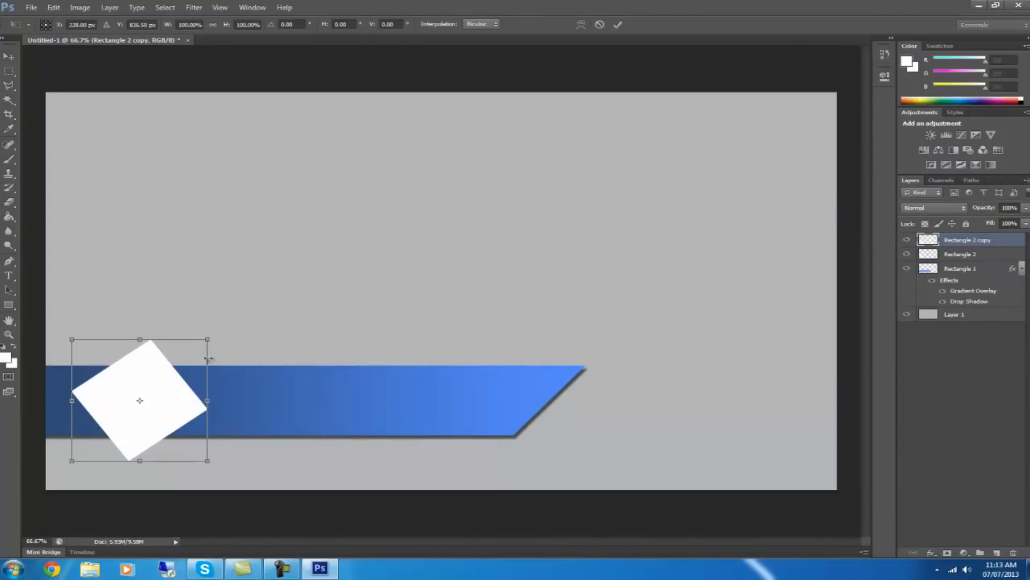
right_click(140, 400)
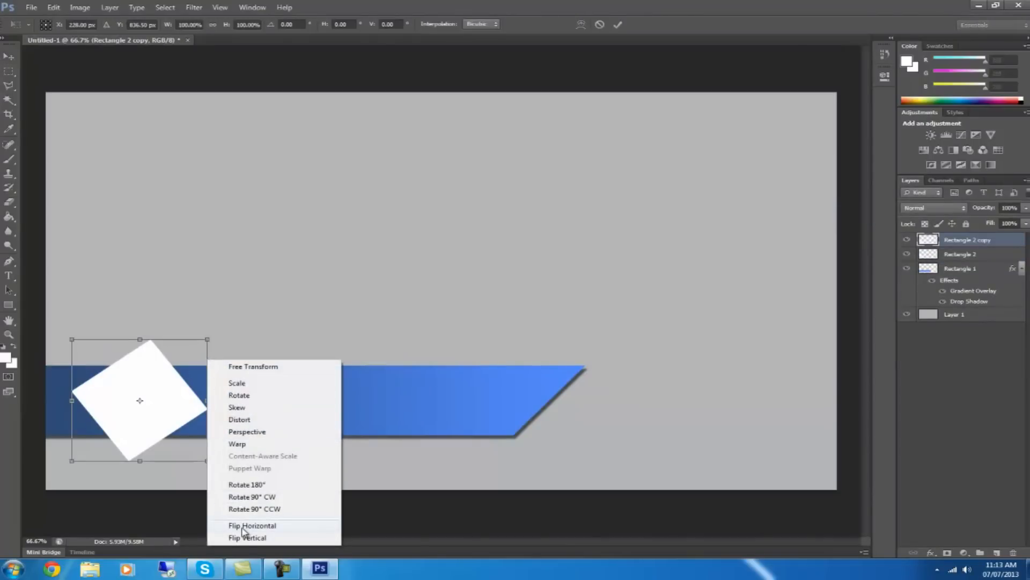
left_click(253, 525)
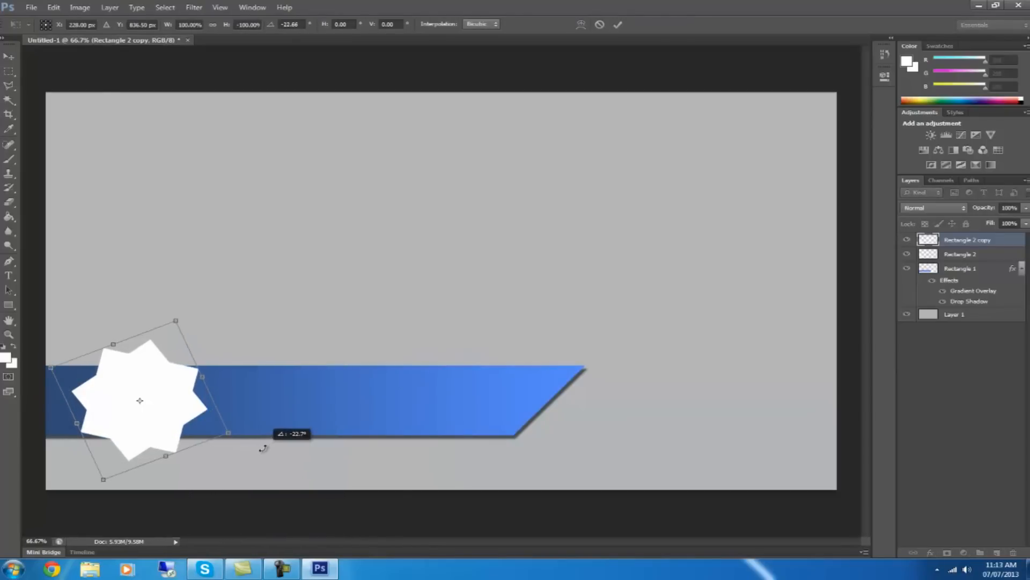
left_click(617, 25)
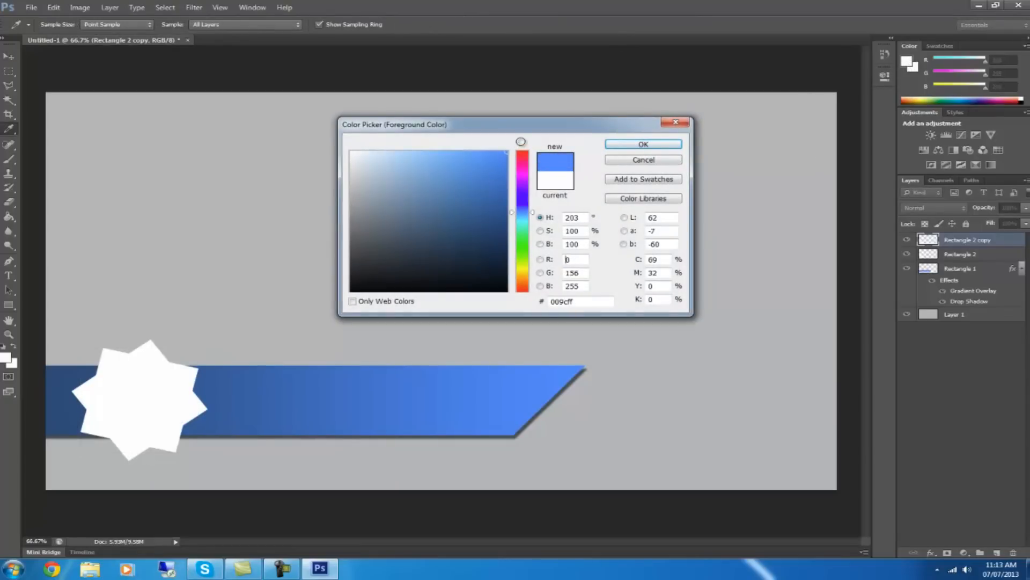
Fill the copied square with bright blue, then set a dark blue foreground colour.
left_click(499, 196)
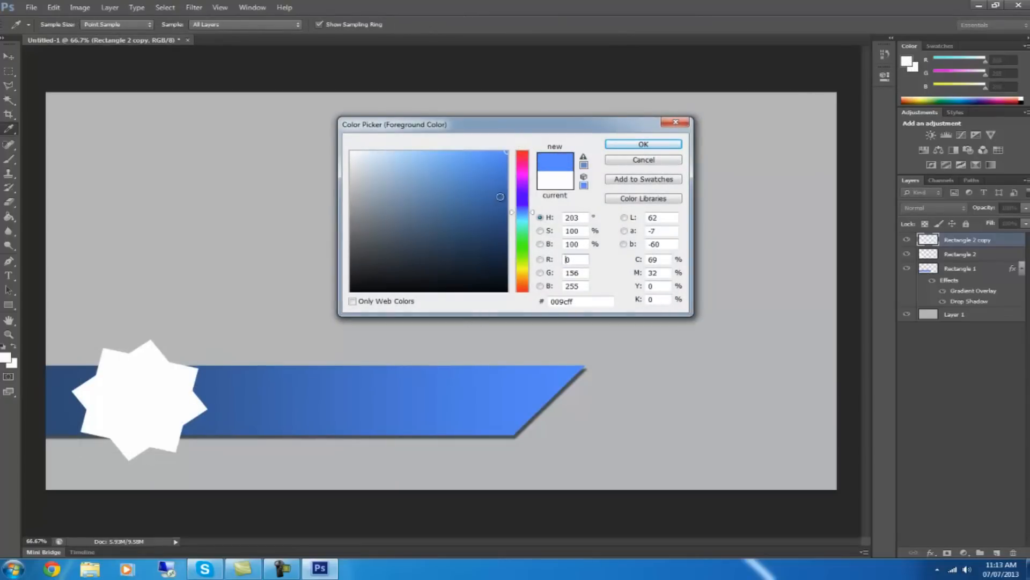
left_click(642, 144)
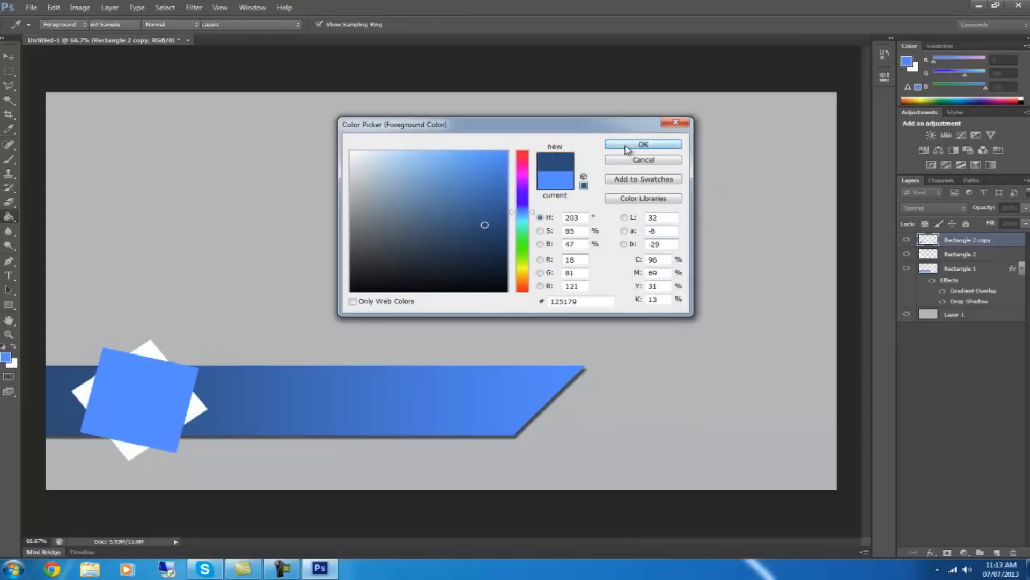
left_click(642, 144)
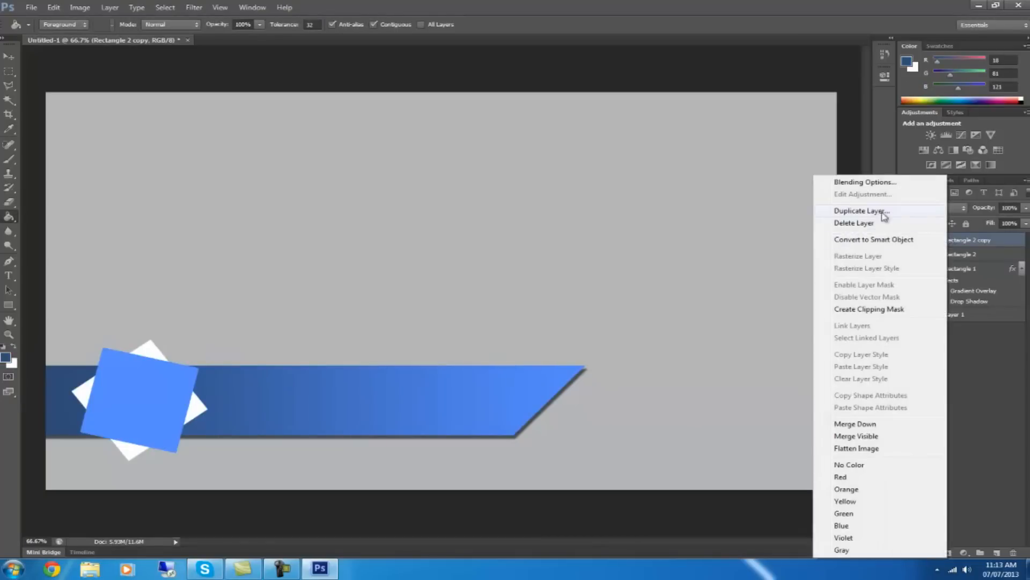
Add a Foreground to Transparent gradient overlay at 80% opacity to the blue square.
left_click(865, 181)
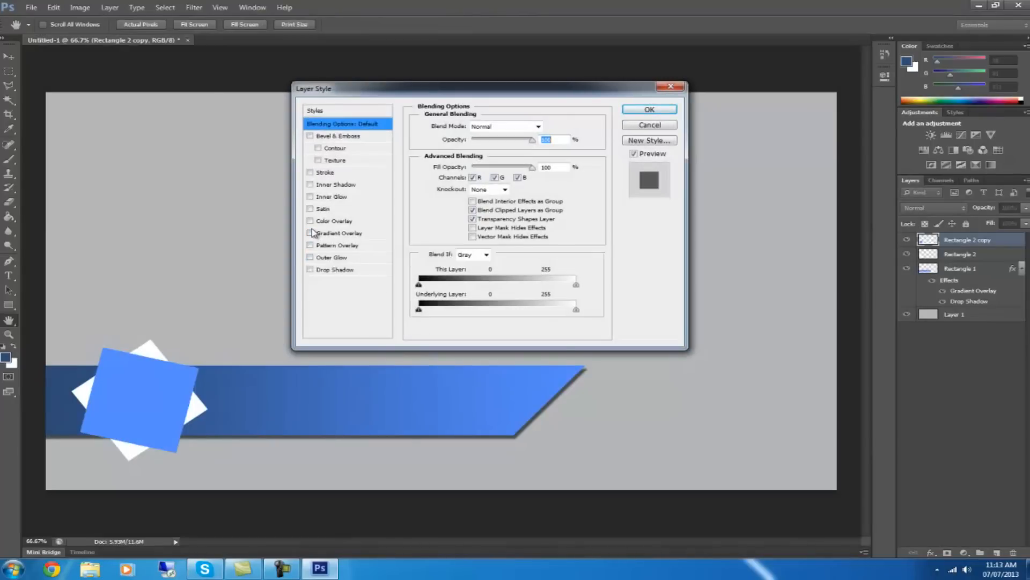
left_click(310, 232)
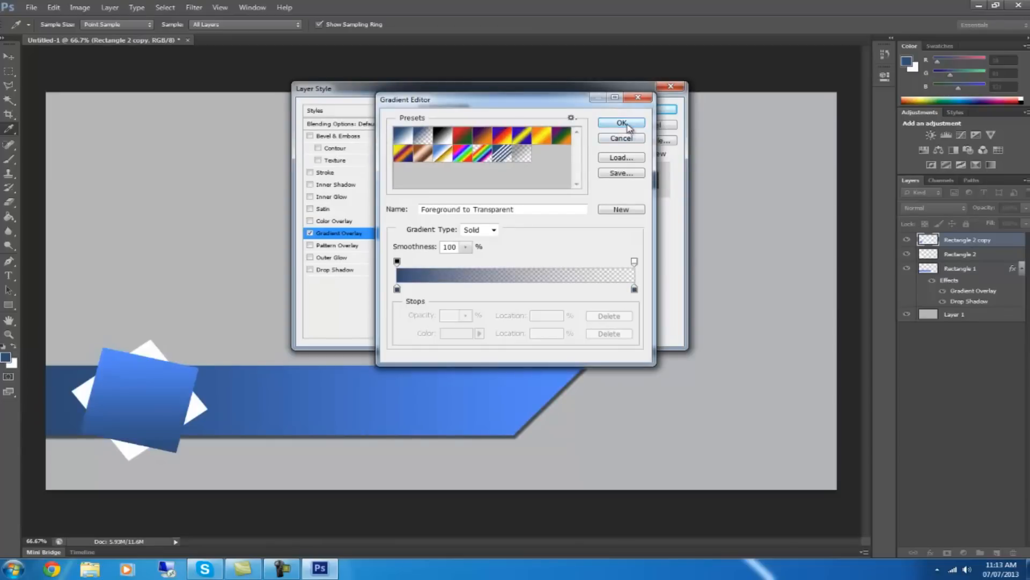
left_click(620, 123)
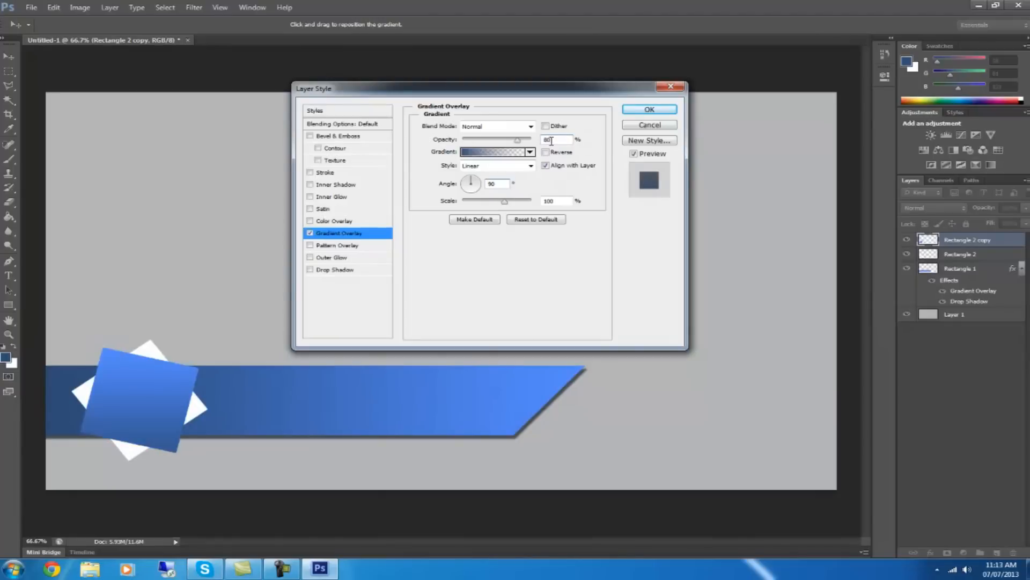
left_click(648, 109)
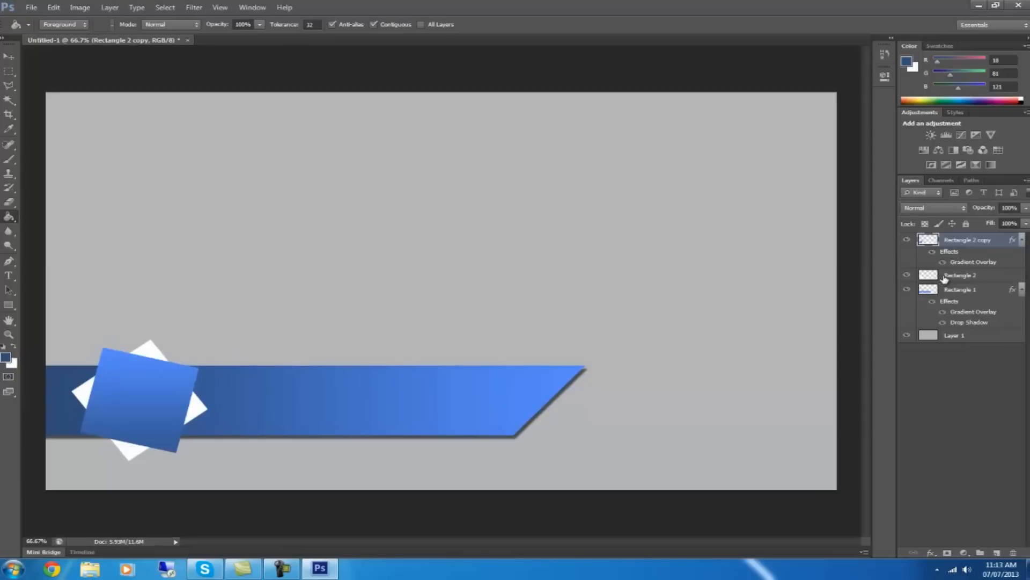
Give the white square (Rectangle 2) a drop shadow at 60% opacity.
right_click(962, 275)
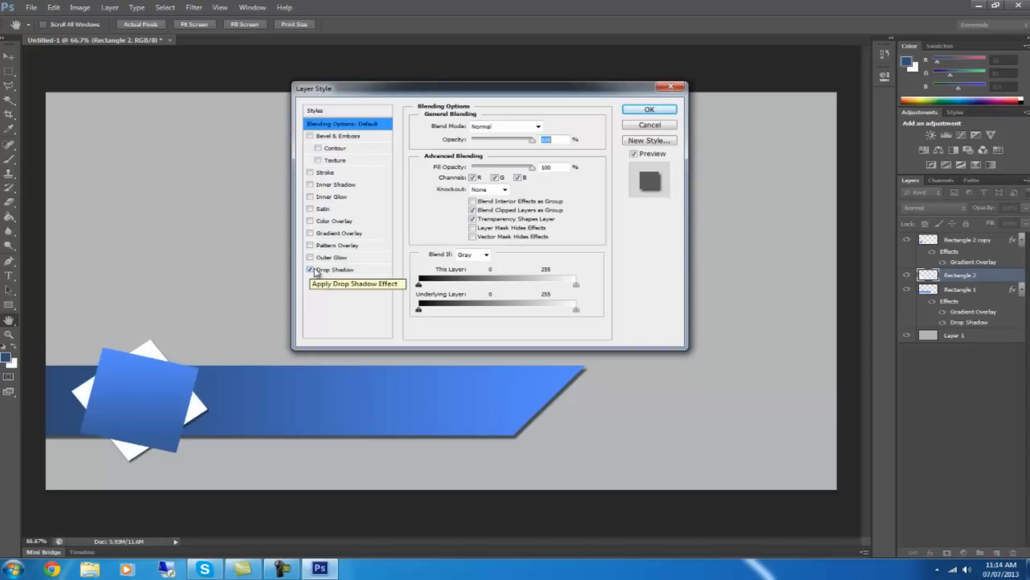
left_click(335, 269)
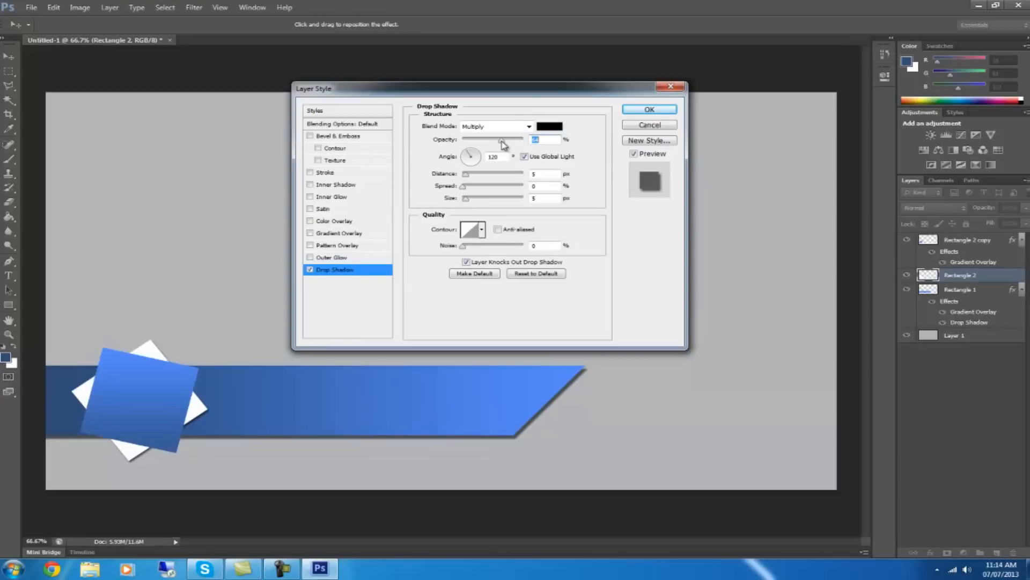
left_click_drag(502, 139, 497, 140)
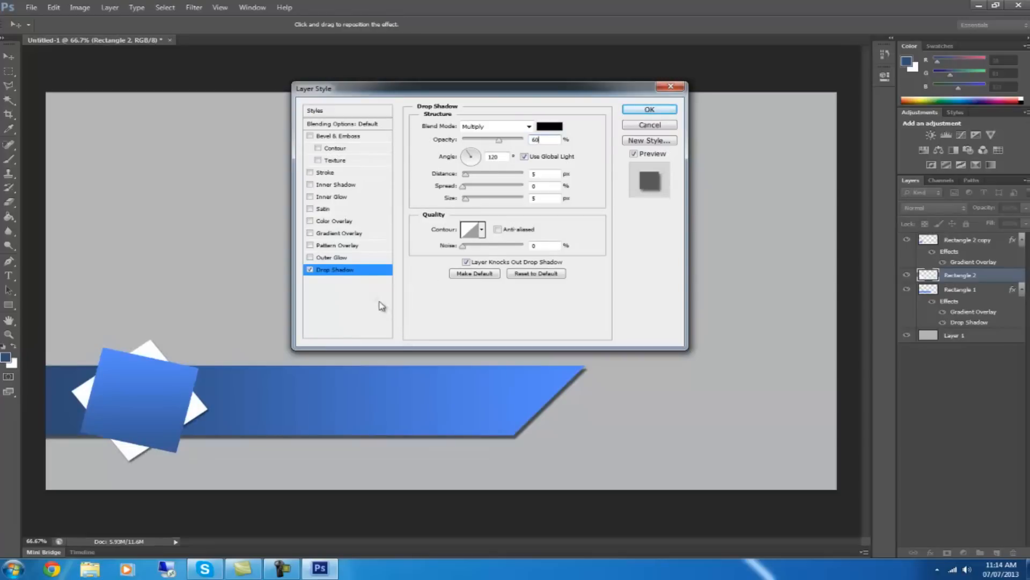
Add a black inner glow to the white square with opacity 30 and size 49.
left_click(310, 197)
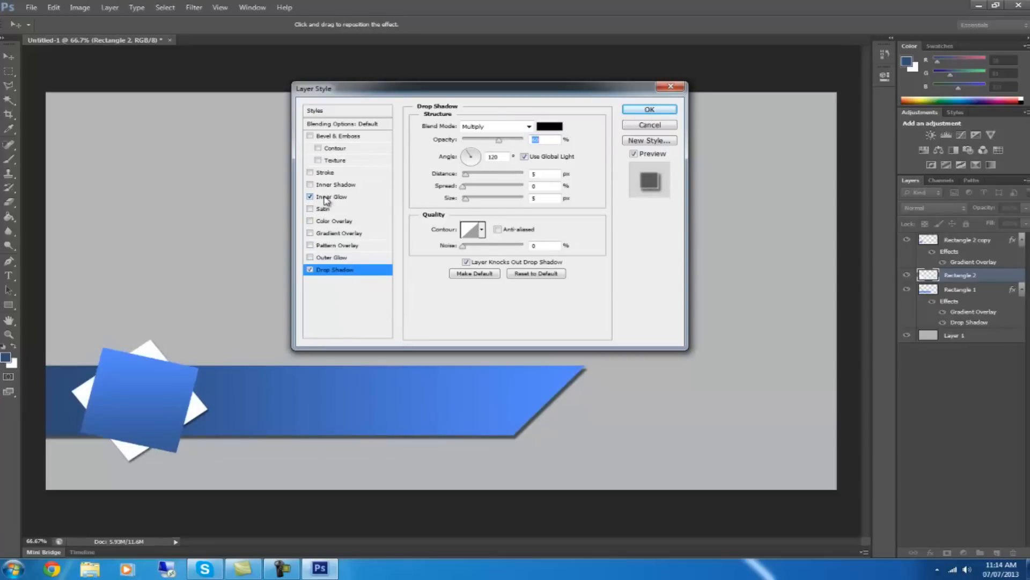
left_click(331, 197)
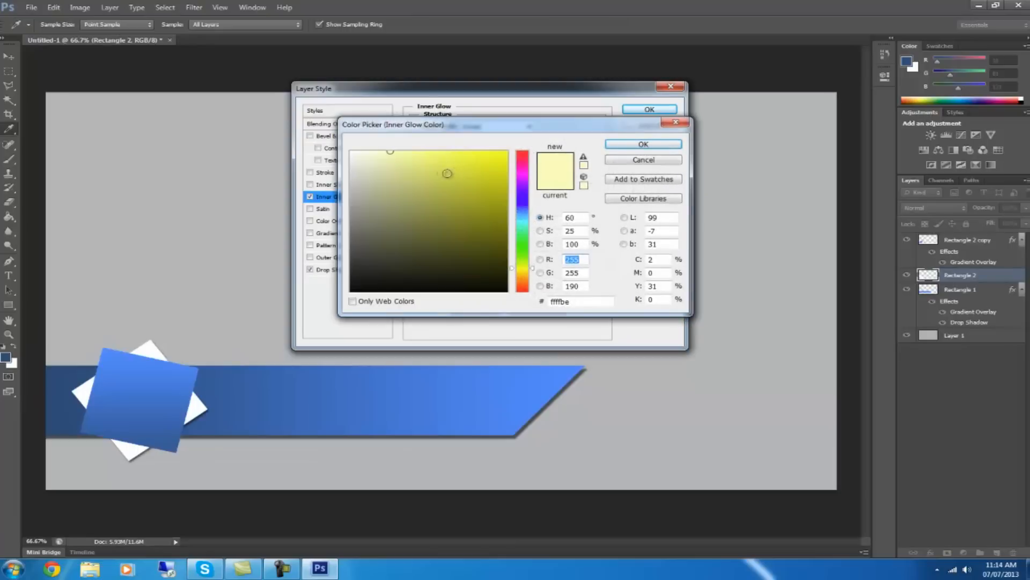
left_click(642, 144)
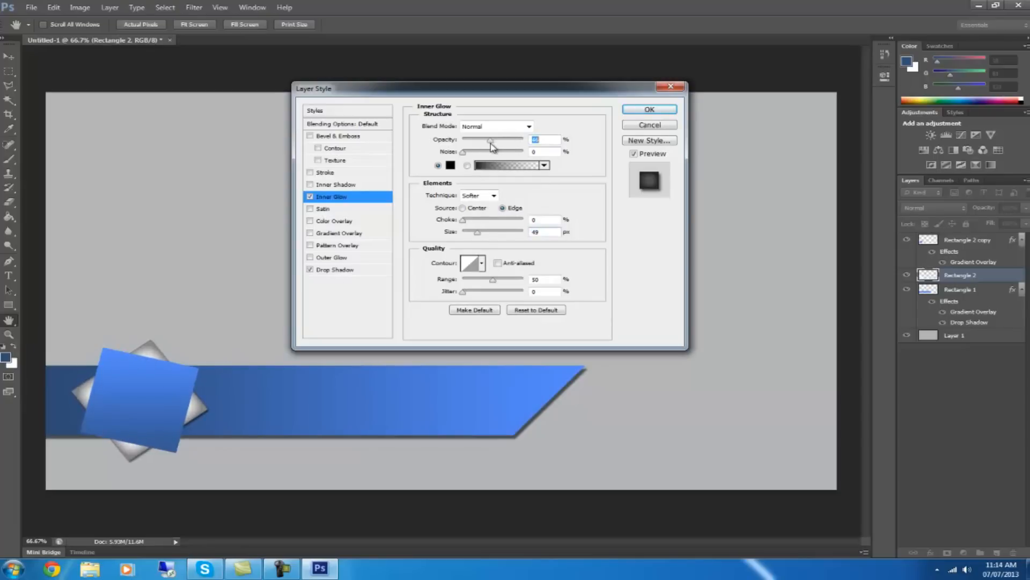
left_click_drag(489, 140, 480, 140)
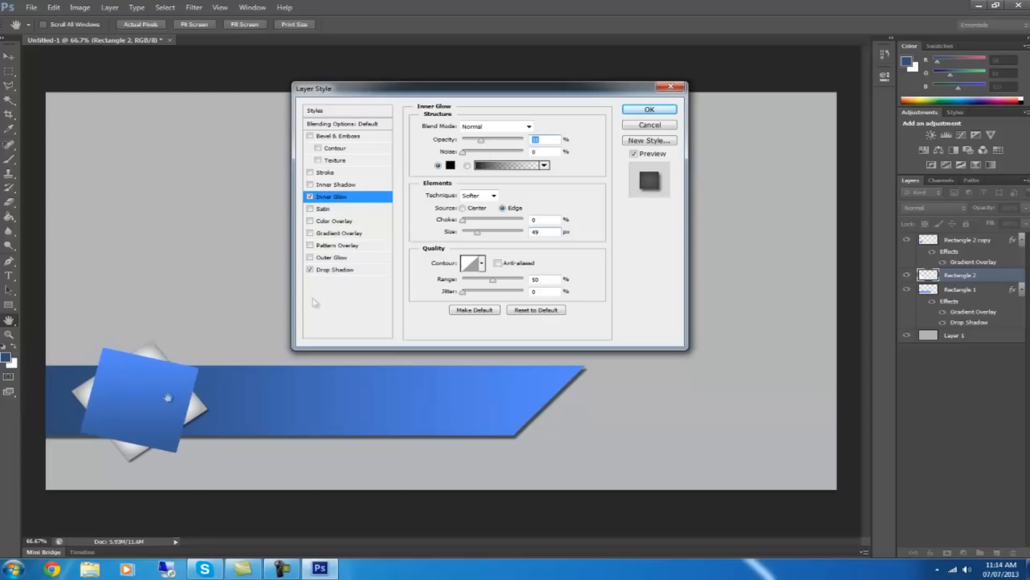
type("1")
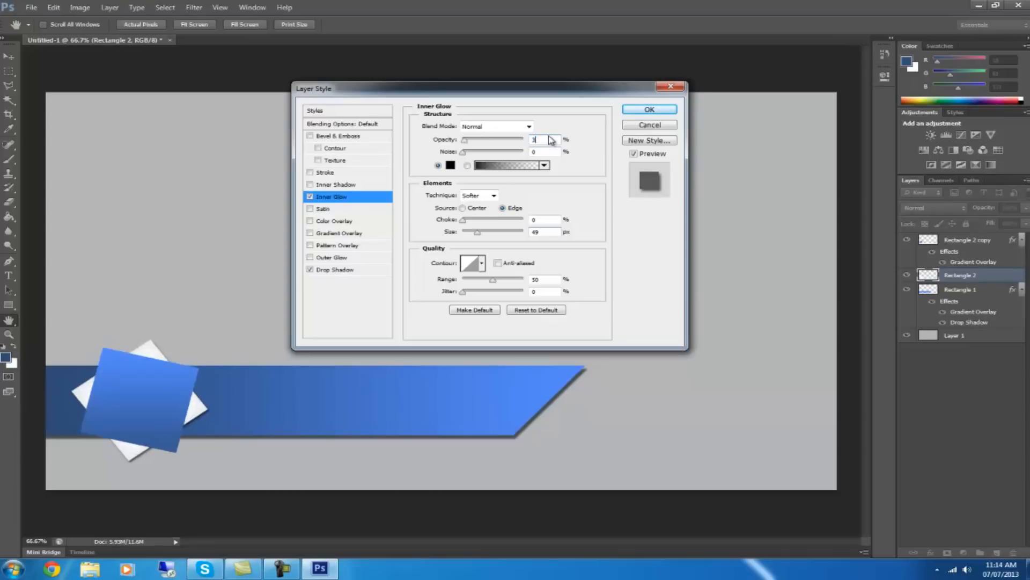
type("30")
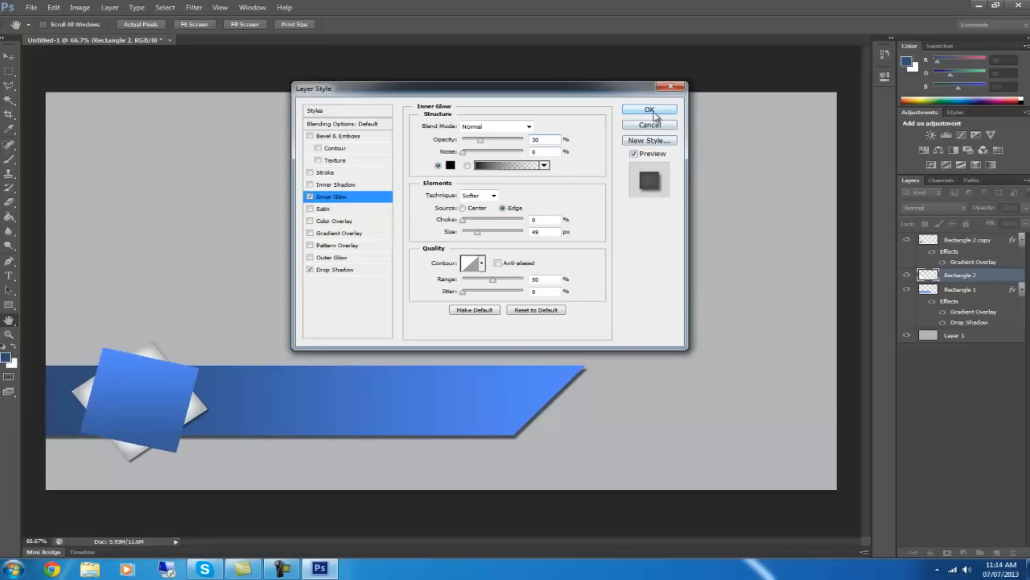
left_click(648, 110)
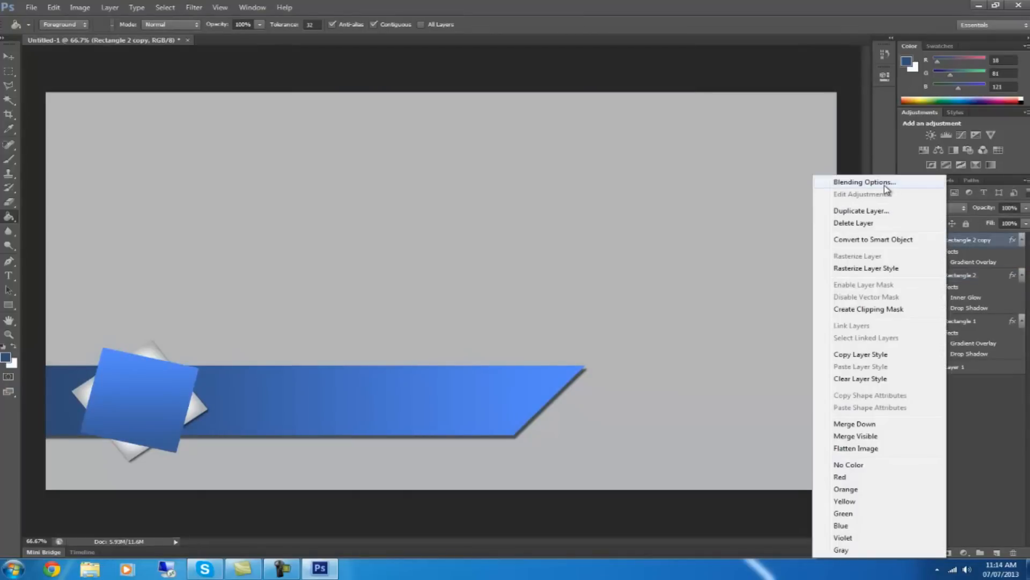
Give the blue square (Rectangle 2 copy) a drop shadow at 80% opacity.
left_click(864, 183)
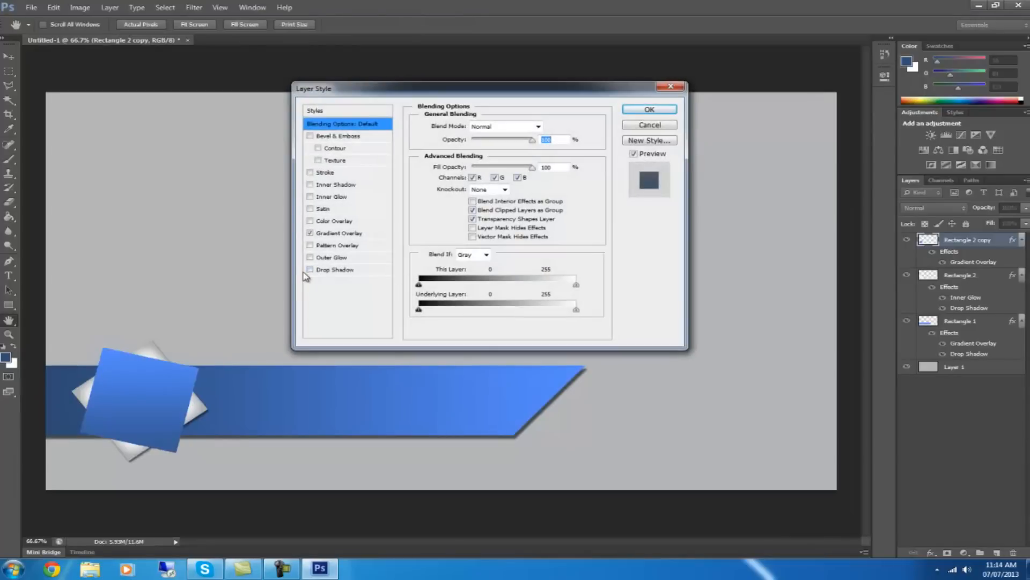
left_click(310, 269)
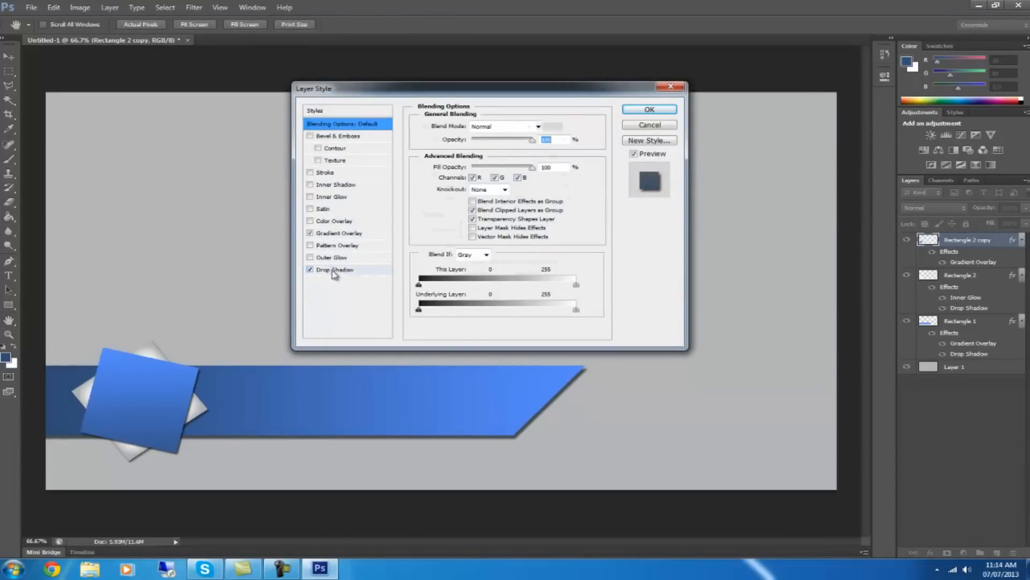
left_click(335, 269)
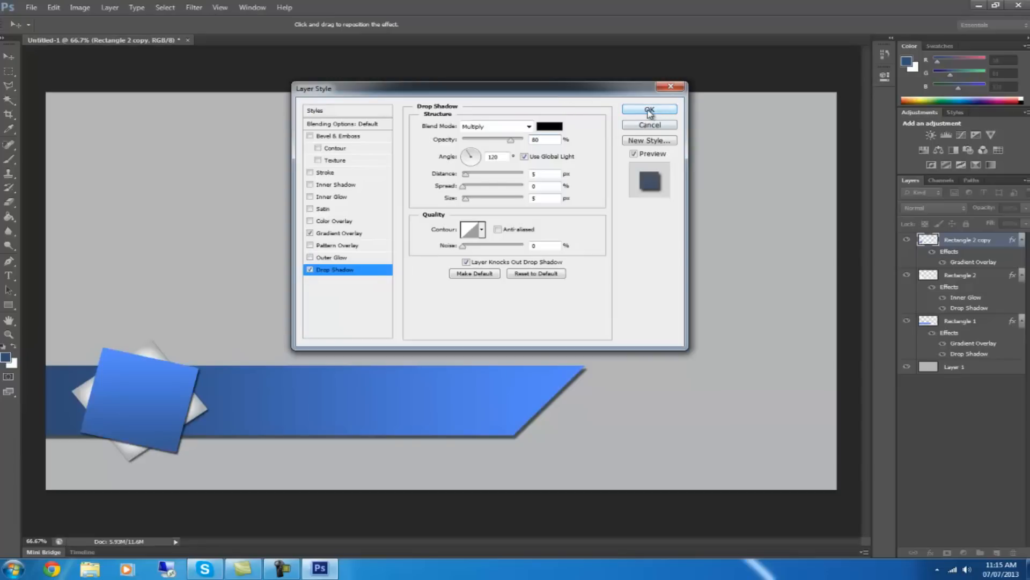
left_click(649, 110)
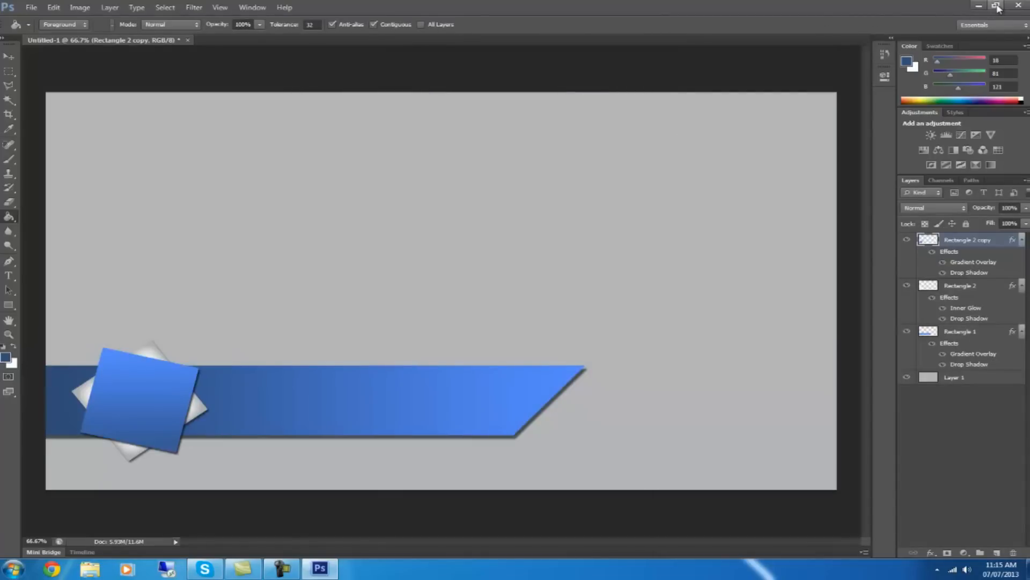
Free-transform the Logo layer, scaling and rotating the globe to fit inside the blue square.
left_click(997, 6)
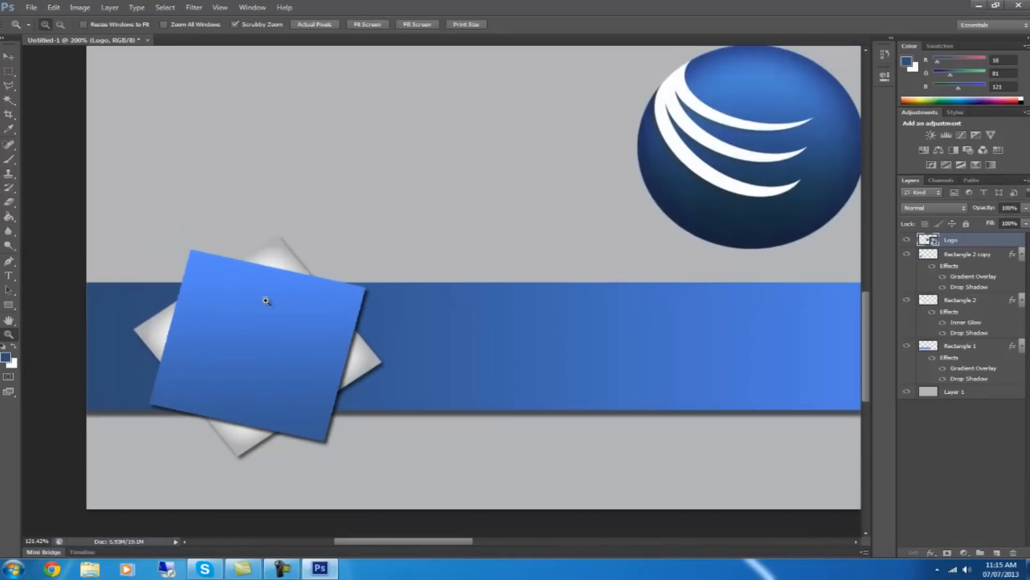
left_click_drag(749, 152, 526, 204)
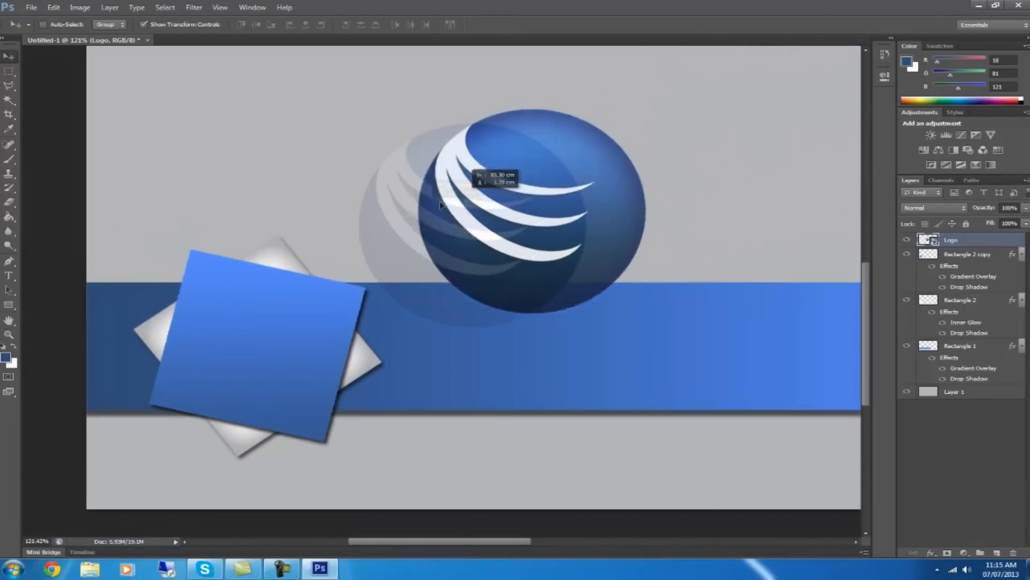
left_click_drag(526, 210, 371, 250)
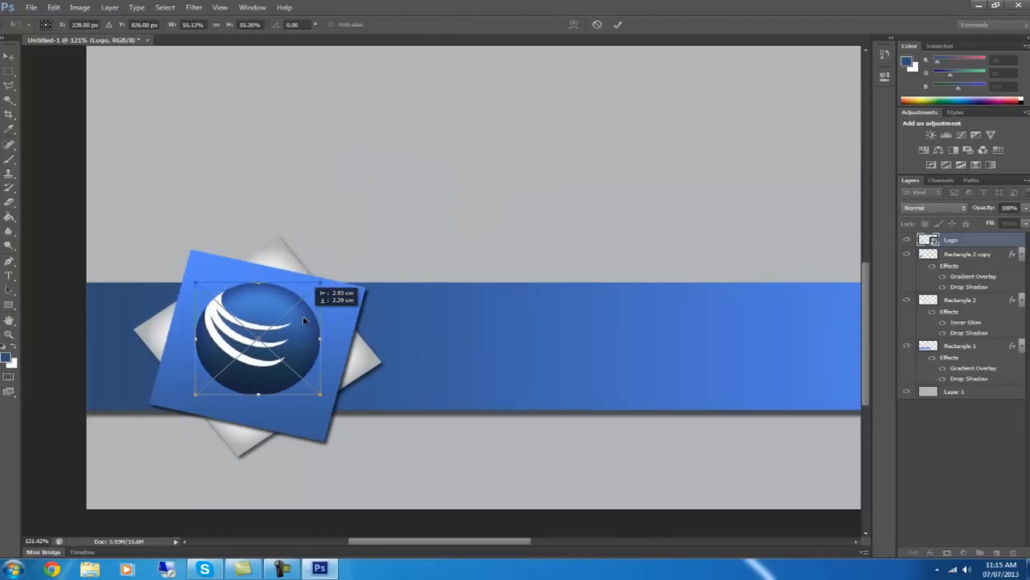
left_click_drag(319, 393, 336, 408)
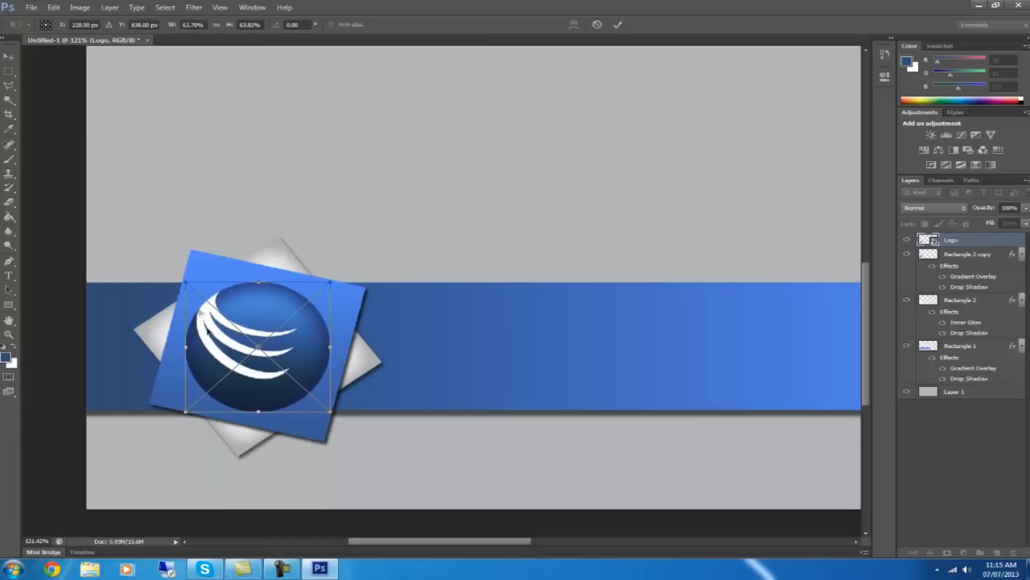
left_click_drag(327, 411, 323, 393)
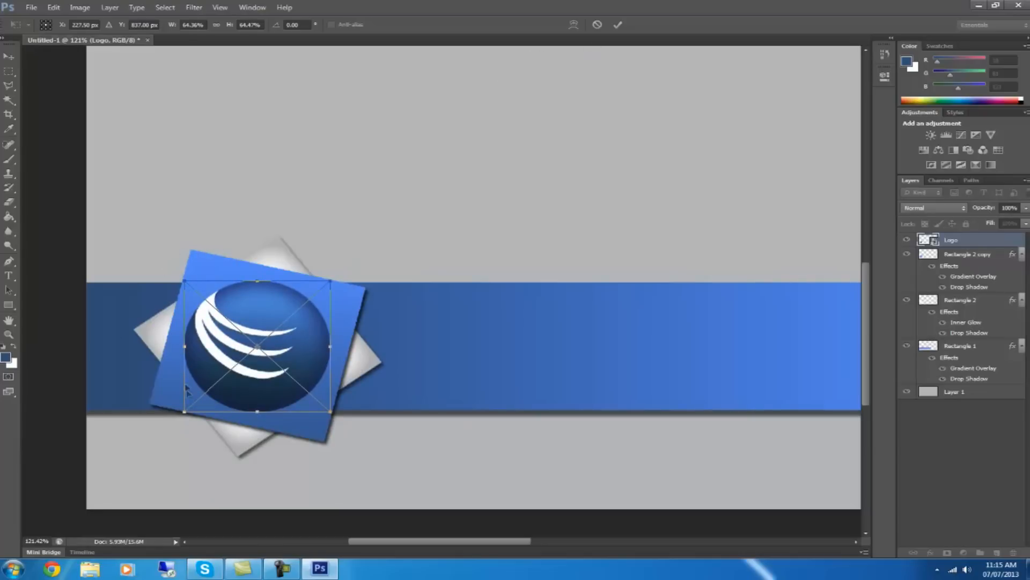
mouse_move(623, 51)
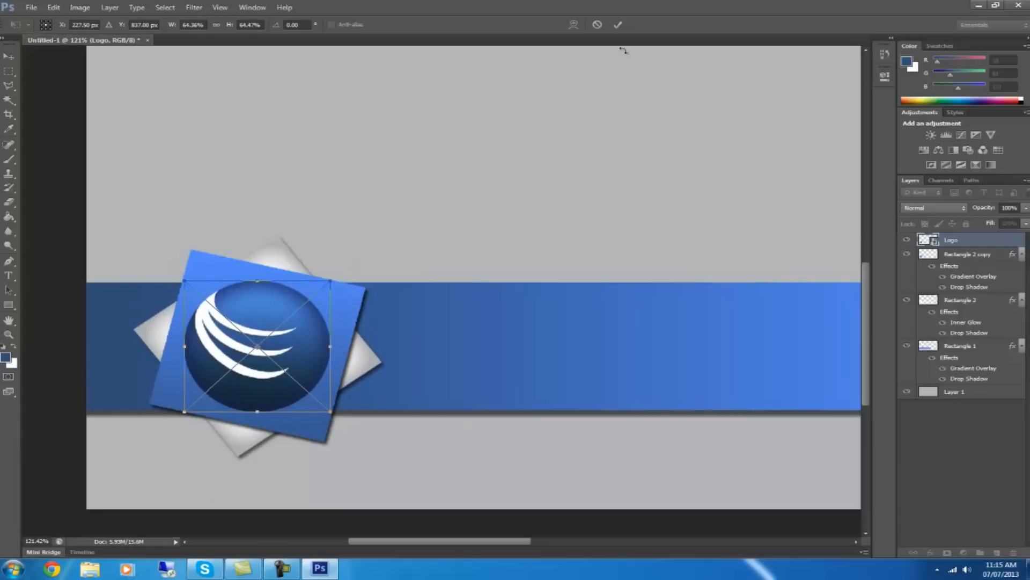
left_click(616, 25)
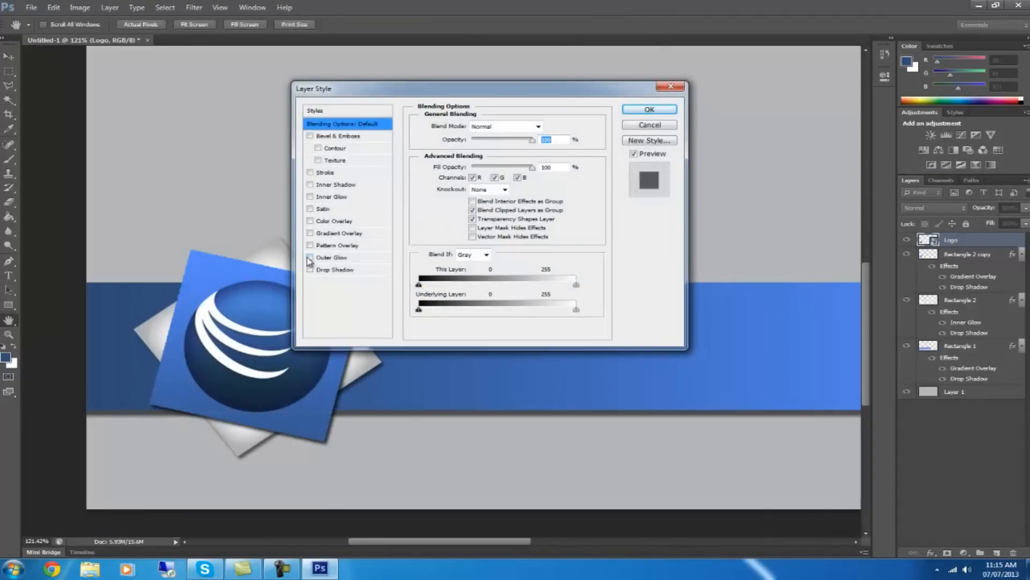
Add a white outer glow to the globe logo with opacity 100 and size 30.
left_click(310, 256)
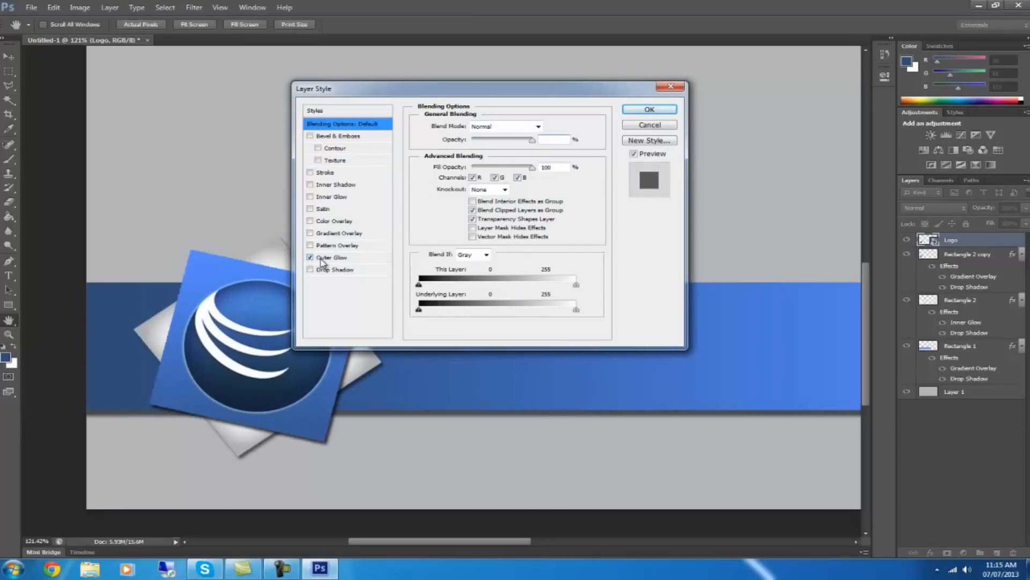
left_click(332, 256)
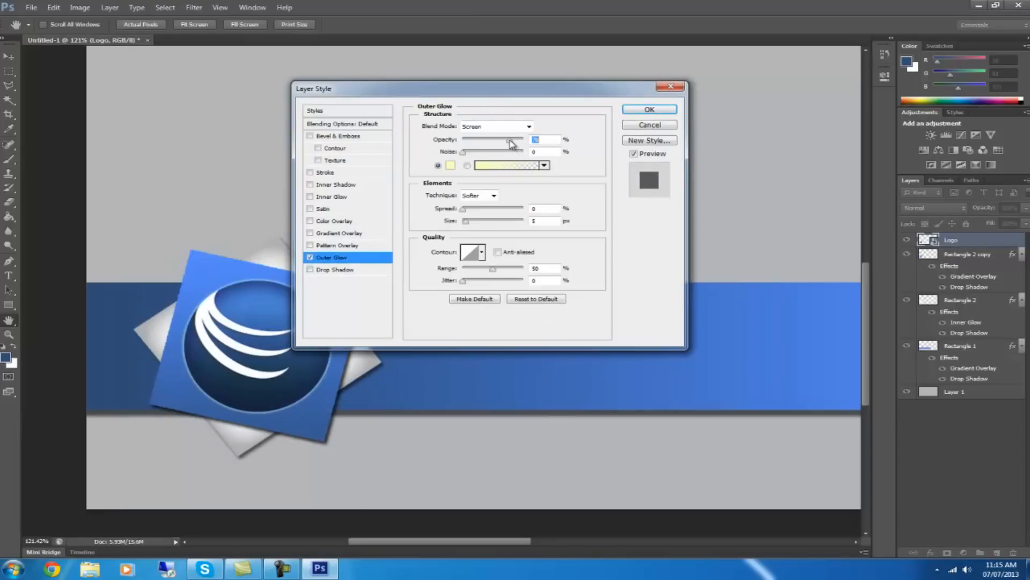
left_click(451, 165)
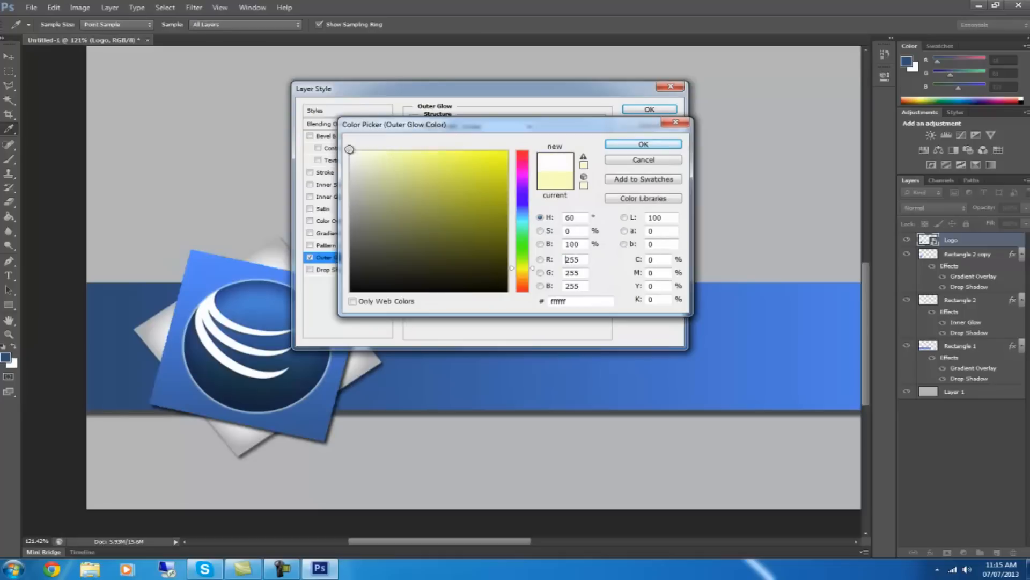
left_click(643, 143)
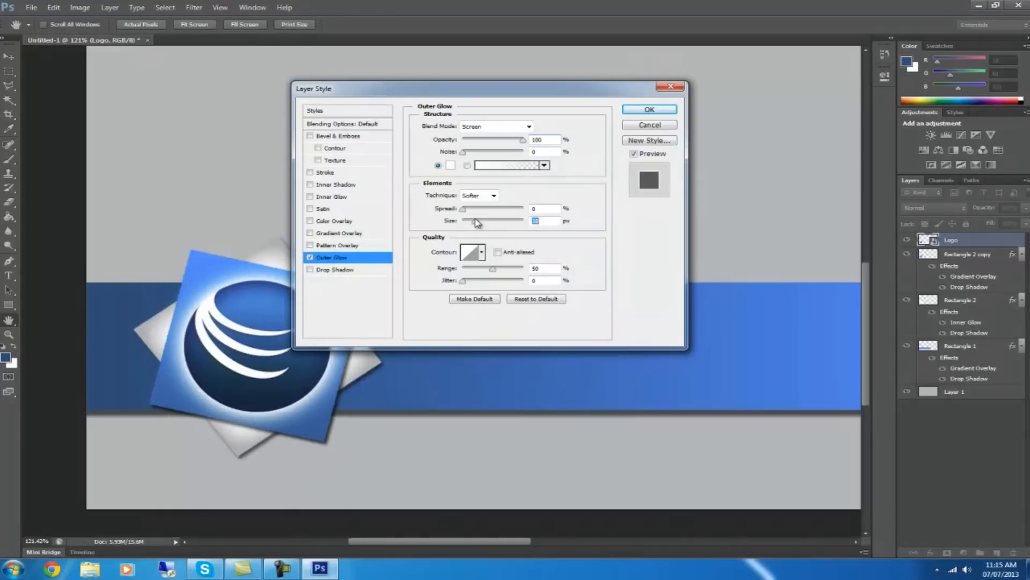
type("30")
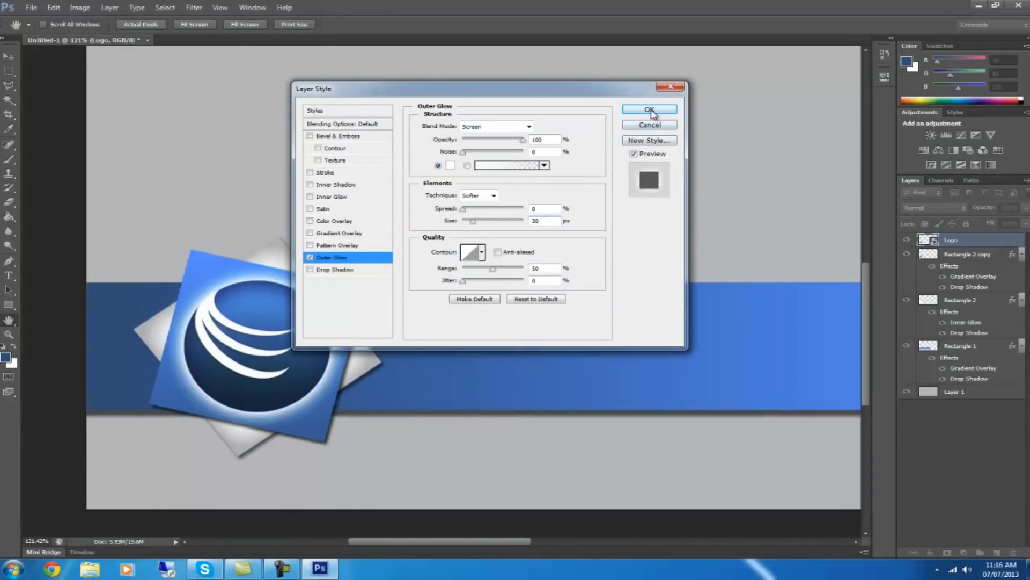
left_click(649, 110)
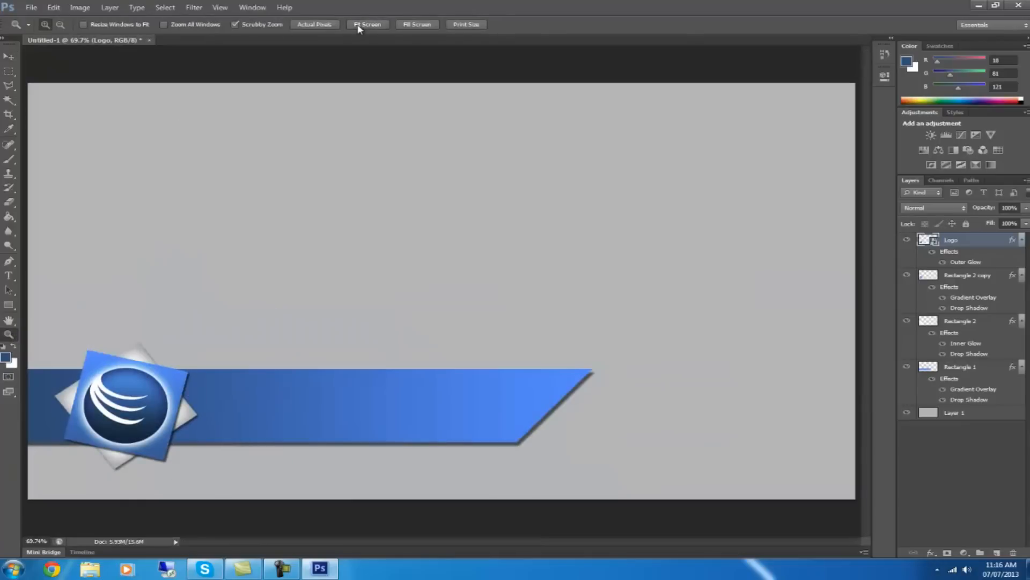
mouse_move(367, 25)
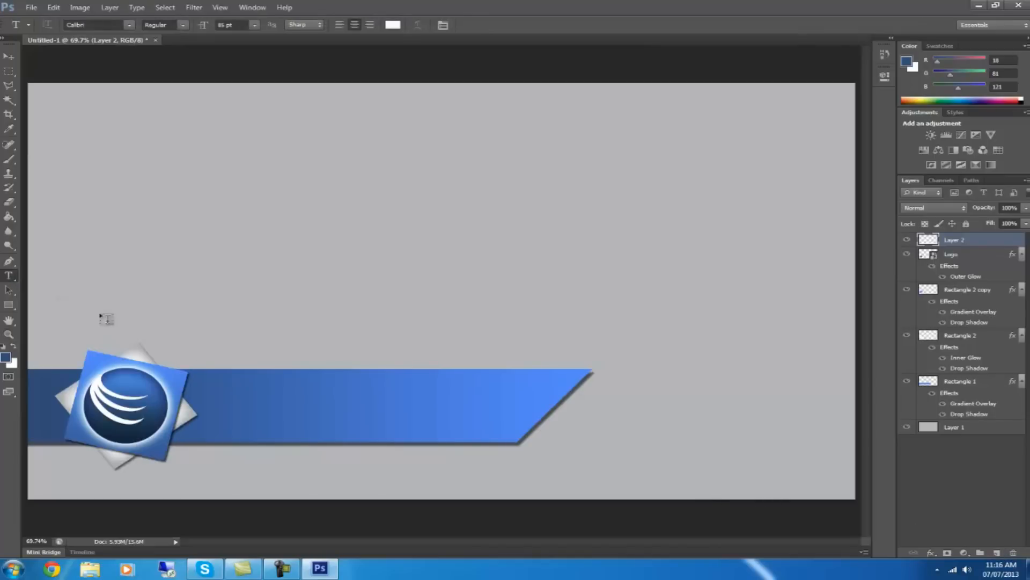
Create a white Calibri text layer reading 'How To Photoshop' and move it right of the emblem.
left_click(260, 404)
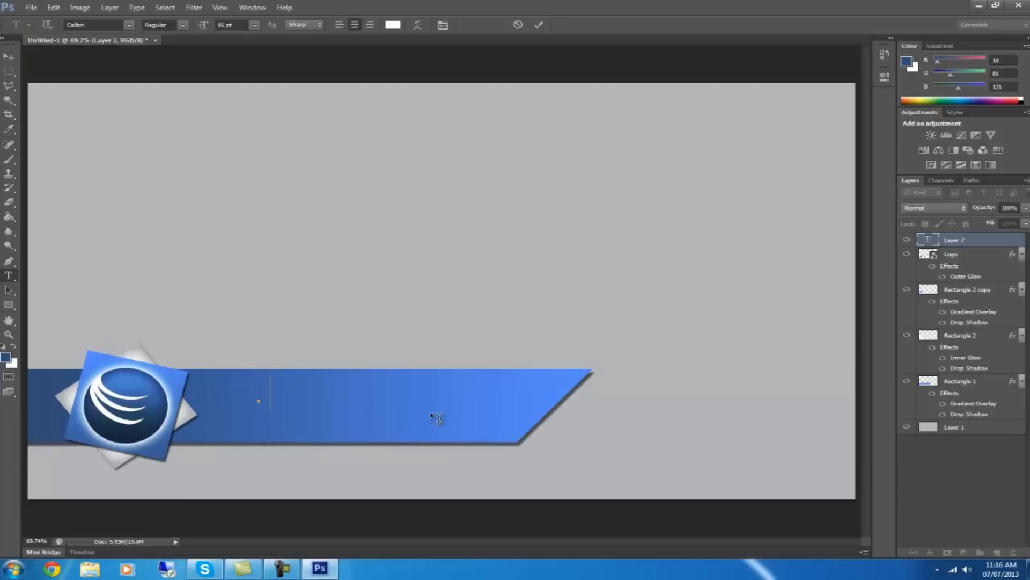
type("How T")
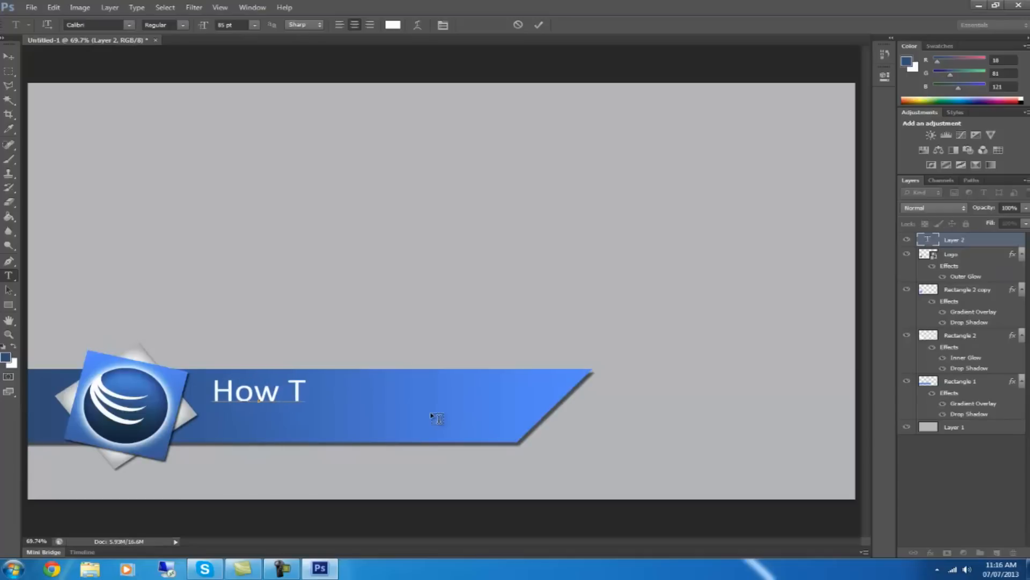
type("o Photosh")
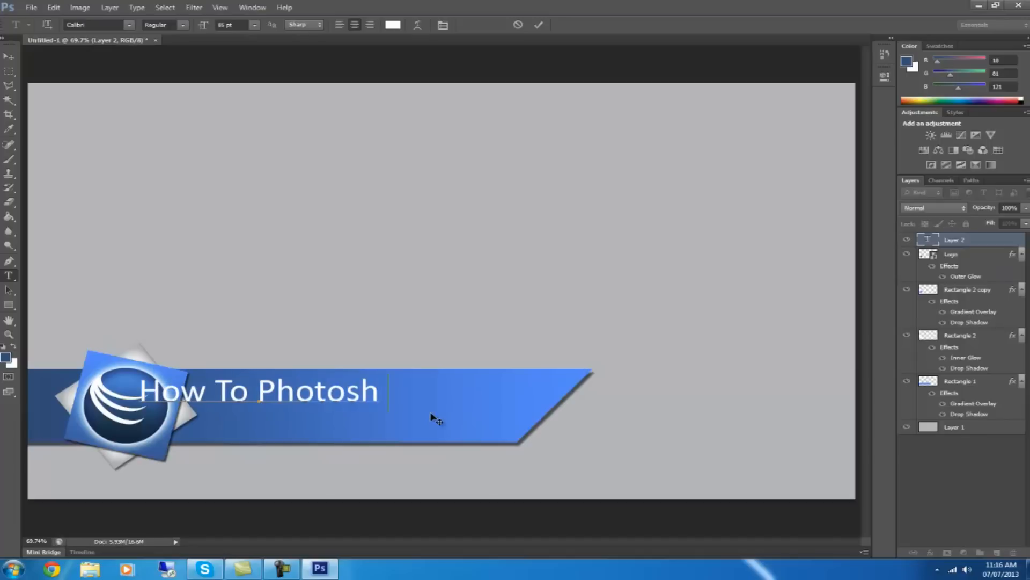
type("op")
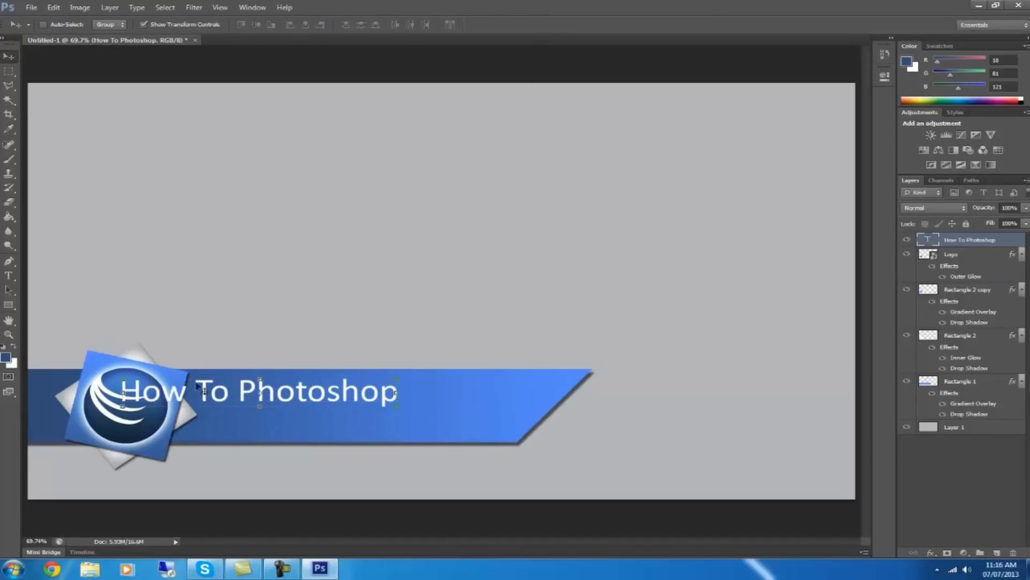
left_click_drag(260, 389, 368, 403)
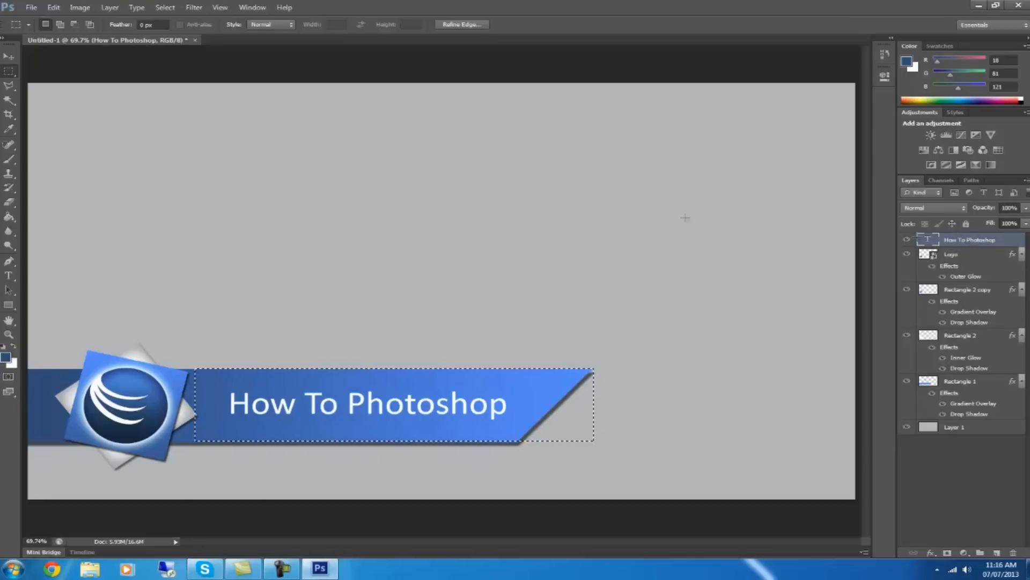
Align the text to the vertical centre of the selected bar area, then deselect.
left_click(10, 56)
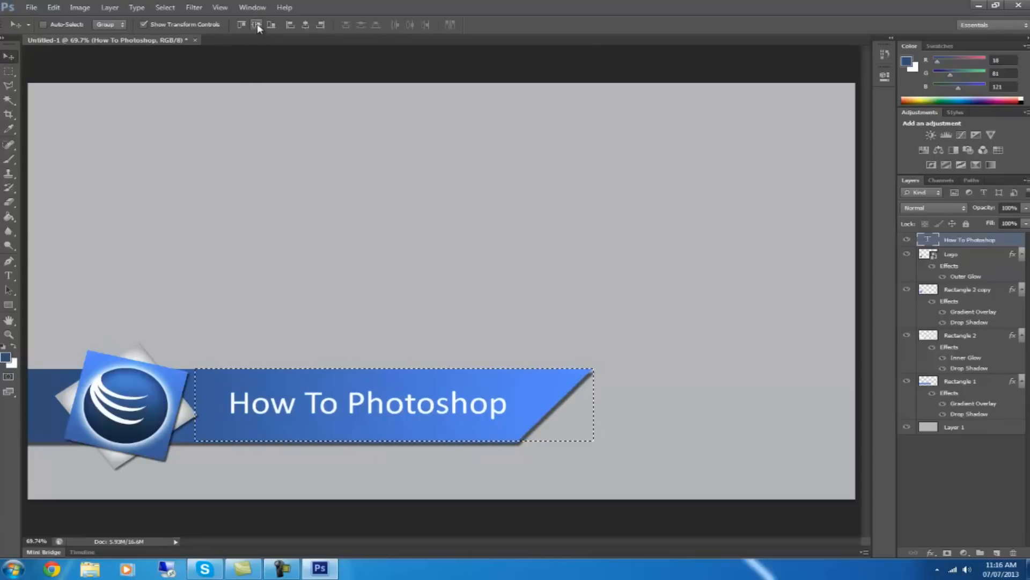
left_click(165, 7)
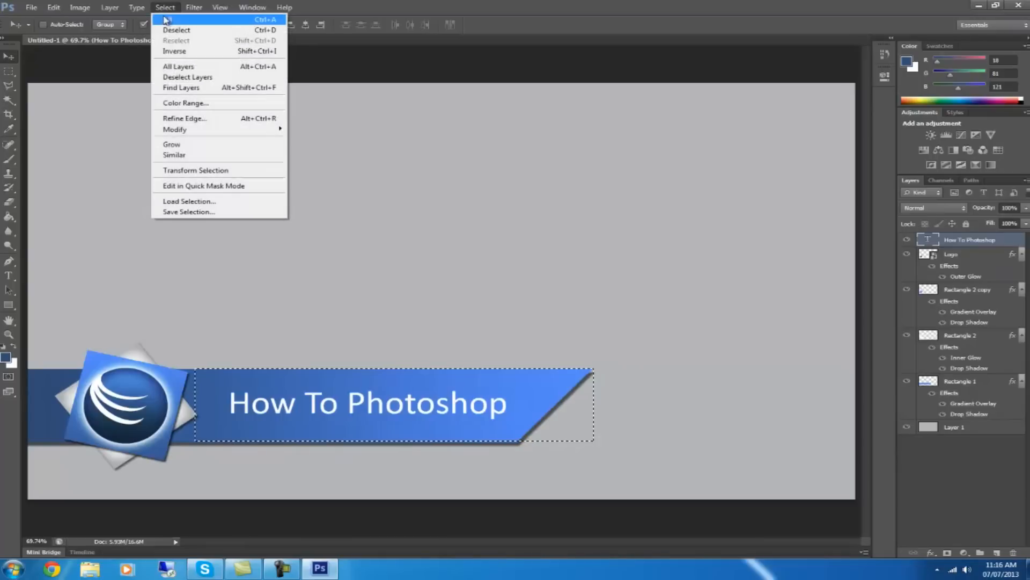
left_click(176, 31)
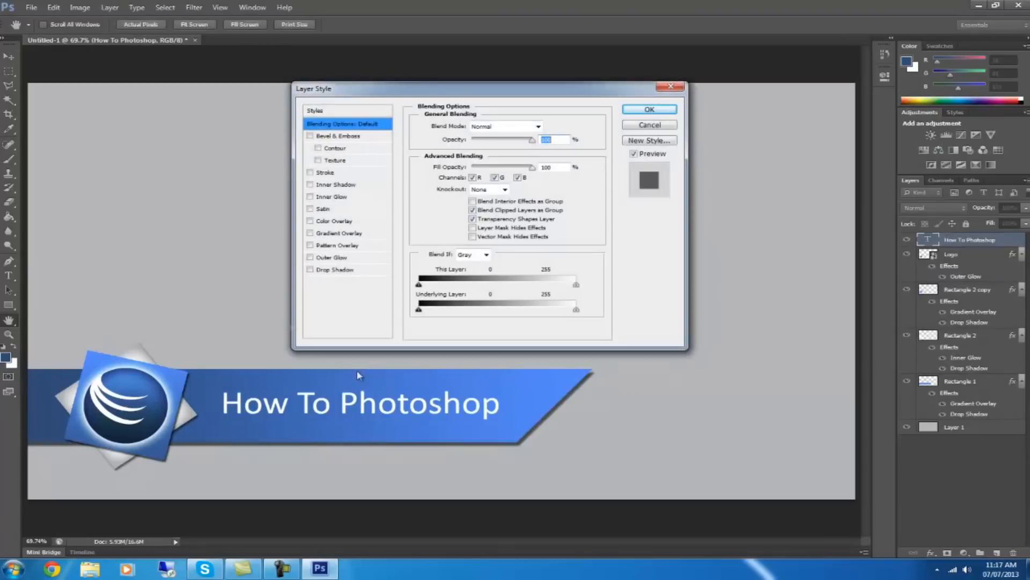
Apply a drop shadow layer style to the 'How To Photoshop' text.
left_click(312, 270)
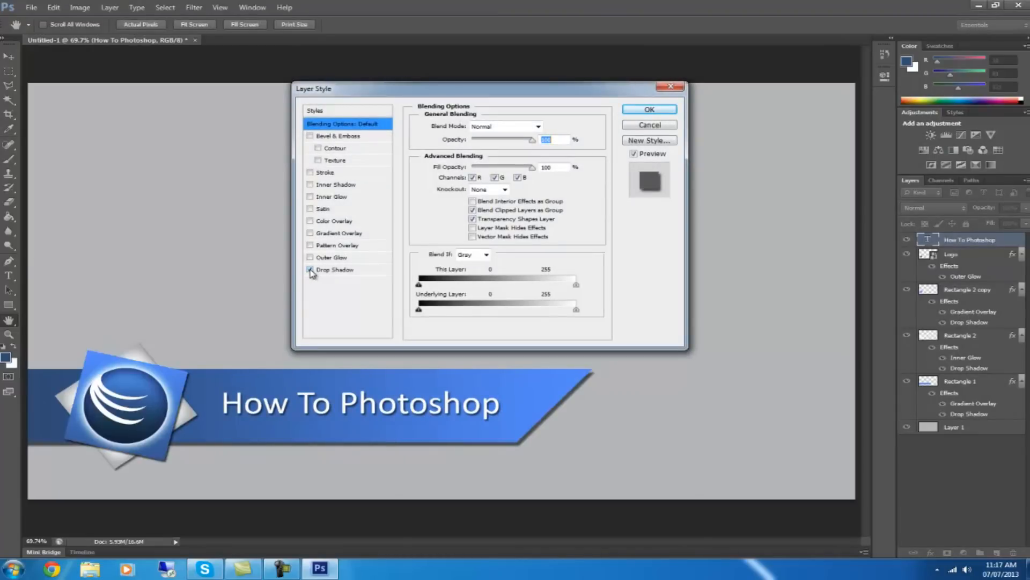
mouse_move(334, 270)
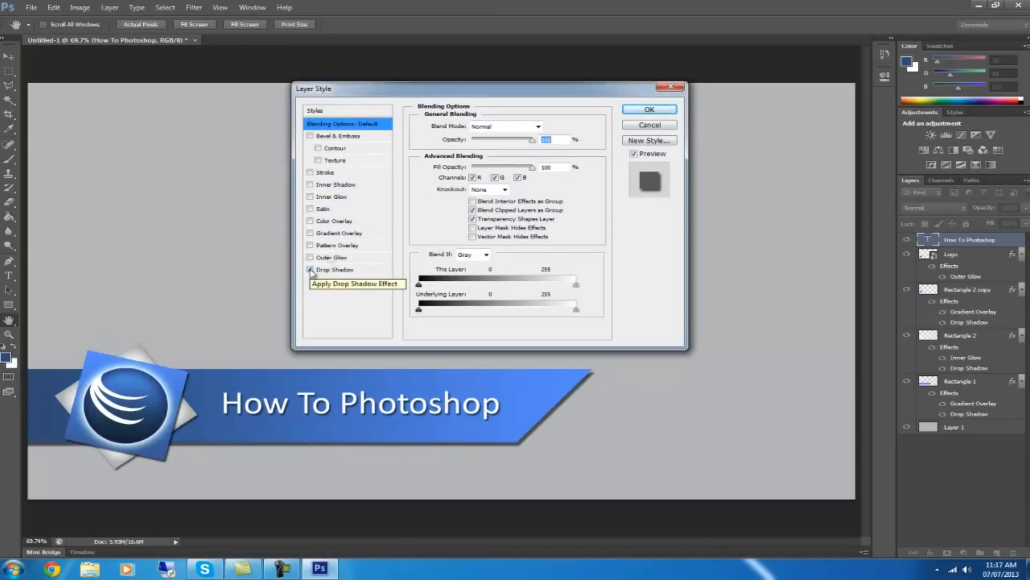
left_click(648, 109)
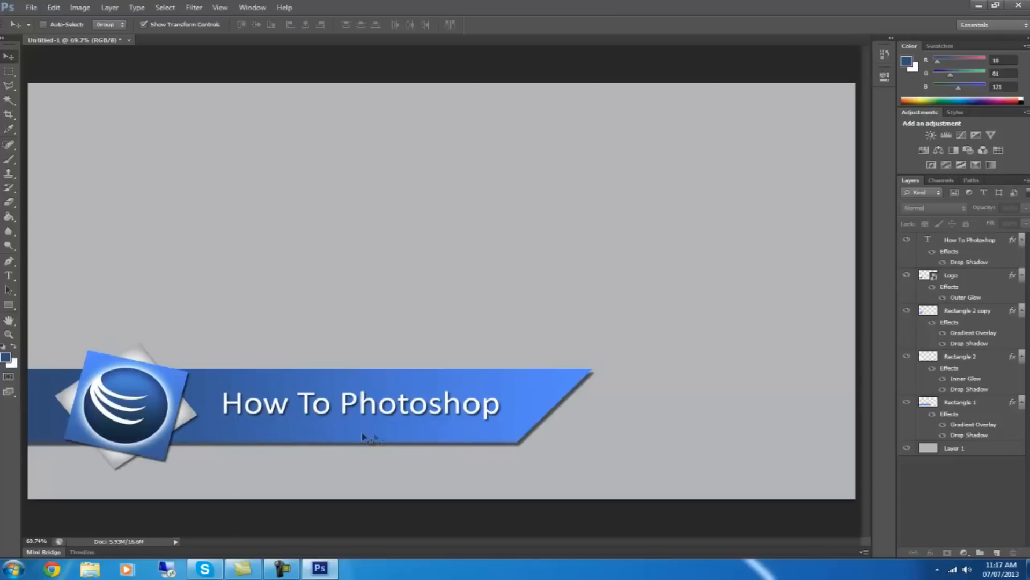
mouse_move(409, 445)
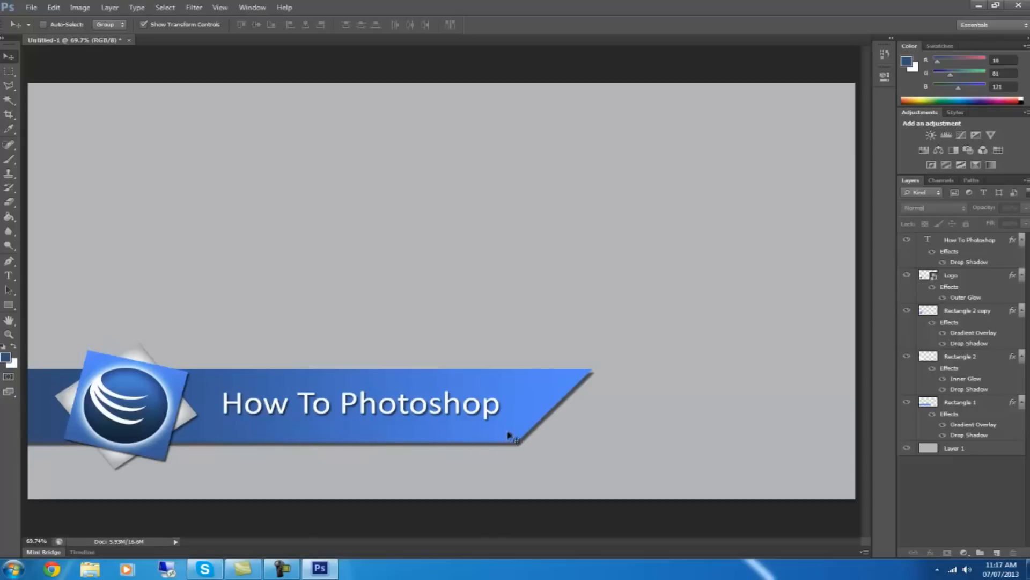
mouse_move(514, 350)
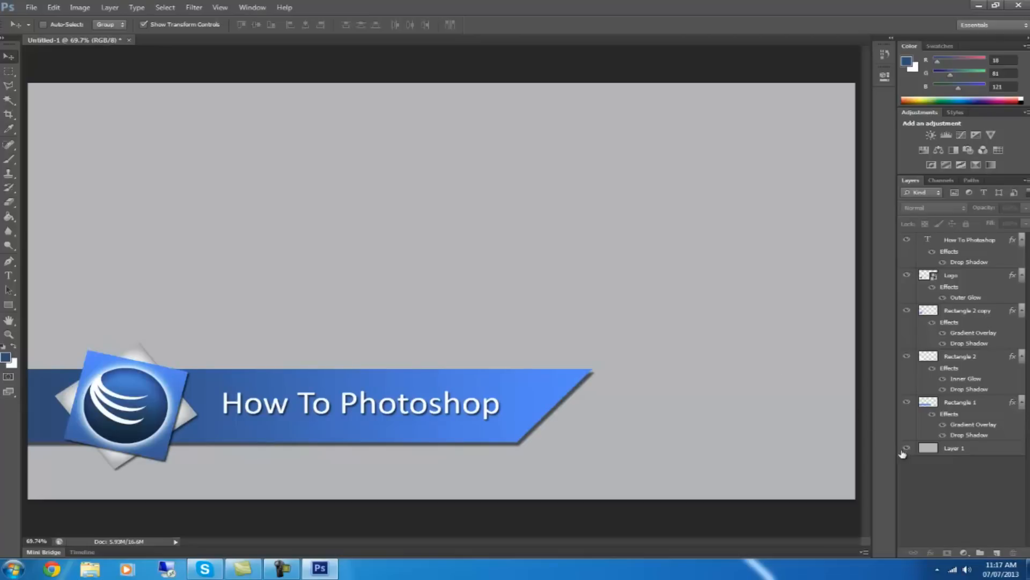
Hide the grey Layer 1 background and save the banner as a PNG on the Desktop.
left_click(906, 447)
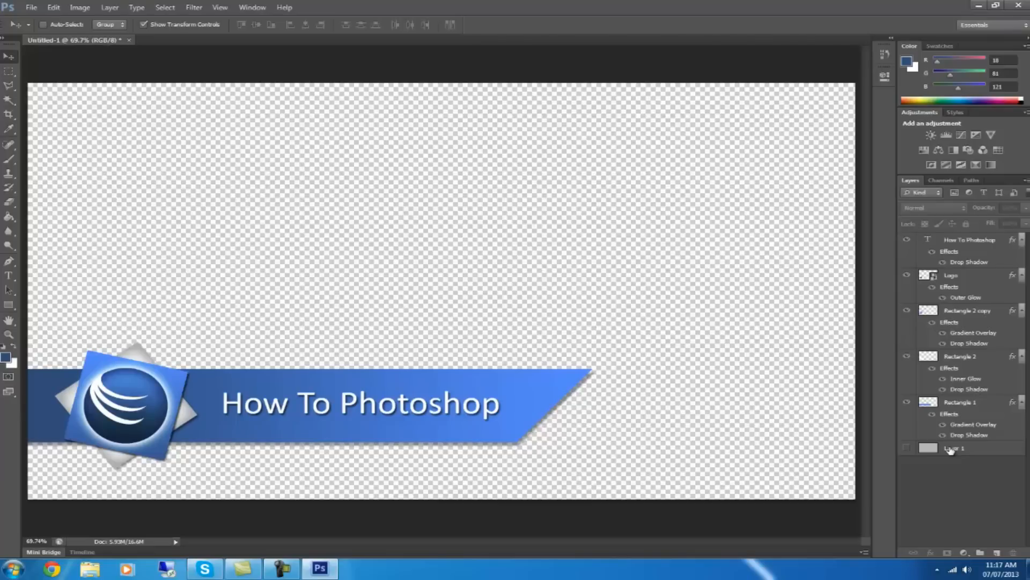
left_click(30, 7)
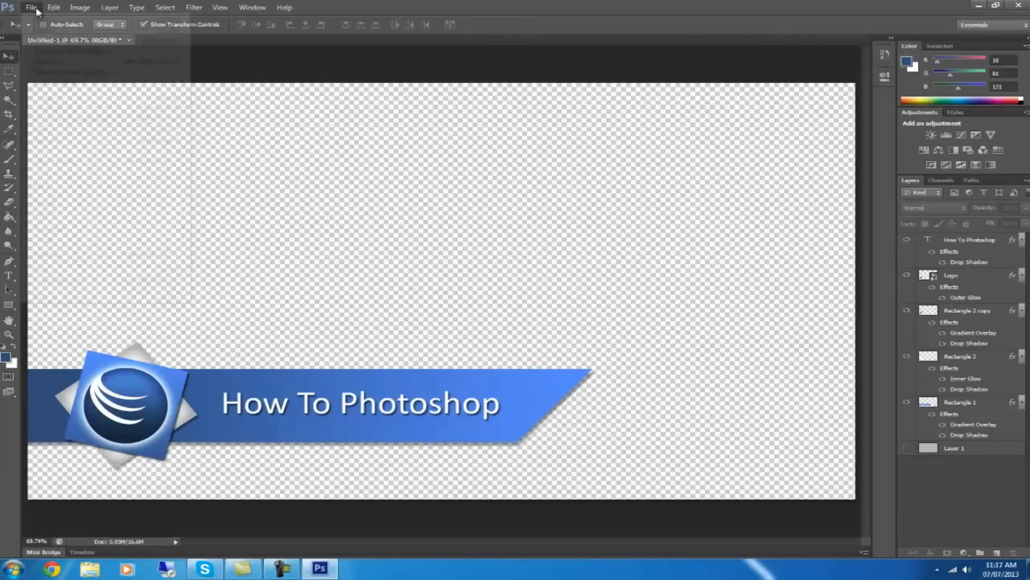
left_click(31, 8)
type("save.png")
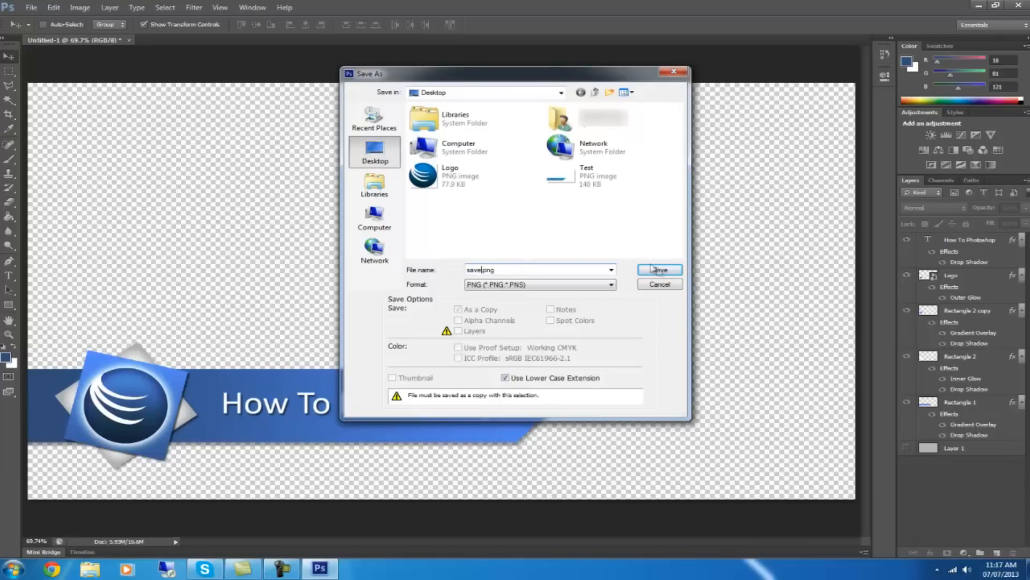
left_click(658, 270)
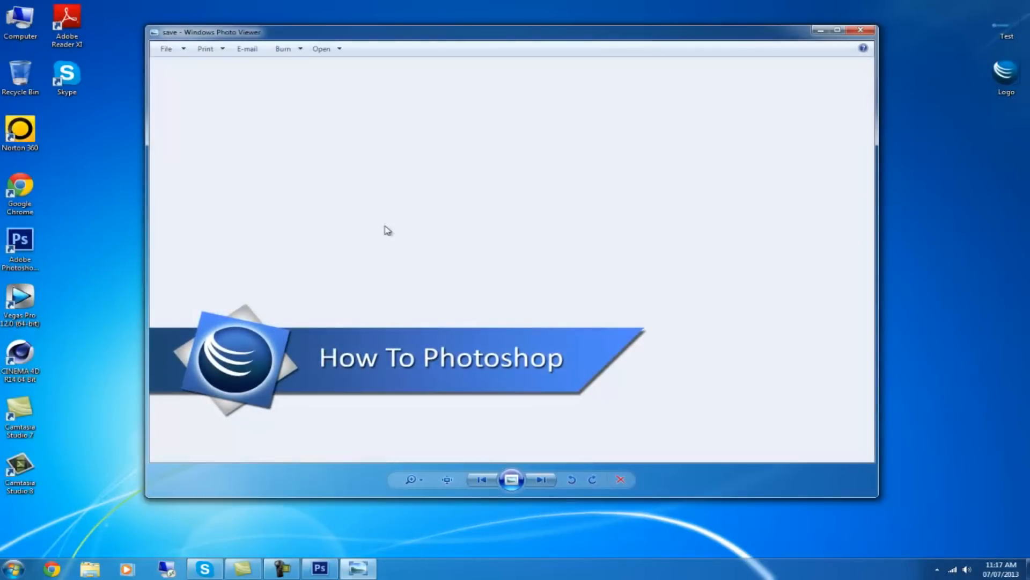
mouse_move(491, 230)
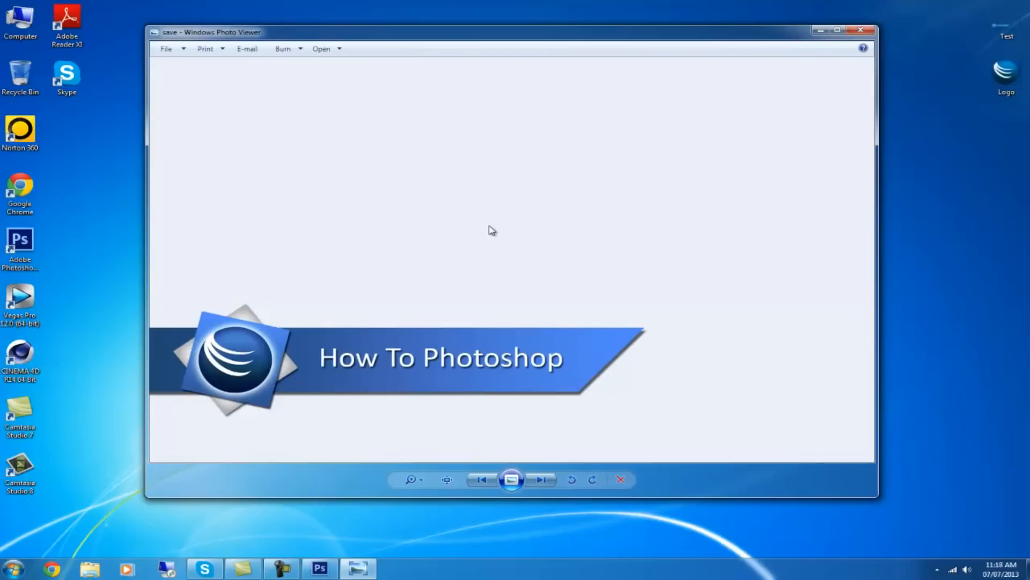
mouse_move(446, 374)
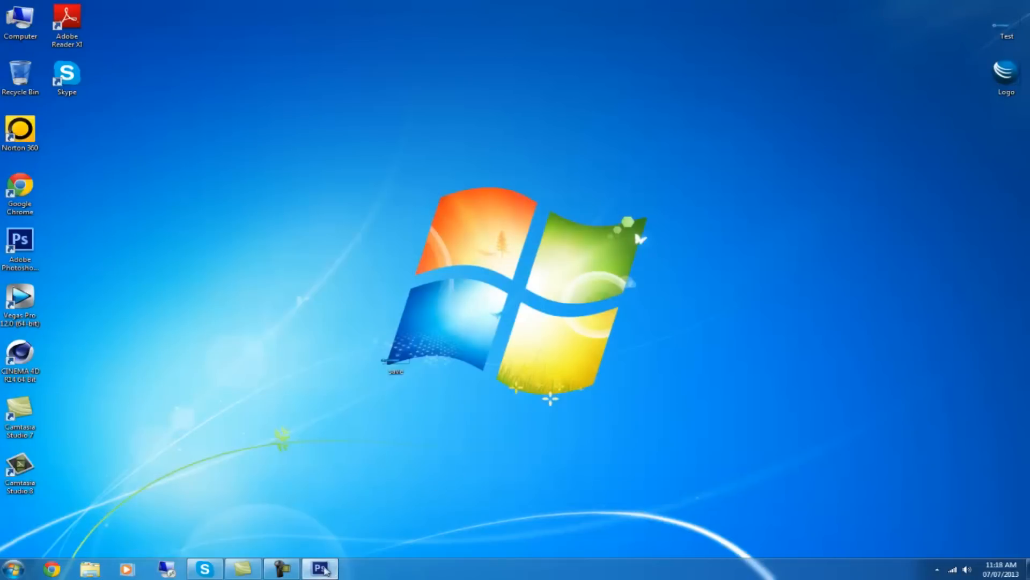
Close the PNG preview and return to the banner document in Photoshop.
left_click(320, 568)
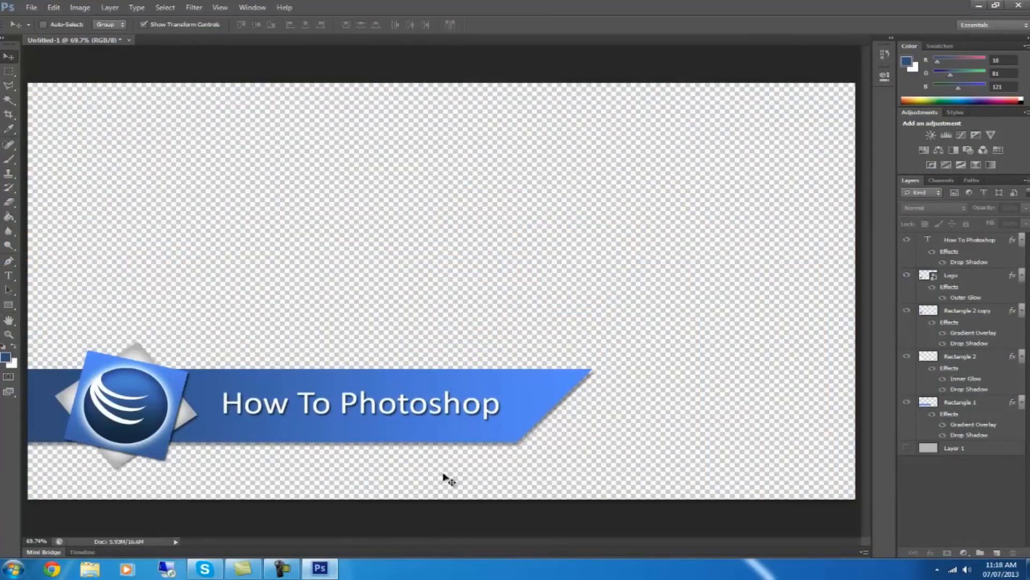